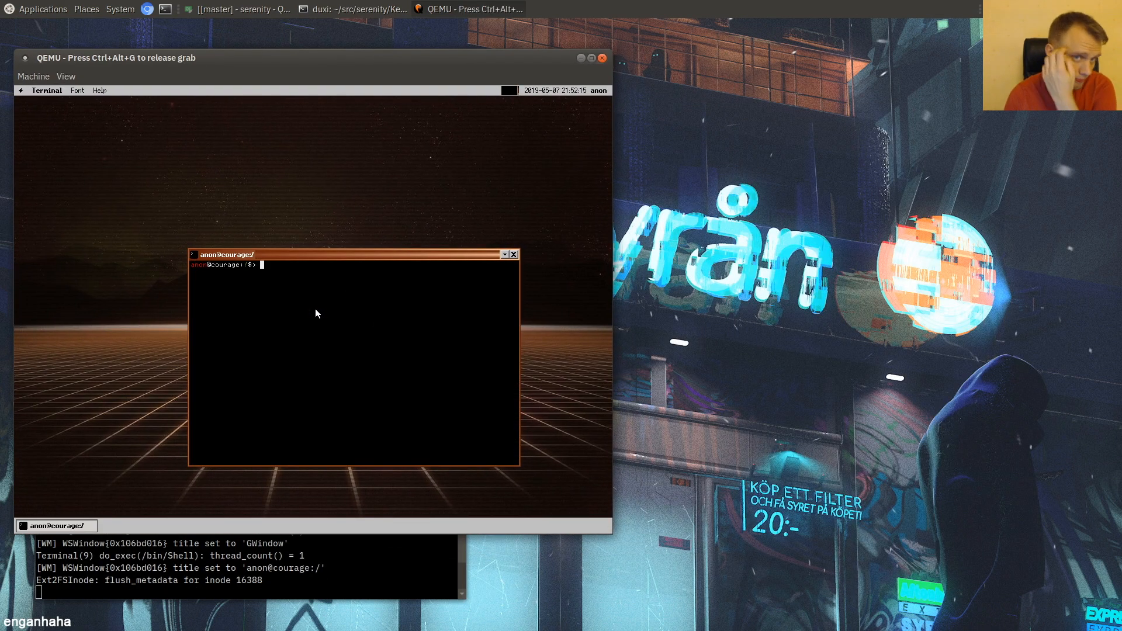
{"action": "mouse_move", "coordinate": [269, 322]}
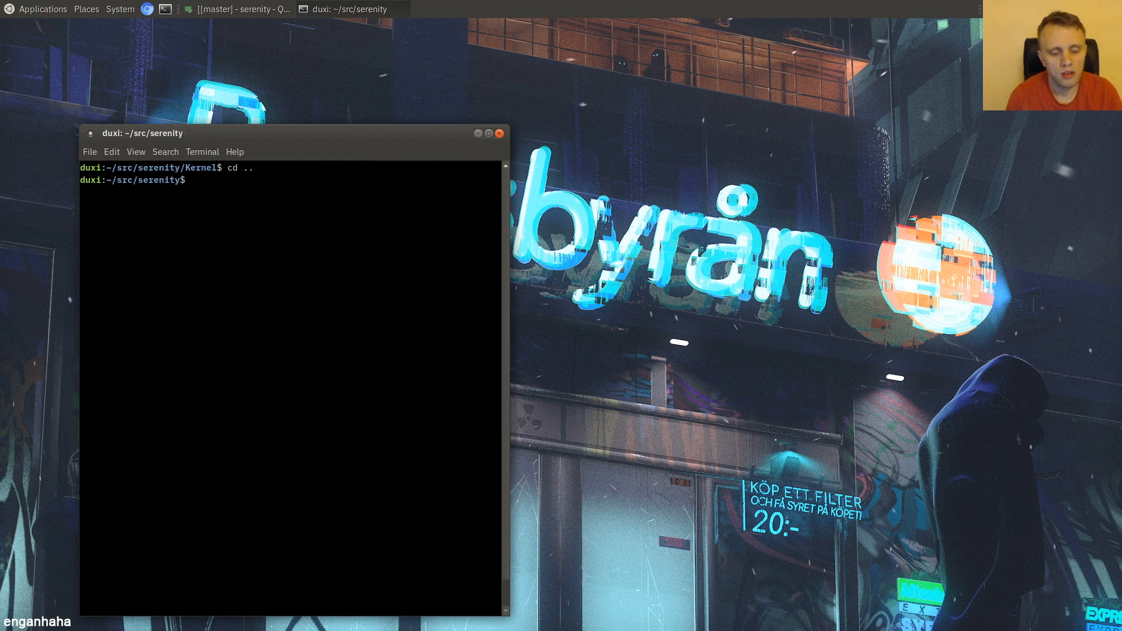
- Create the Demos directory and a HelloWorld folder inside it
{"action": "type", "text": "mkdir"}
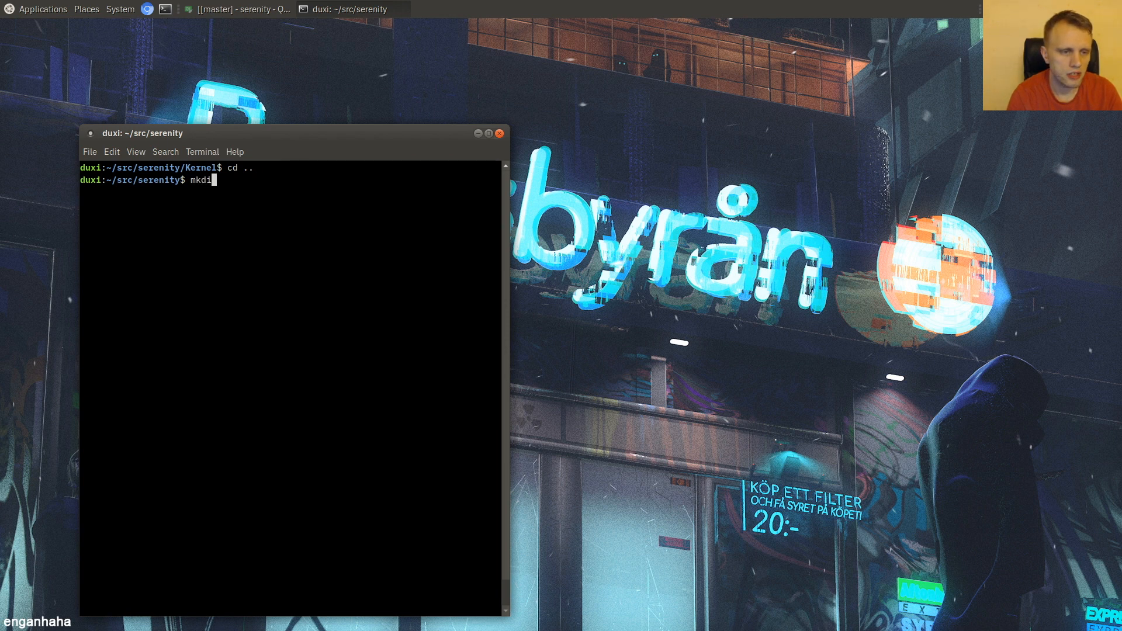
{"action": "key", "text": "Return"}
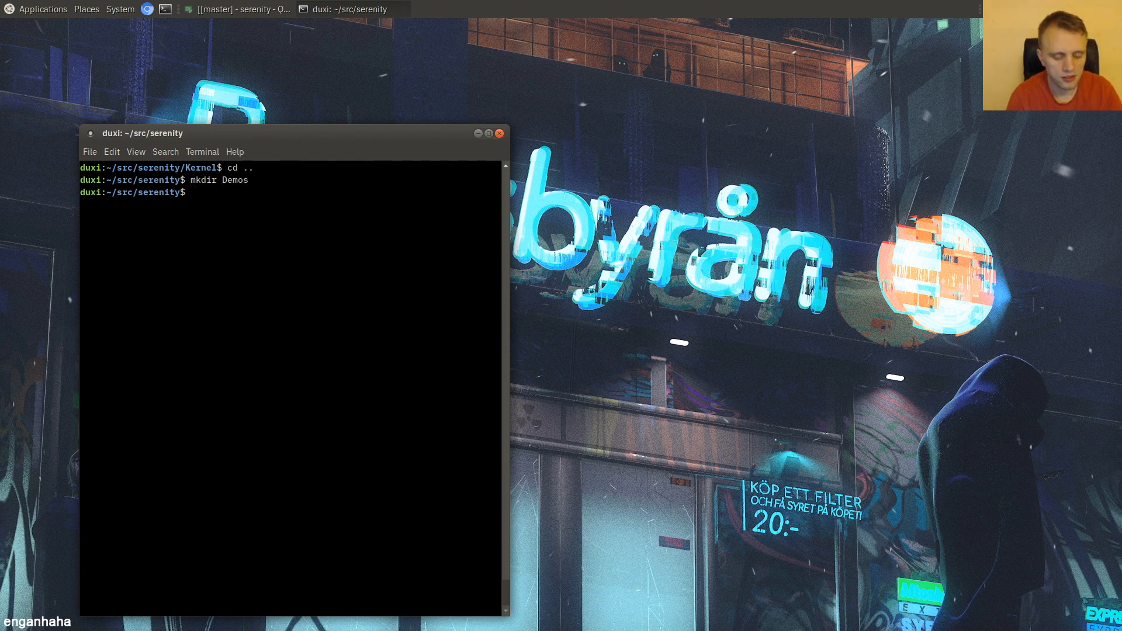
{"action": "type", "text": "mkdir Demos/Hel"}
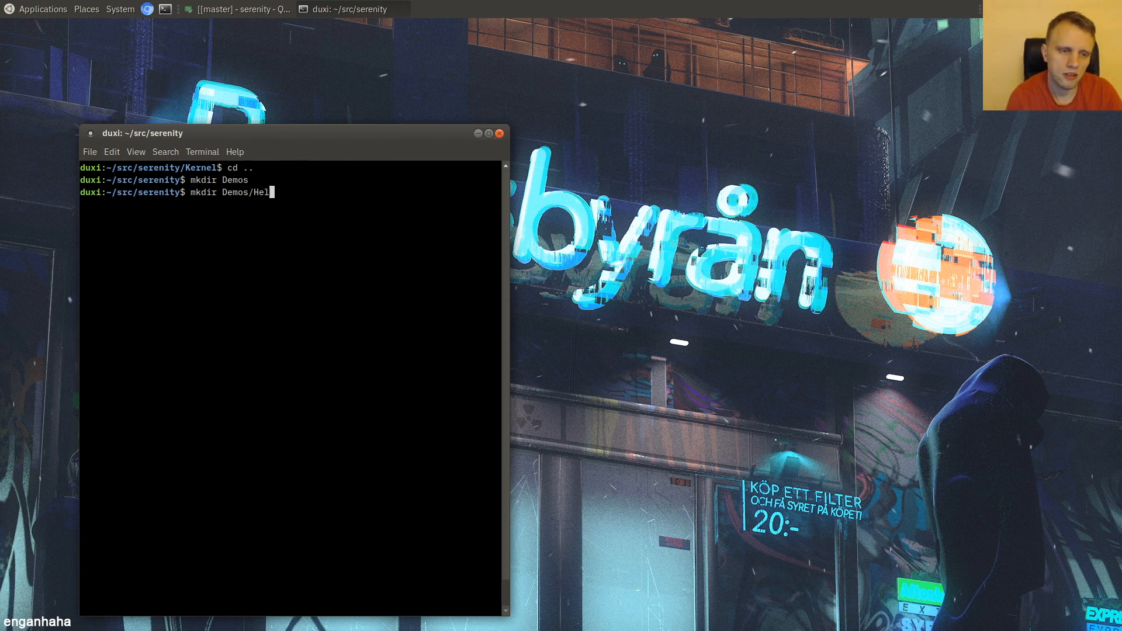
{"action": "key", "text": "Return"}
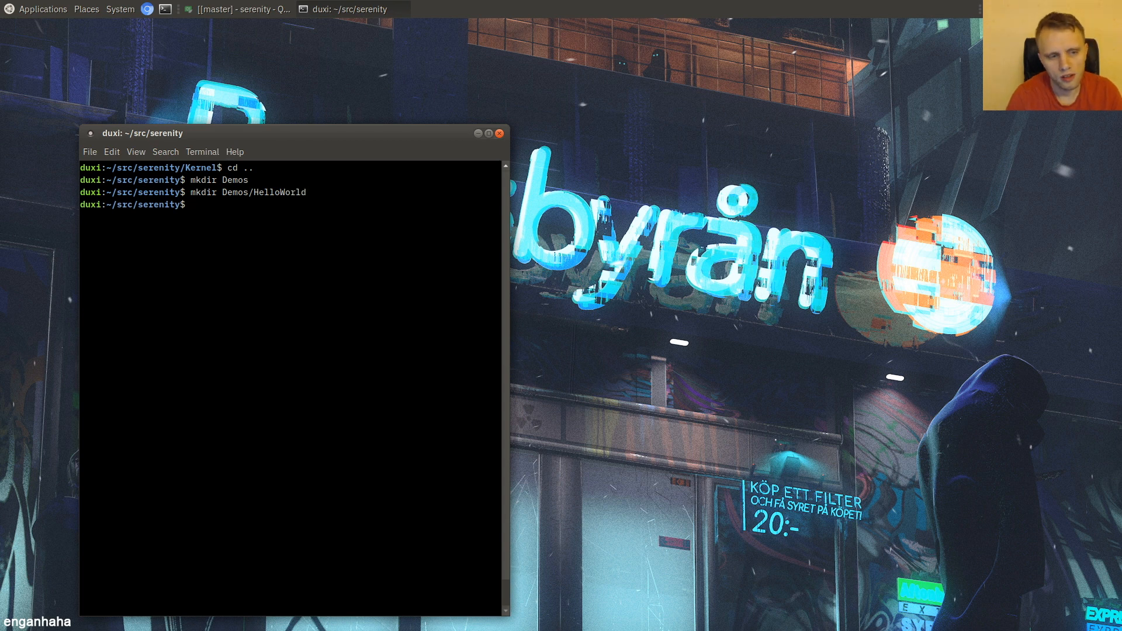
- Copy Applications/Terminal/Makefile into Demos/HelloWorld/
{"action": "type", "text": "cp Applications/"}
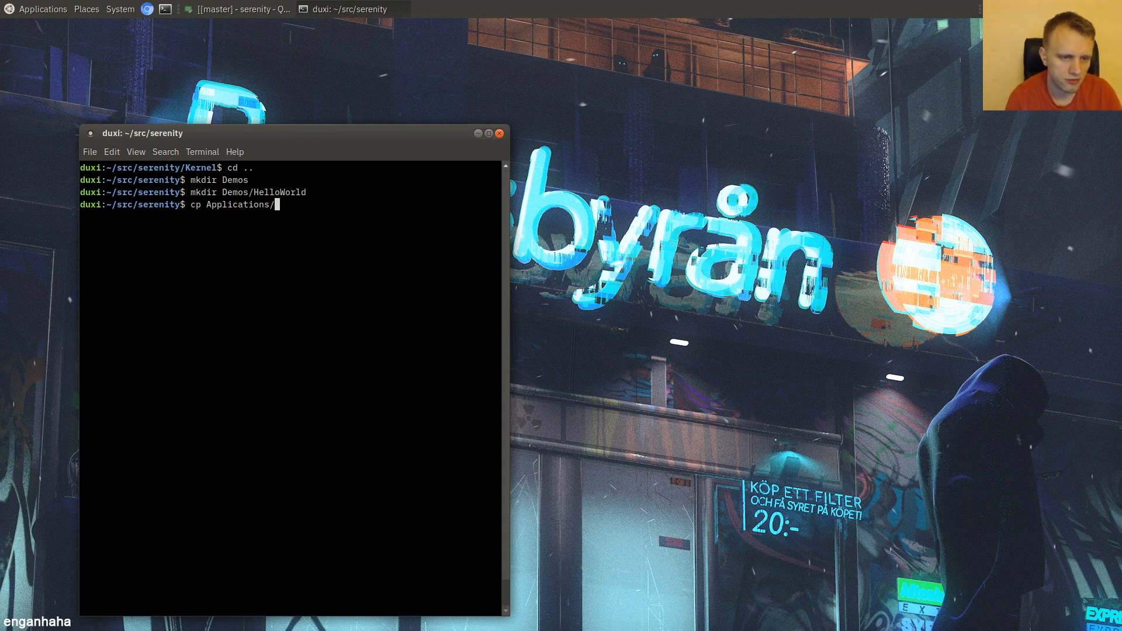
{"action": "type", "text": "Terminal/"}
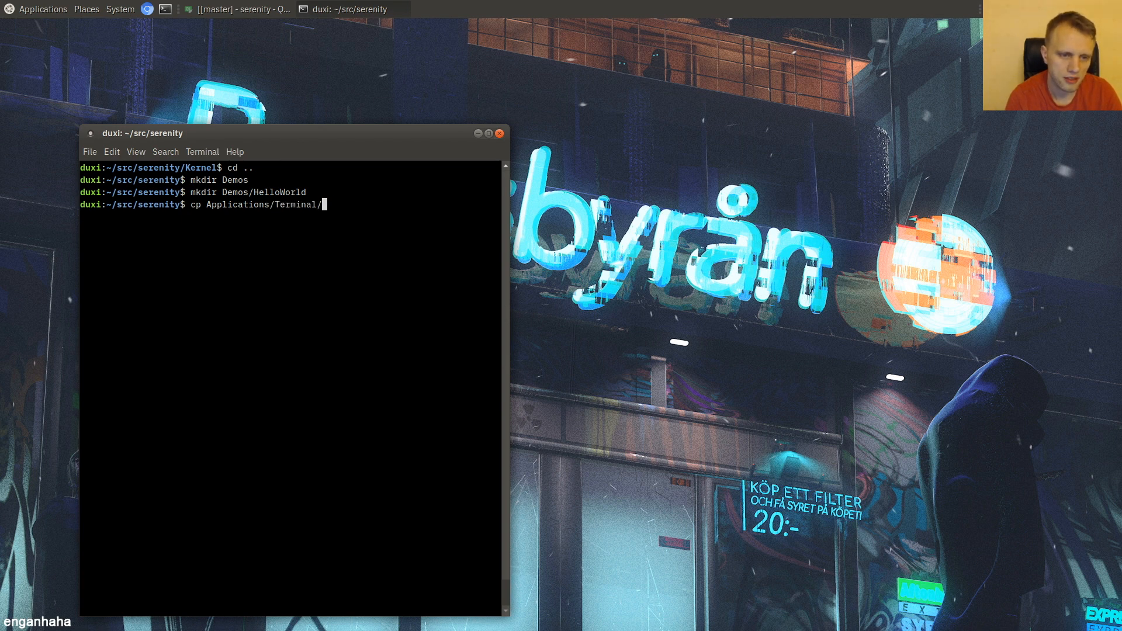
{"action": "type", "text": "Makefile"}
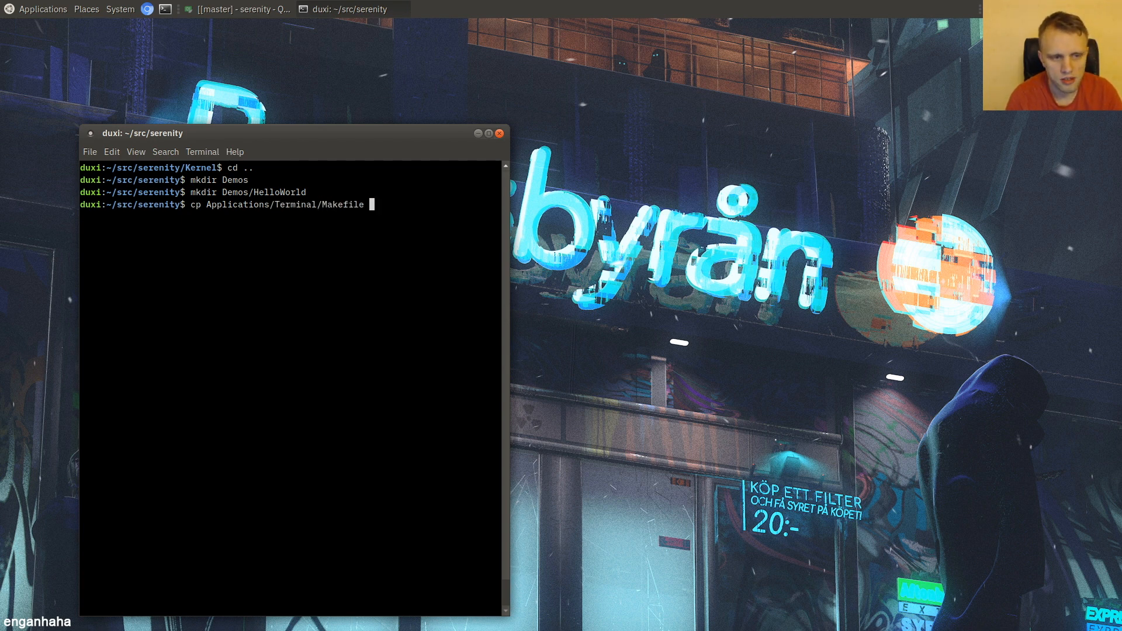
{"action": "type", "text": "Demos/HelloWorld/"}
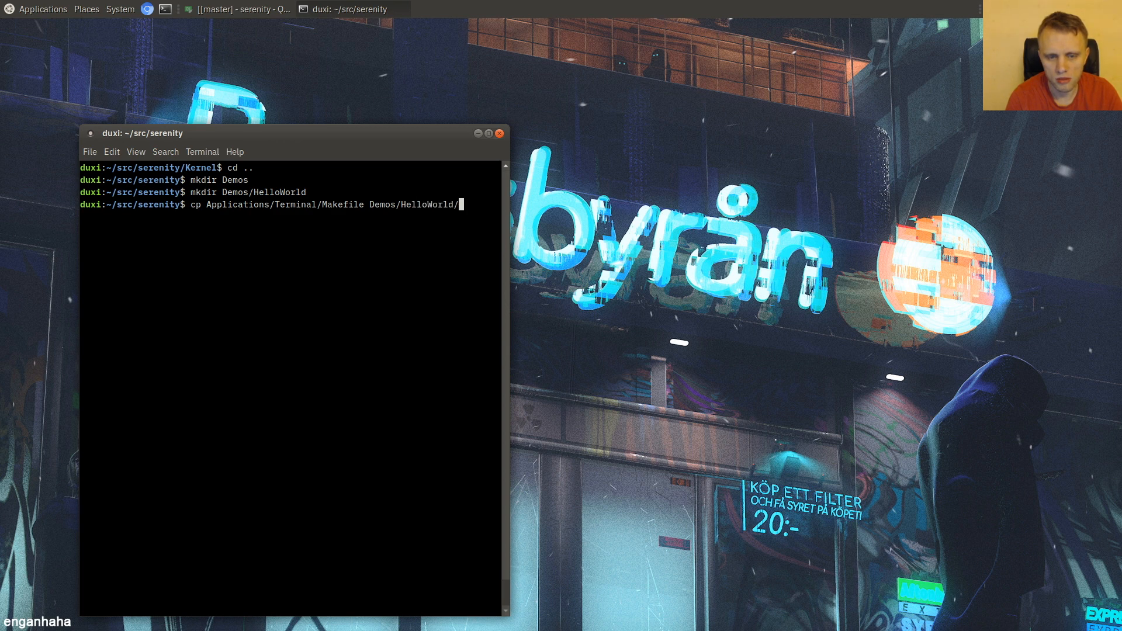
- Open Demos/HelloWorld/Makefile in vim for editing
{"action": "type", "text": "vim Demos/He"}
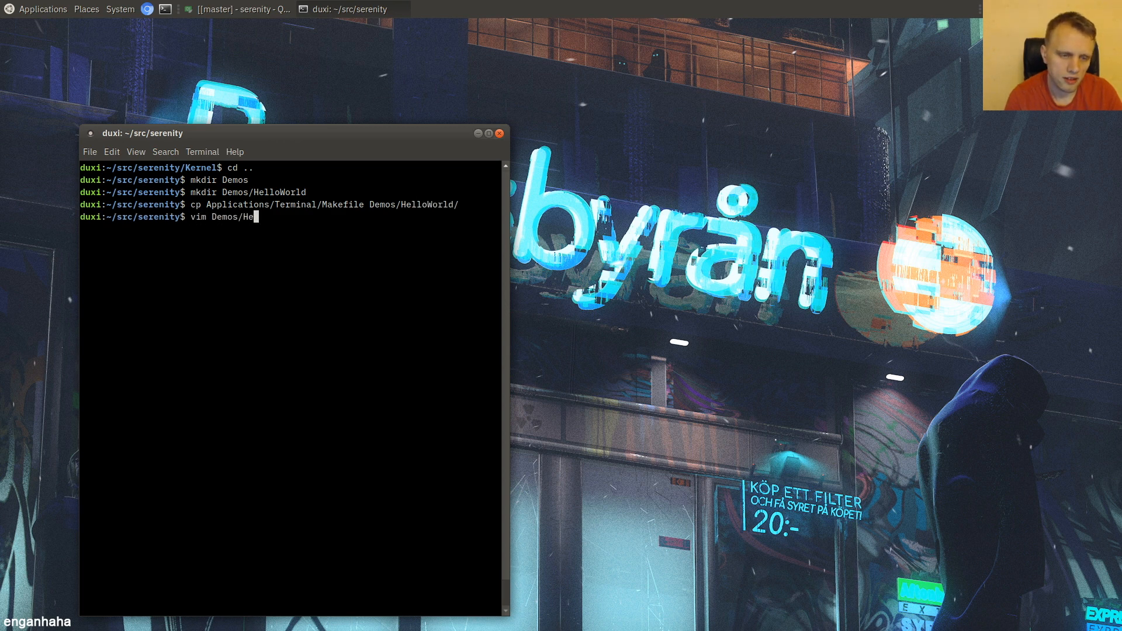
{"action": "type", "text": "lloWorld/Ma"}
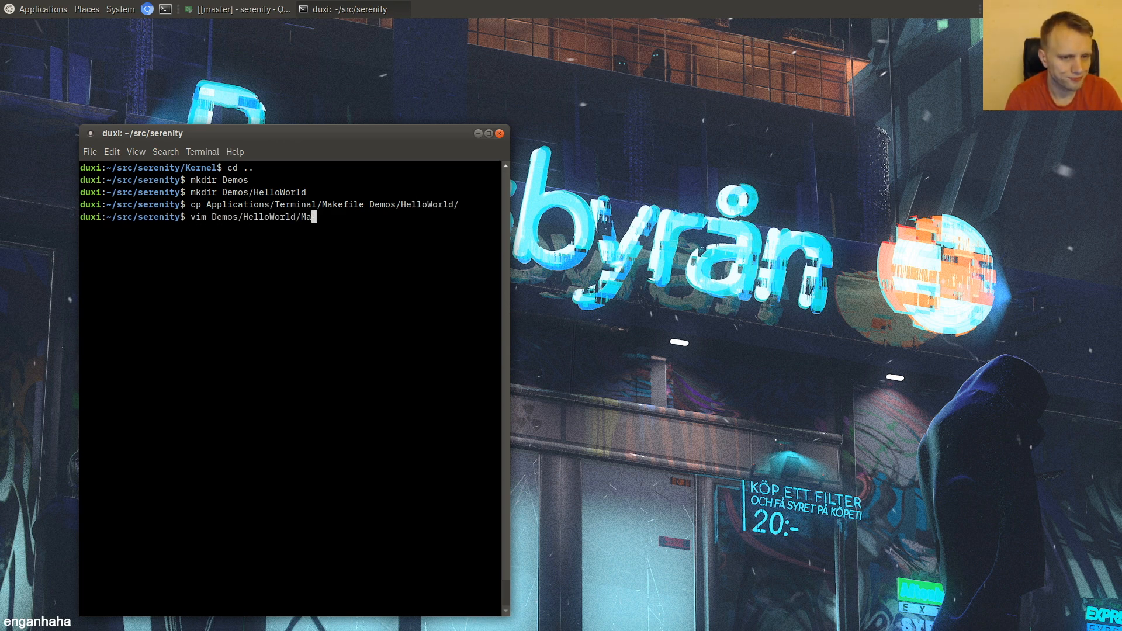
{"action": "key", "text": "Return"}
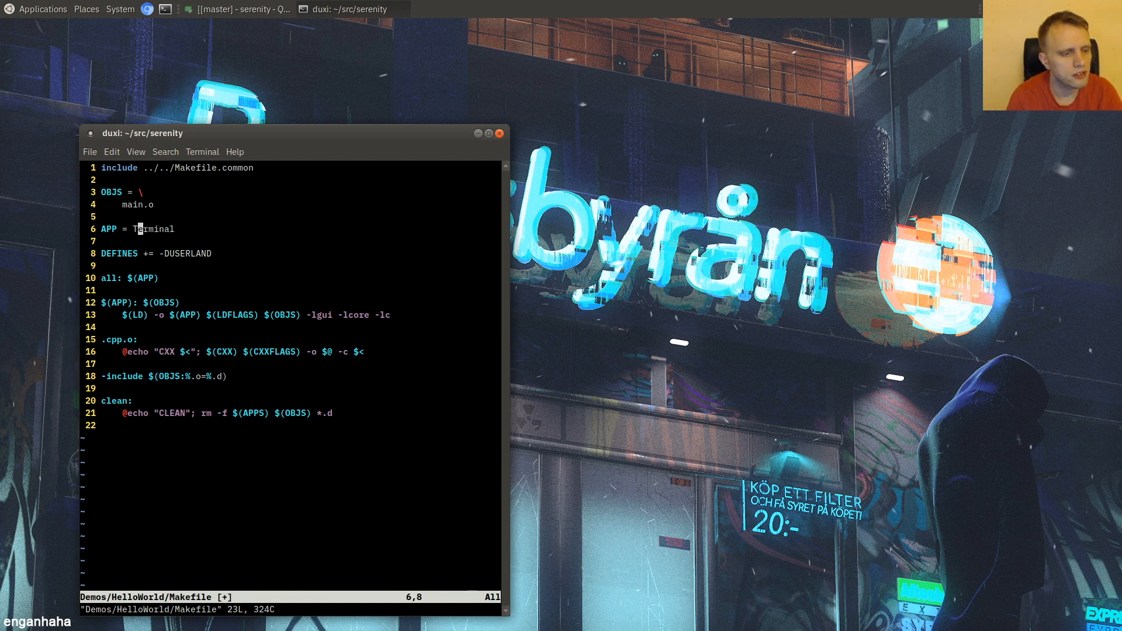
- Change the Makefile's APP value from Terminal to HelloWorld
{"action": "type", "text": "HelloWro"}
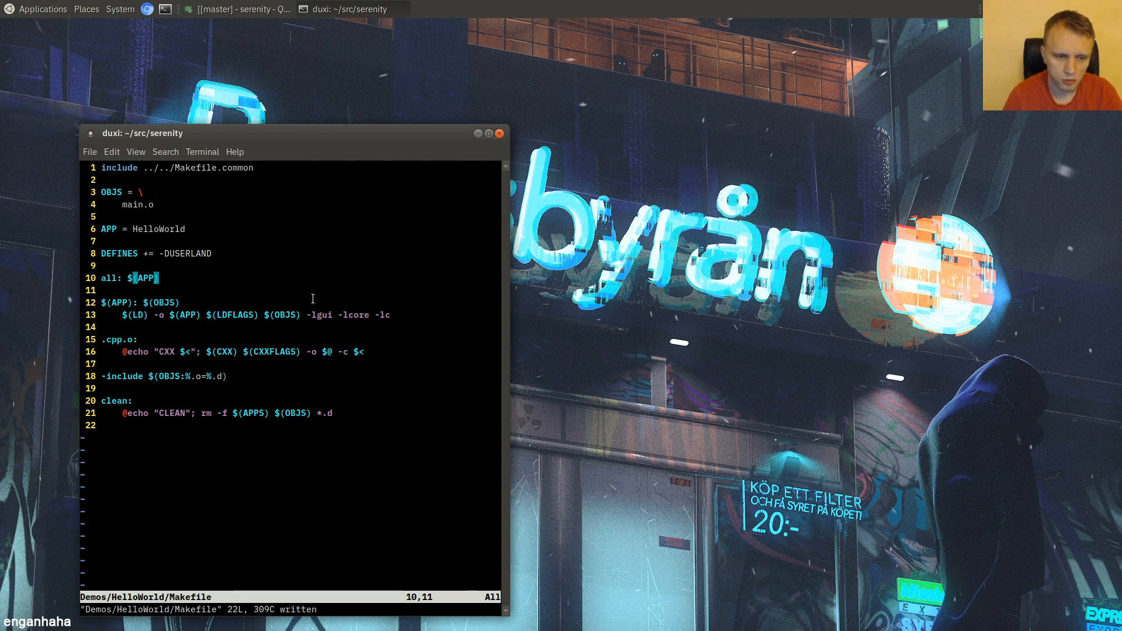
{"action": "mouse_move", "coordinate": [423, 339]}
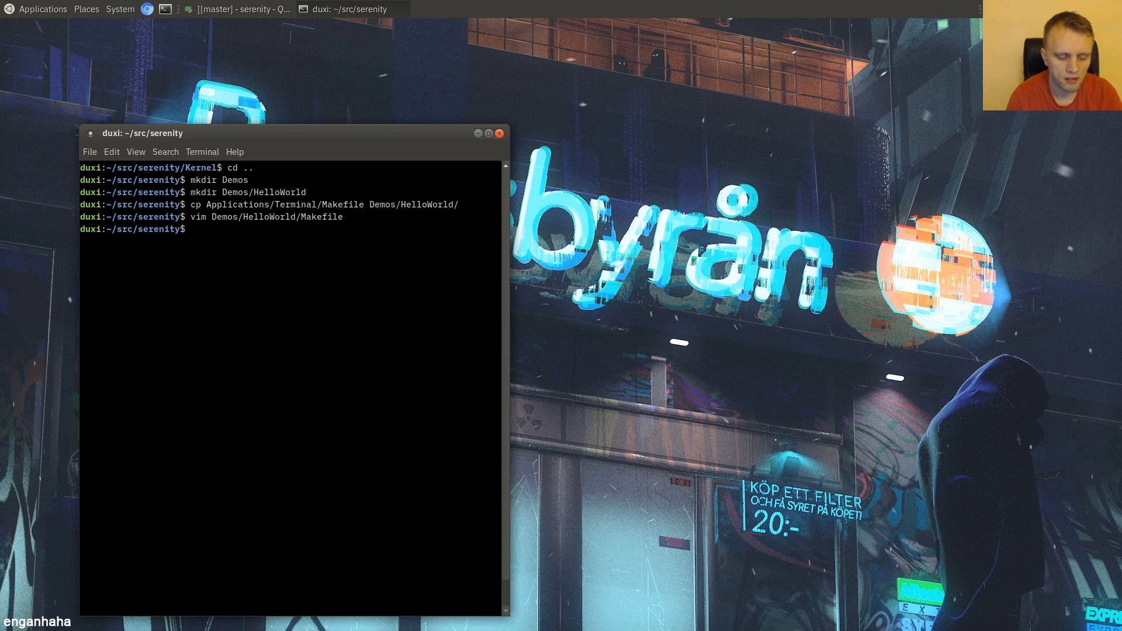
- Create an empty main.cpp in Demos/HelloWorld with touch
{"action": "type", "text": "touch Demos/"}
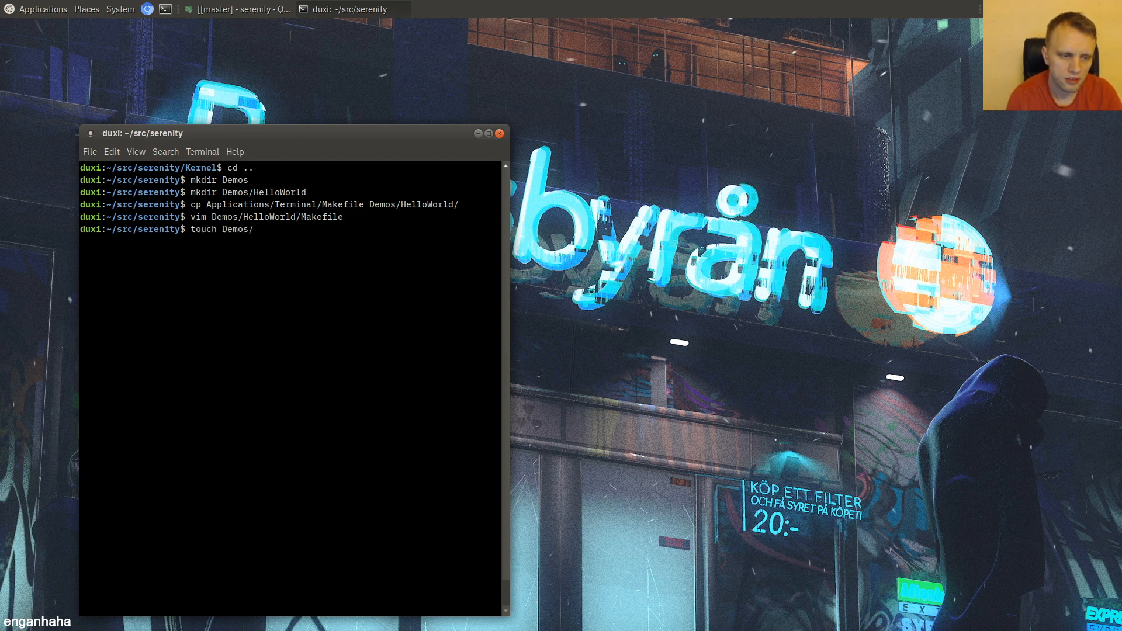
{"action": "type", "text": "HelloWorld/mai"}
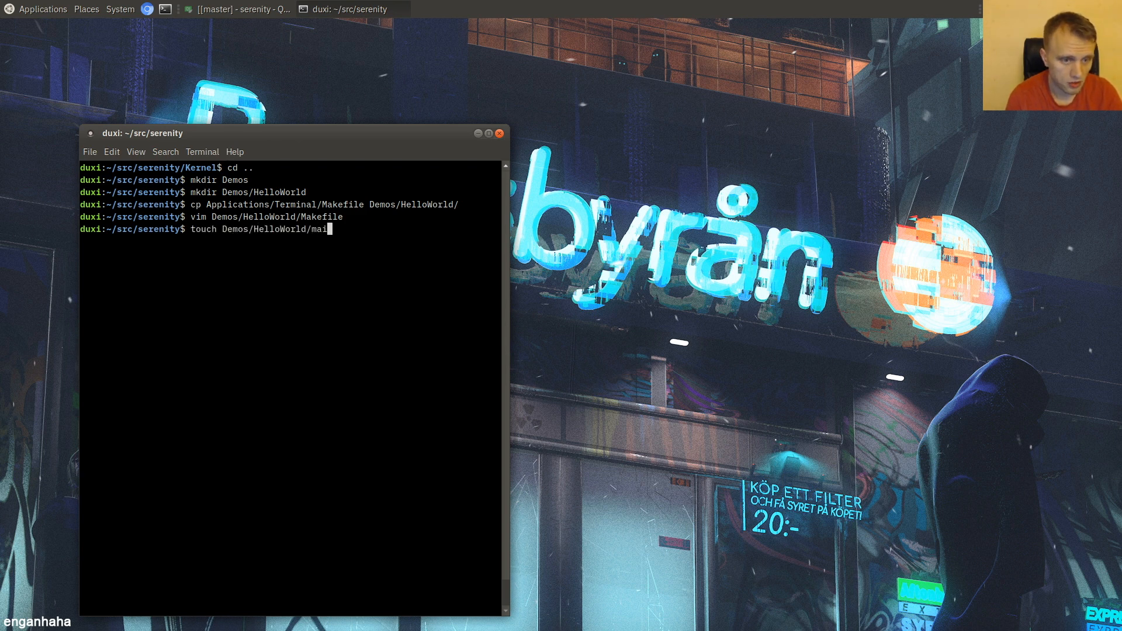
{"action": "key", "text": "Return"}
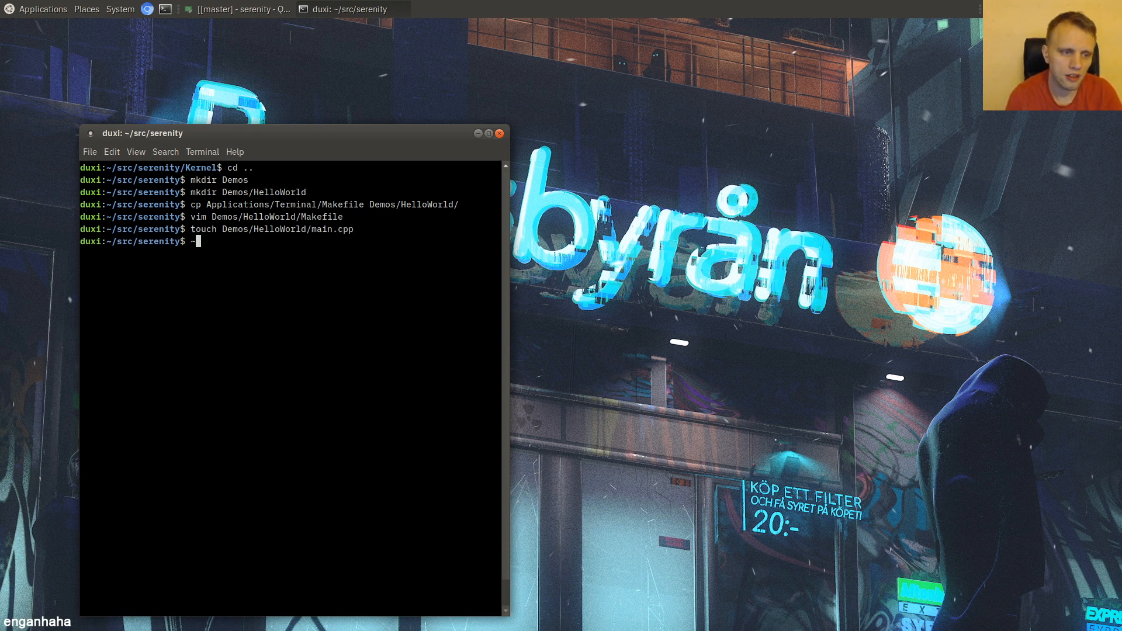
- Run ~/Patches/refresh-creator.sh, then open Demos/HelloWorld/main.cpp for editing
{"action": "type", "text": "~/Patches/refresh-creator.sh"}
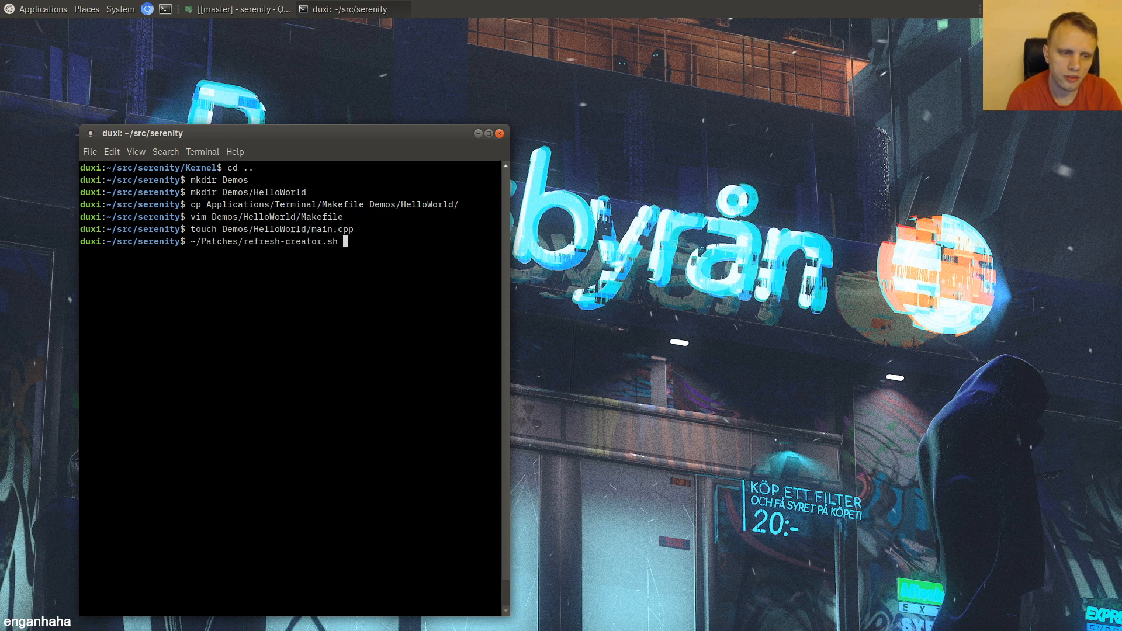
{"action": "key", "text": "Return"}
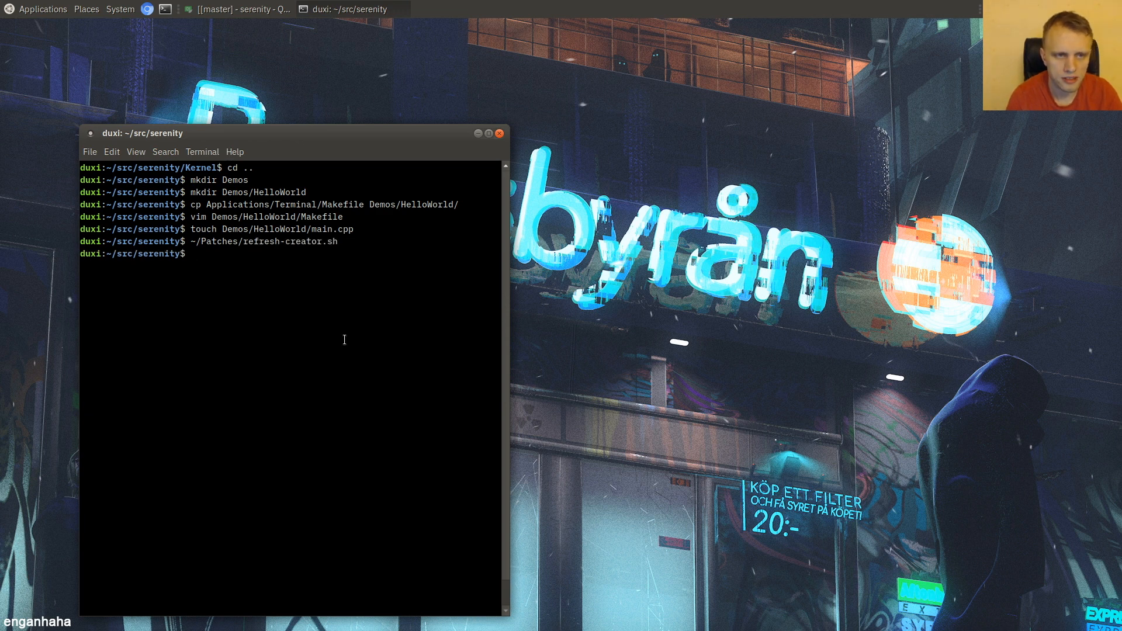
{"action": "type", "text": "vim Demos/H"}
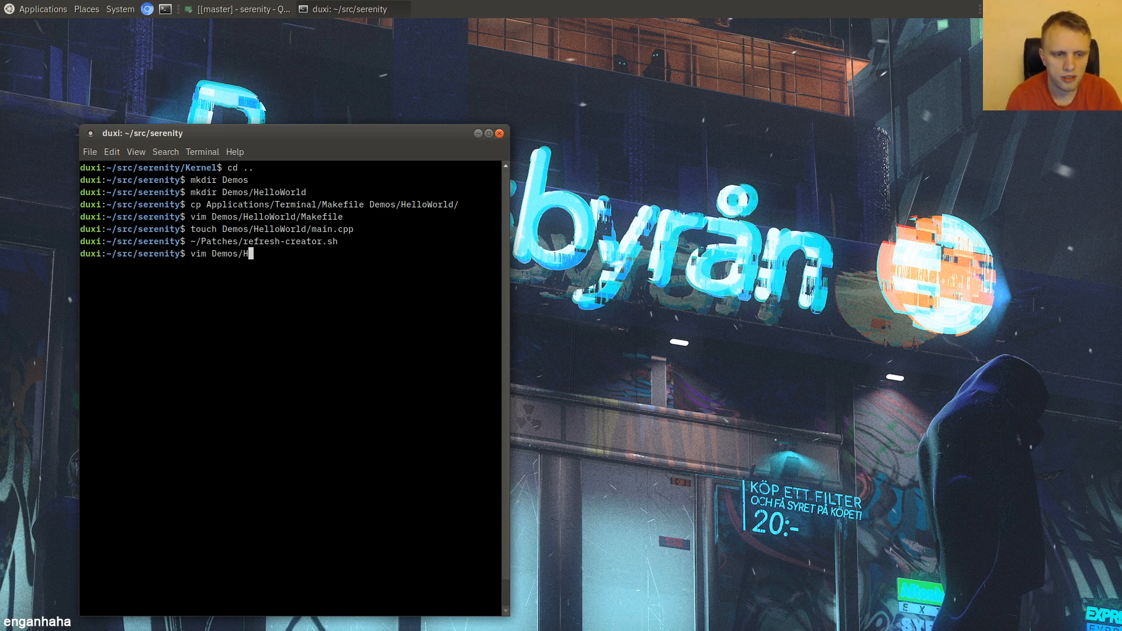
{"action": "key", "text": "Return"}
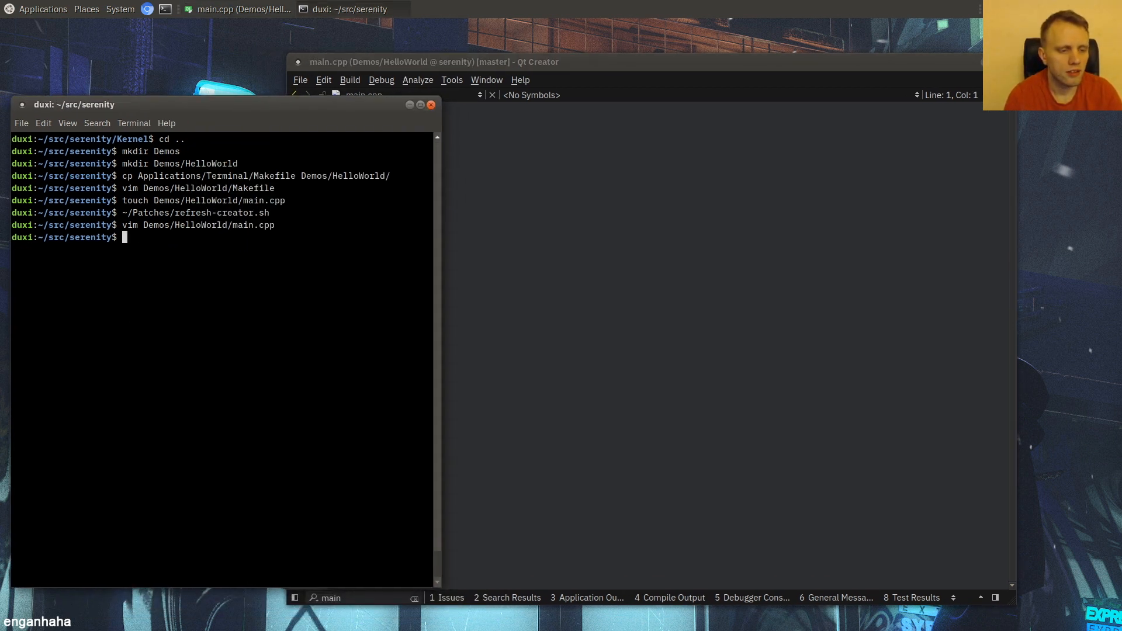
- Move into Demos/HelloWorld and run make there
{"action": "key", "text": "Return"}
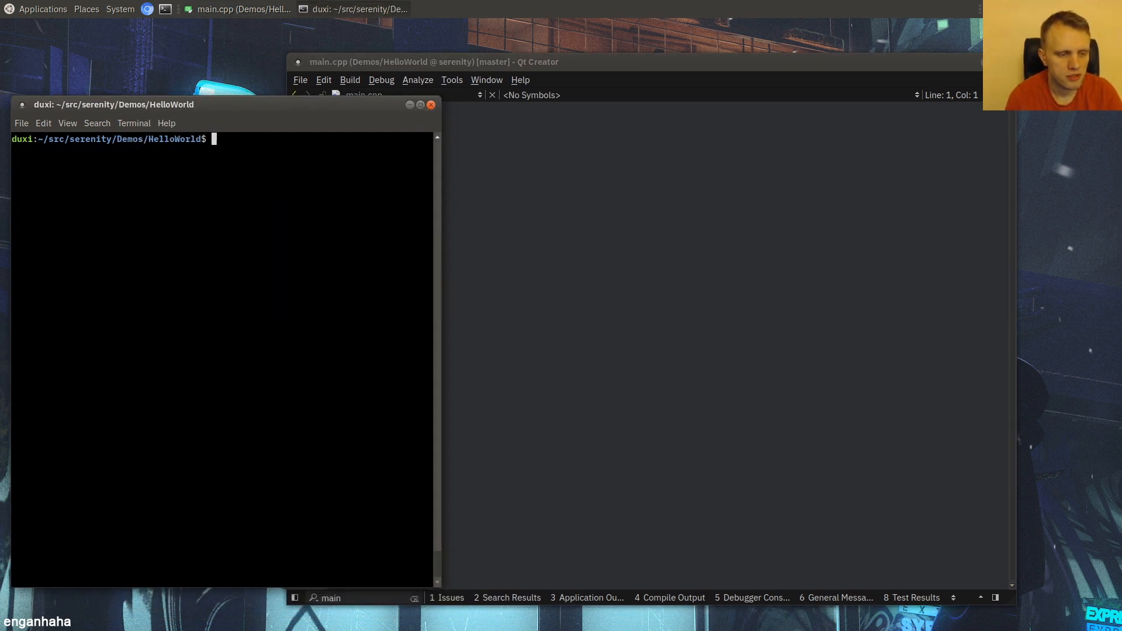
{"action": "type", "text": "make"}
{"action": "left_click", "coordinate": [652, 109]}
{"action": "type", "text": "#include <LibGUI"}
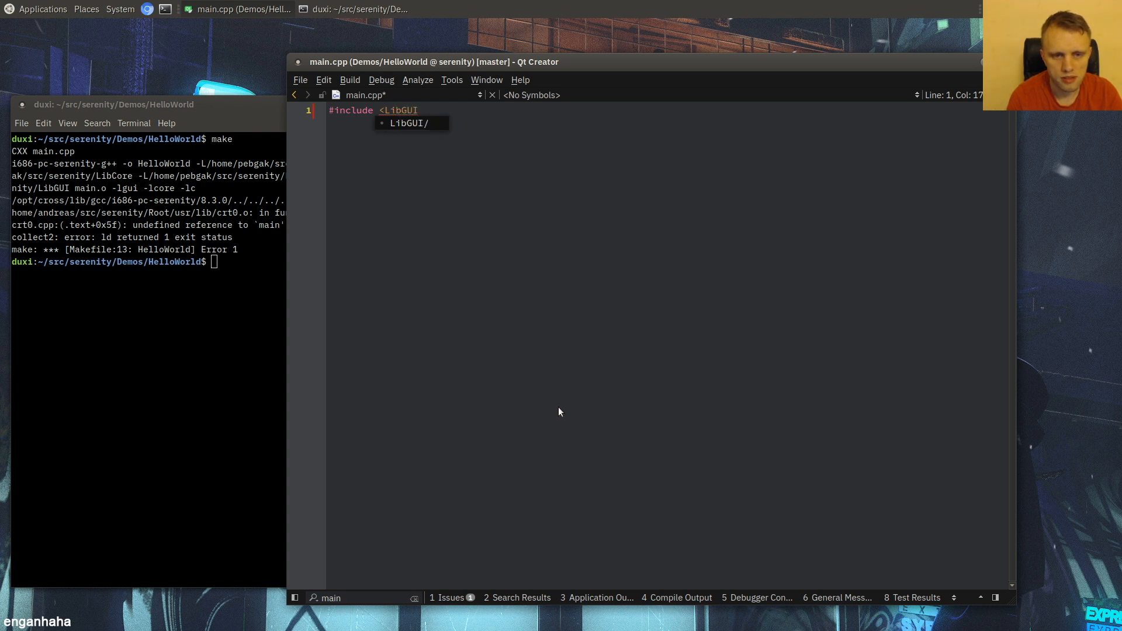
- Include LibGUI/GApplication.h and declare int main(int argc, char** argv)
{"action": "type", "text": "/GApplication.h>"}
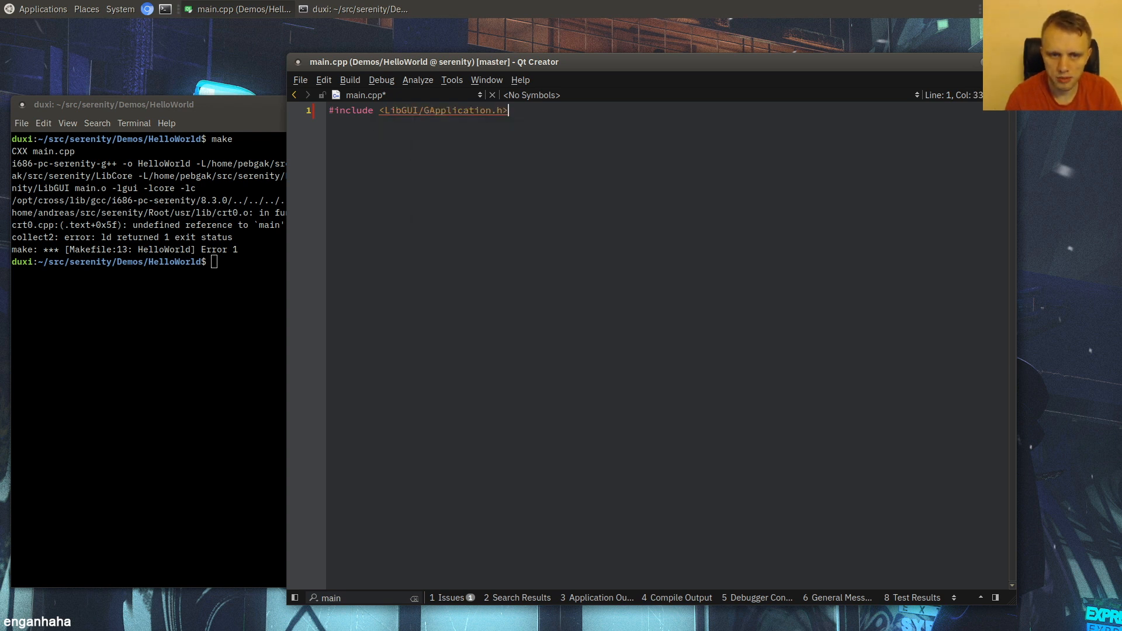
{"action": "key", "text": "Return"}
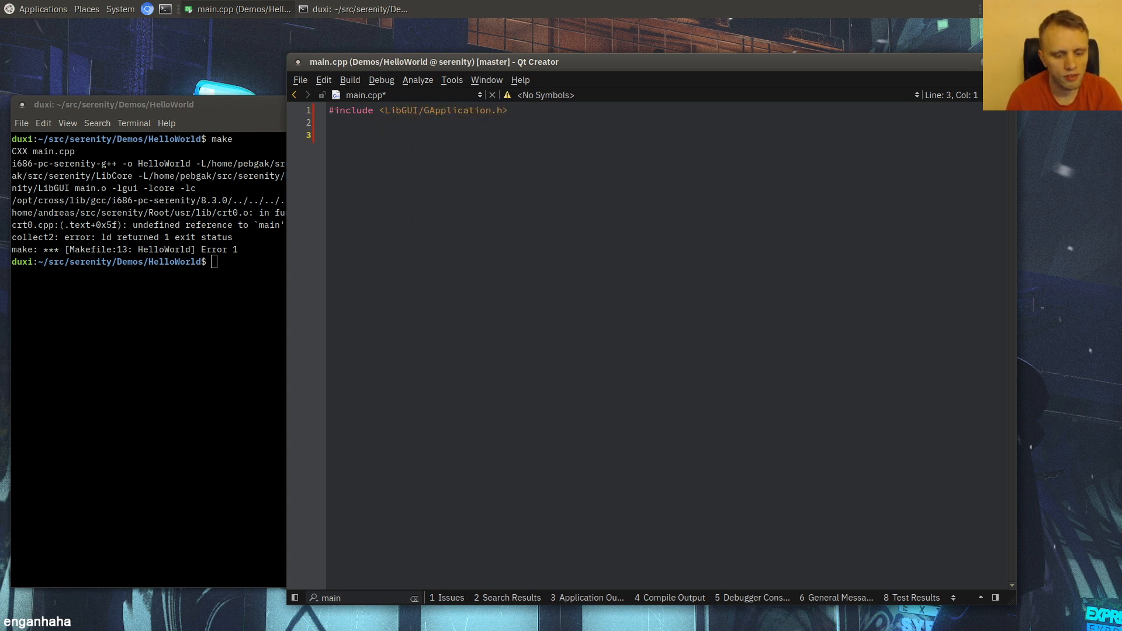
{"action": "type", "text": "int main(int"}
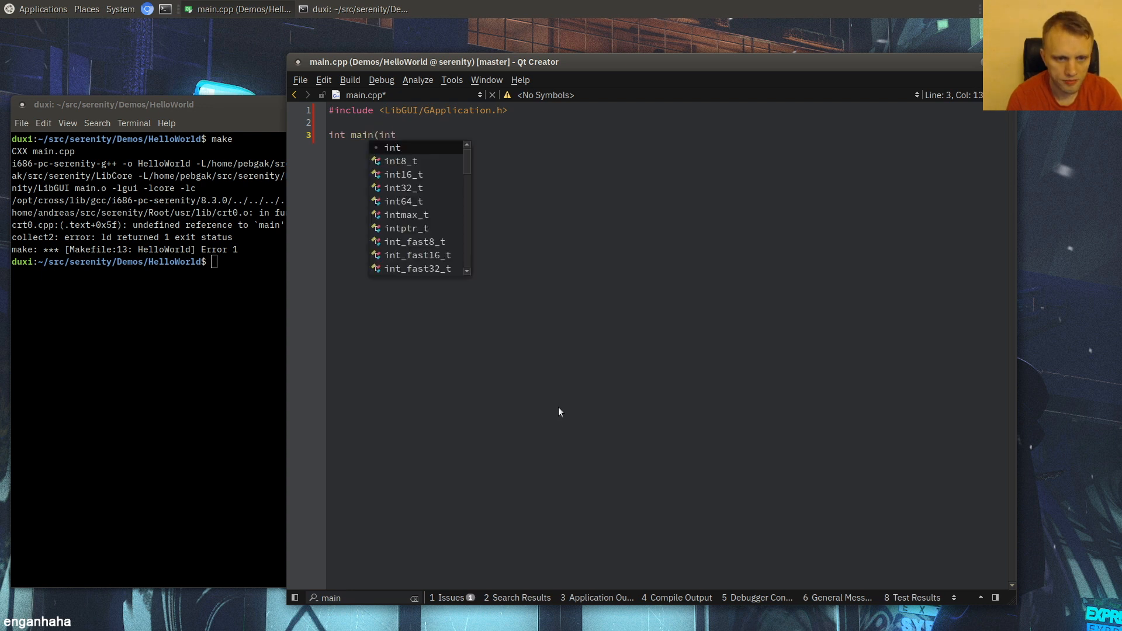
{"action": "type", "text": "argc, char** argv"}
{"action": "type", "text": "{"}
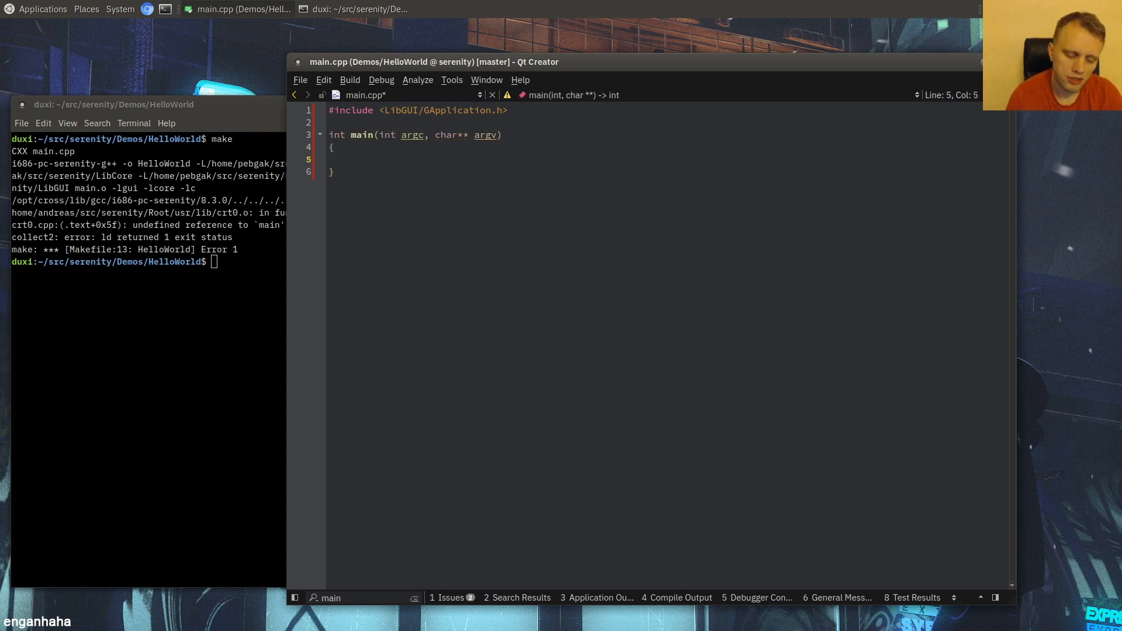
- Construct GApplication app(argc, argv), return app.exec(), and leave blank lines between for new code
{"action": "type", "text": "GApplication"}
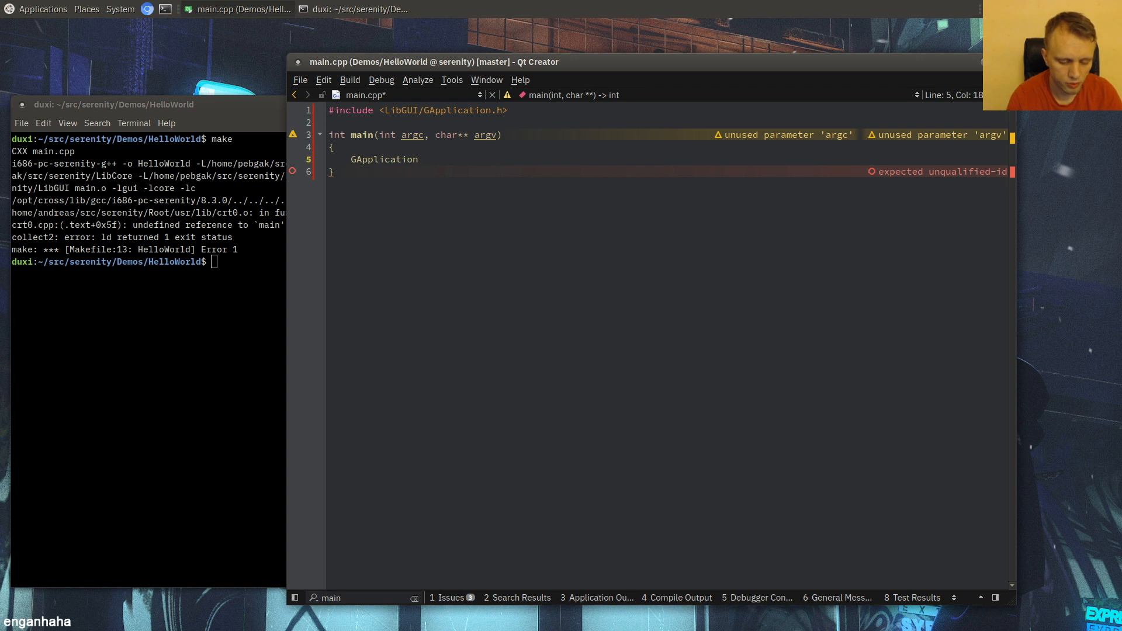
{"action": "type", "text": "app"}
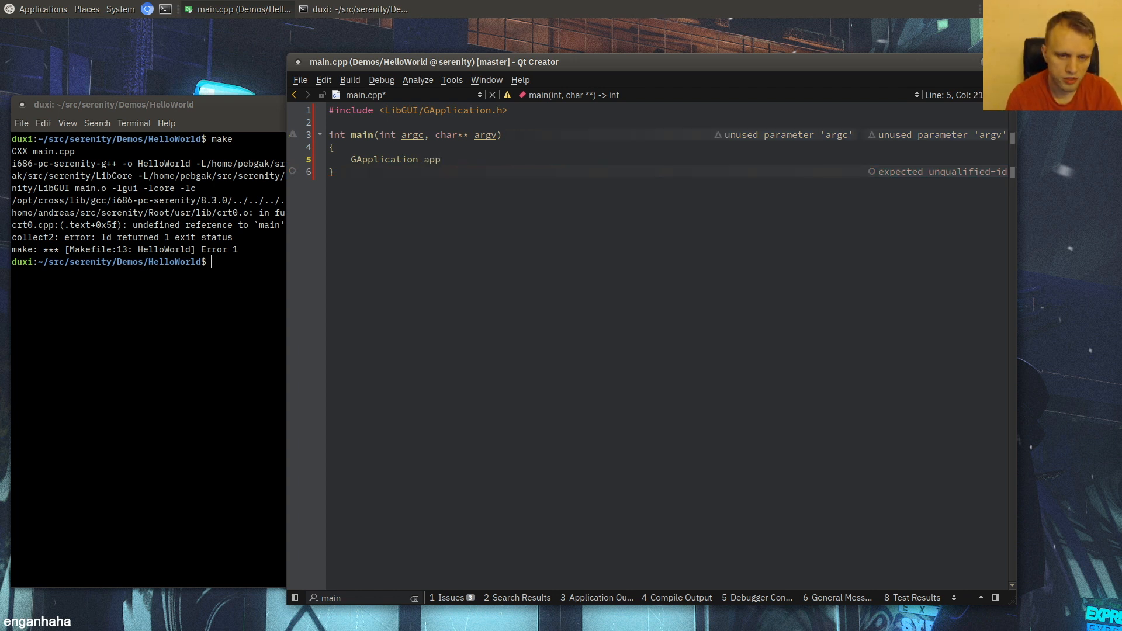
{"action": "type", "text": "(argc, argv);"}
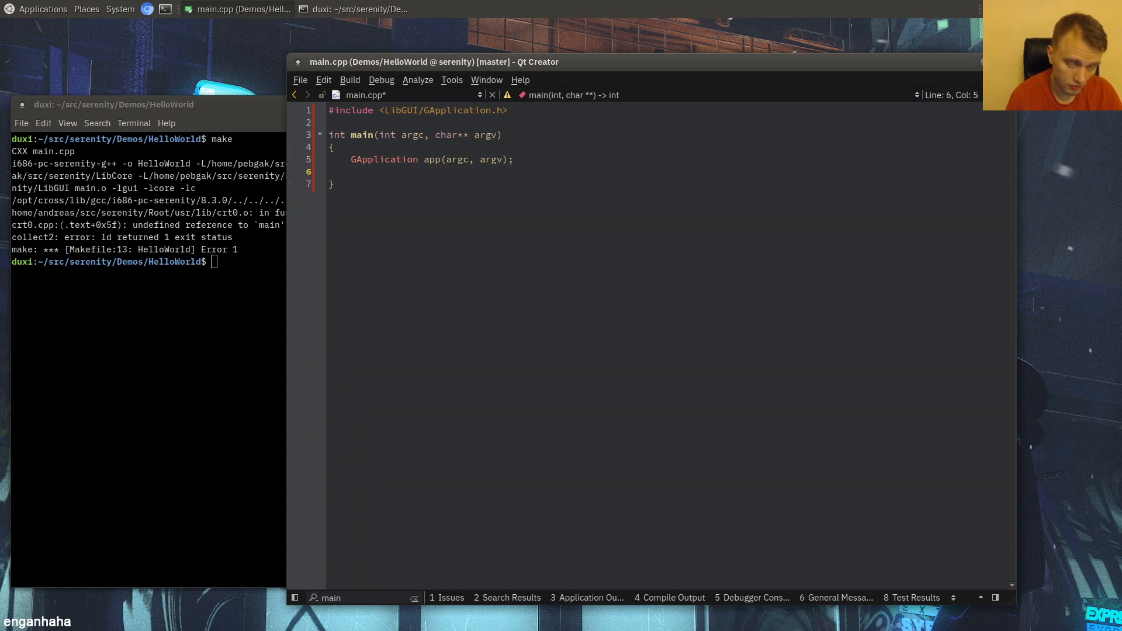
{"action": "key", "text": "Return"}
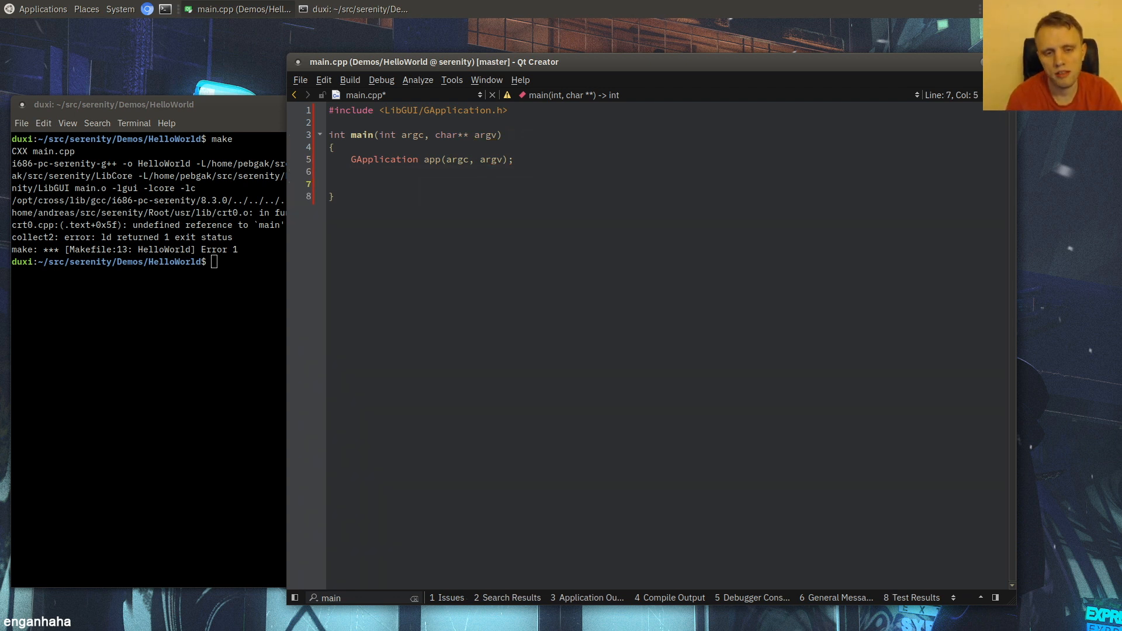
{"action": "type", "text": "return app.exec();"}
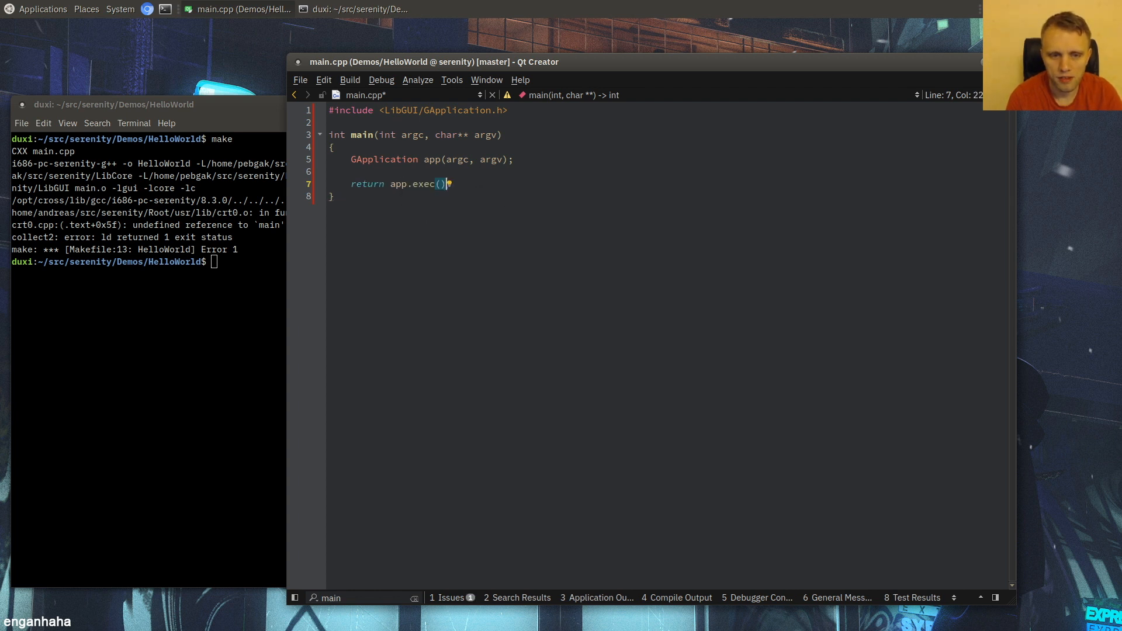
{"action": "type", "text": ";"}
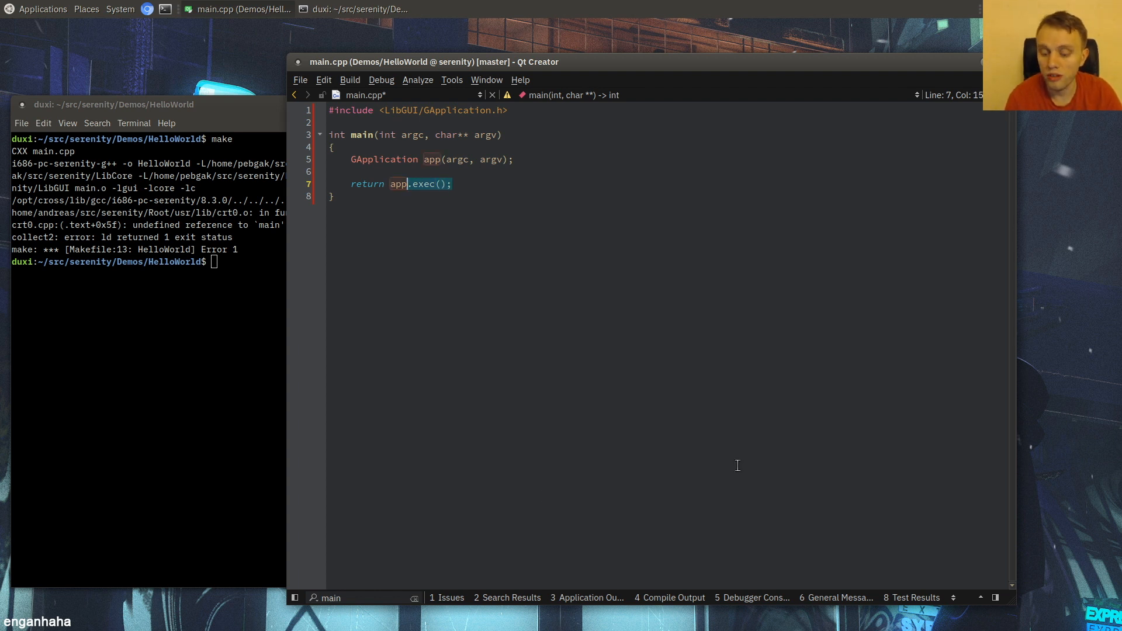
{"action": "key", "text": "Return"}
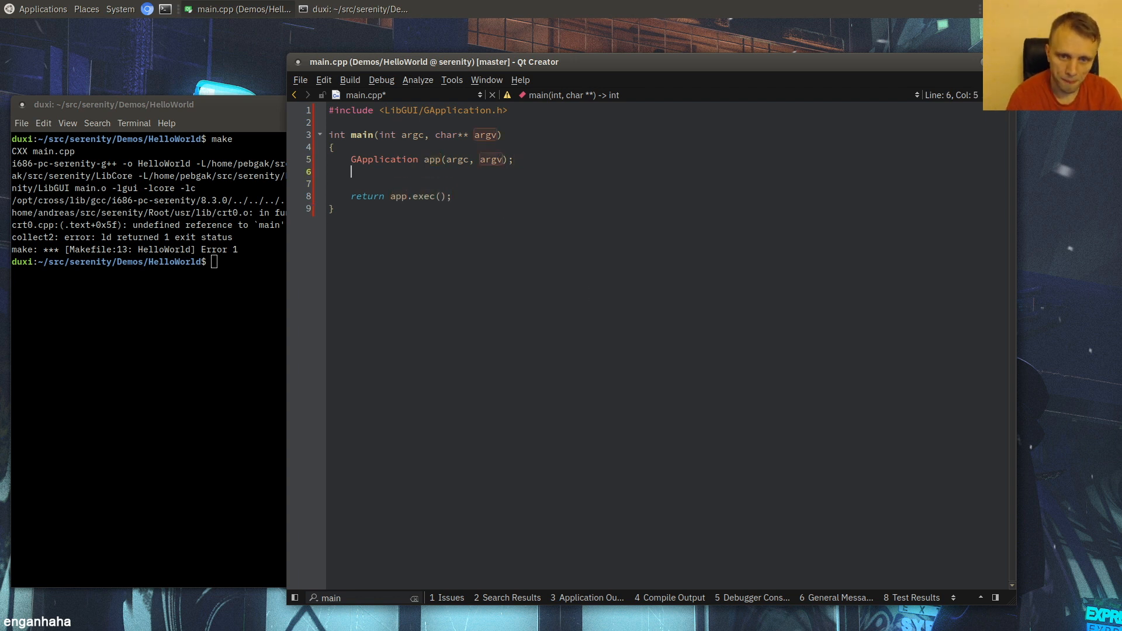
{"action": "key", "text": "Return"}
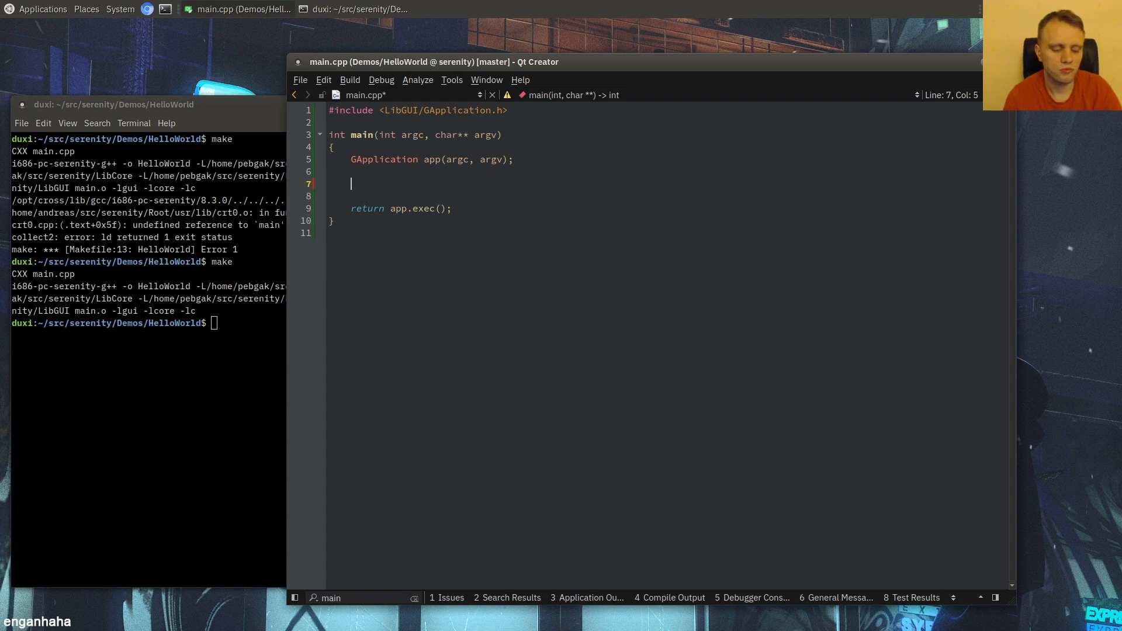
- Include LibGUI/GWindow.h and create auto* window = new GWindow in main
{"action": "type", "text": "#include <LibGUI"}
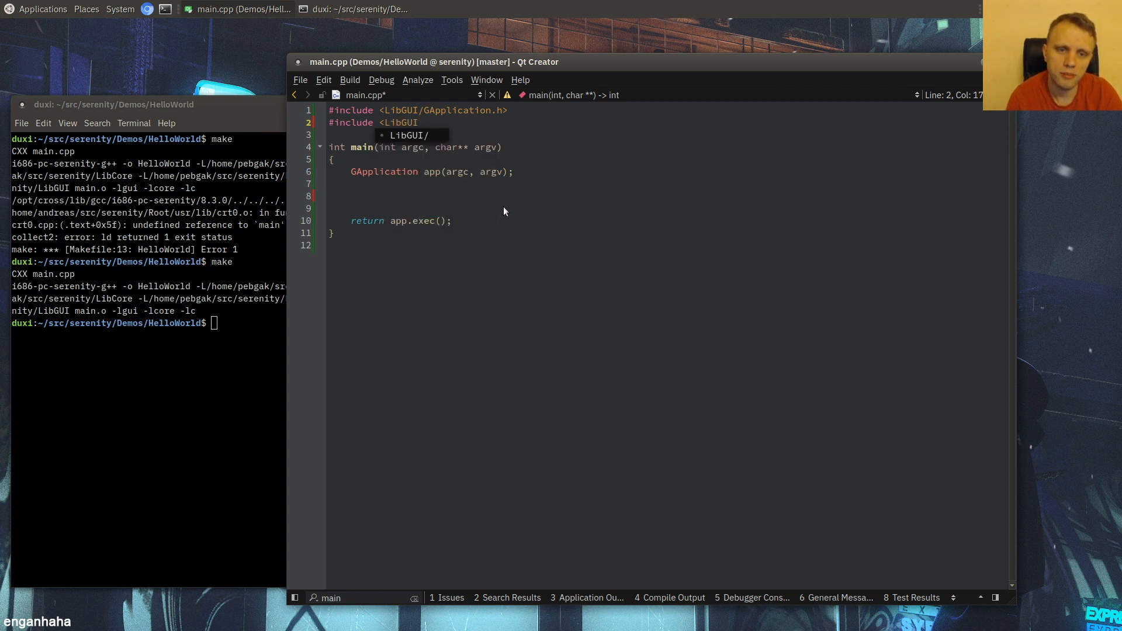
{"action": "type", "text": "GWindow.h>"}
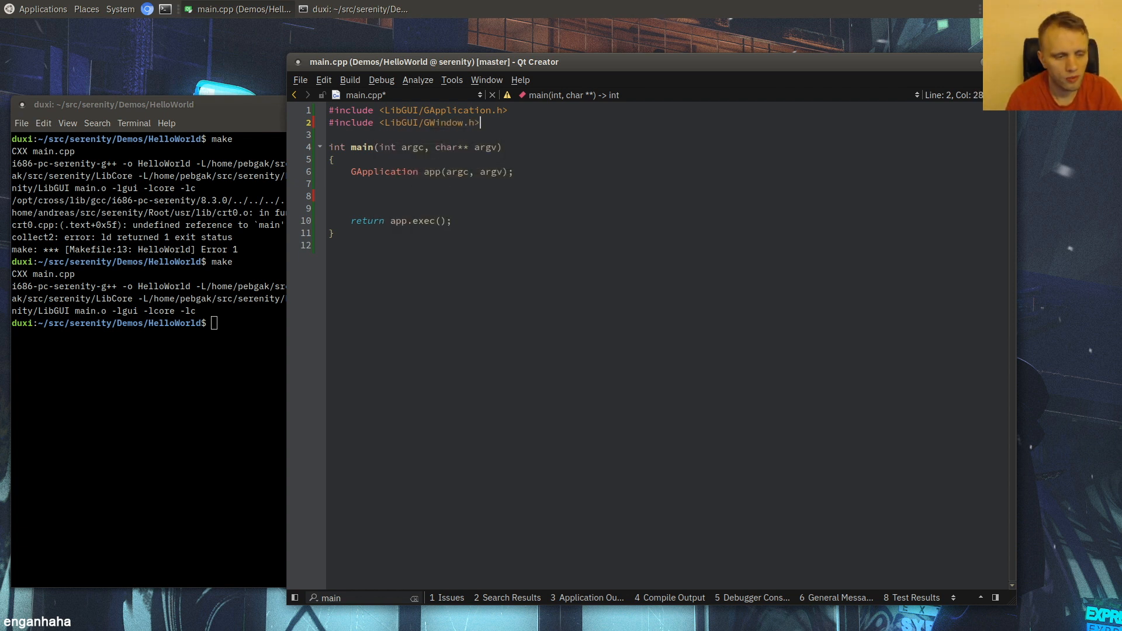
{"action": "left_click", "coordinate": [350, 196]}
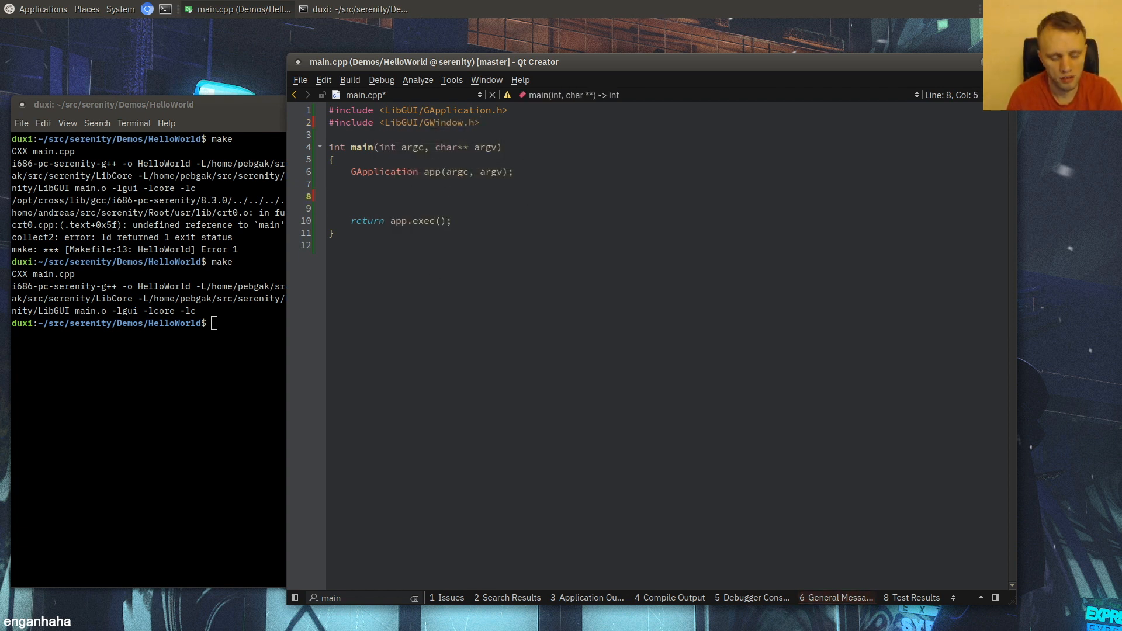
{"action": "type", "text": "auto*"}
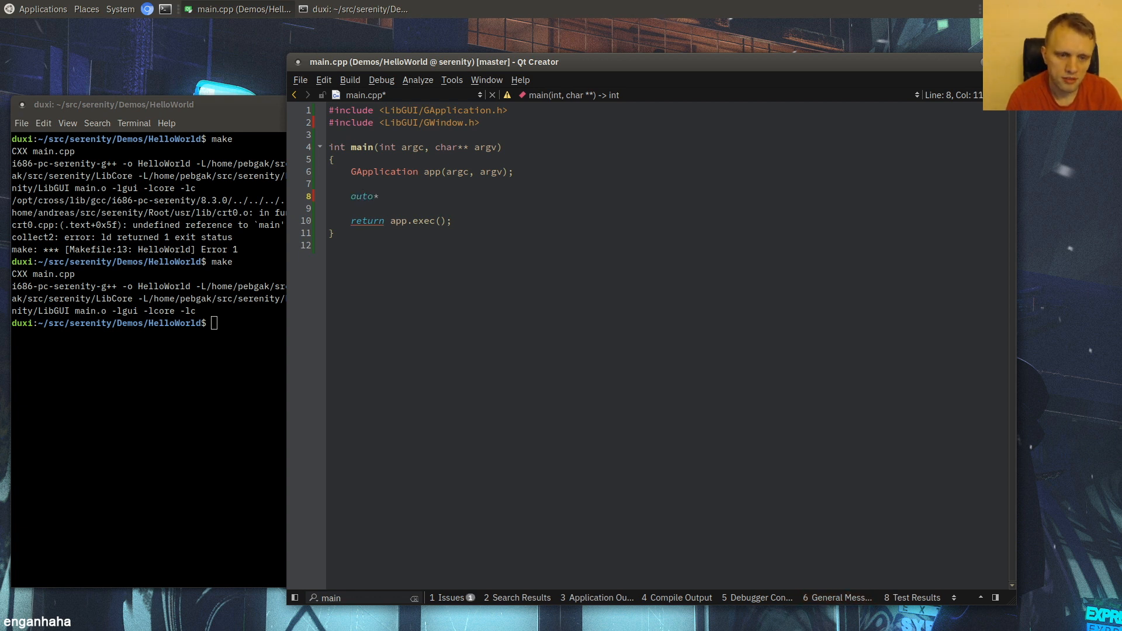
{"action": "type", "text": "window"}
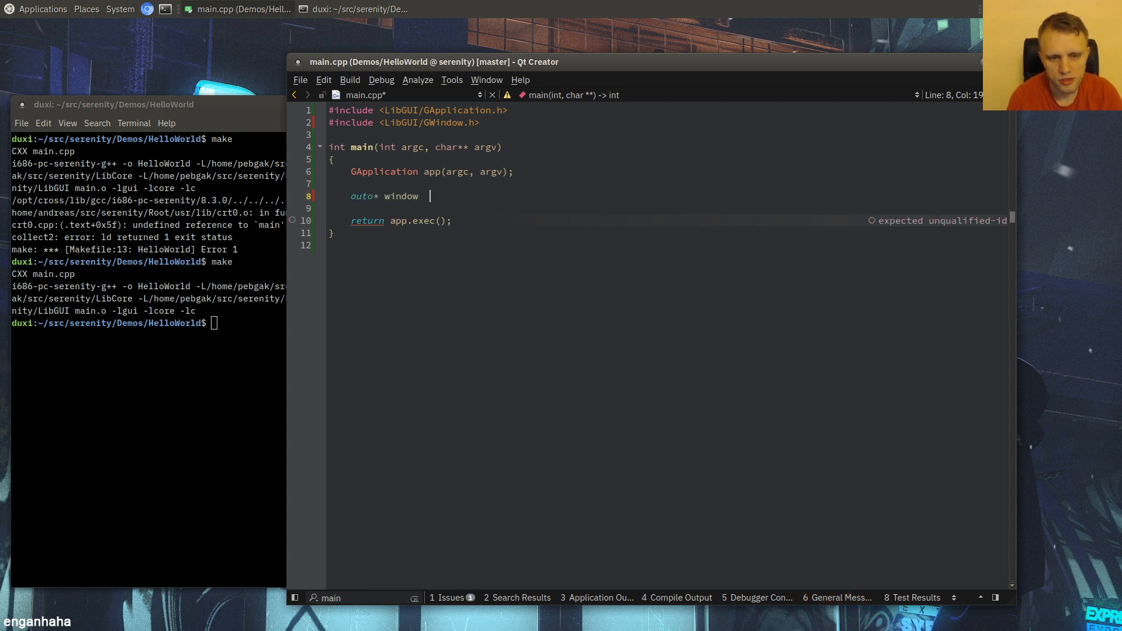
{"action": "type", "text": "= new G"}
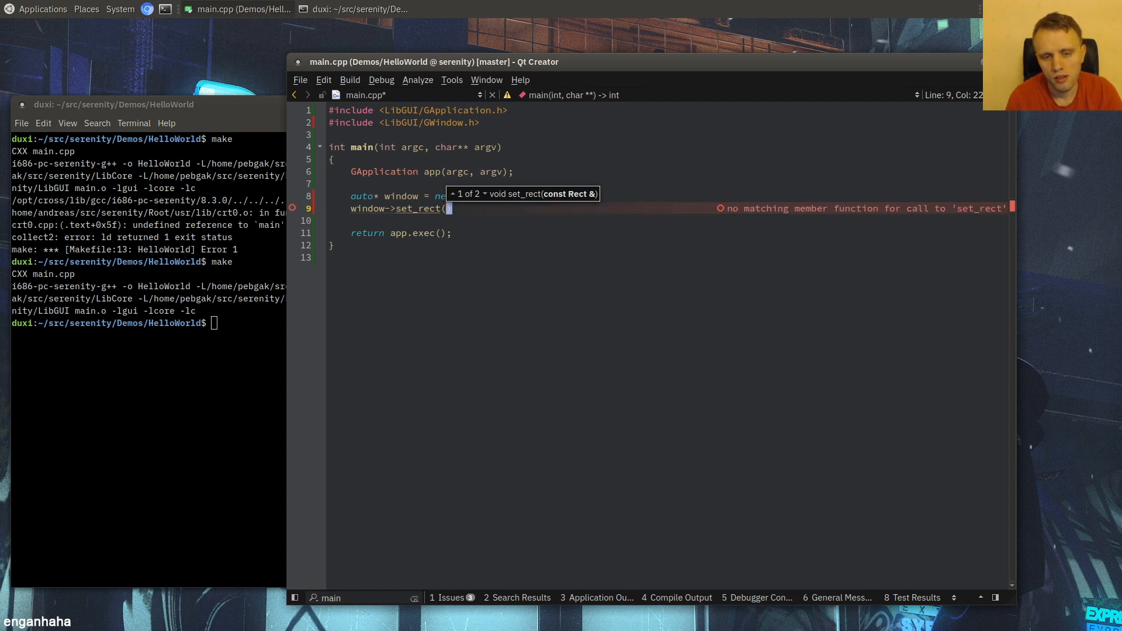
- Set the window rect to 100, 100, 640, 480 and its title to "Hello World!"
{"action": "type", "text": "100, 100,"}
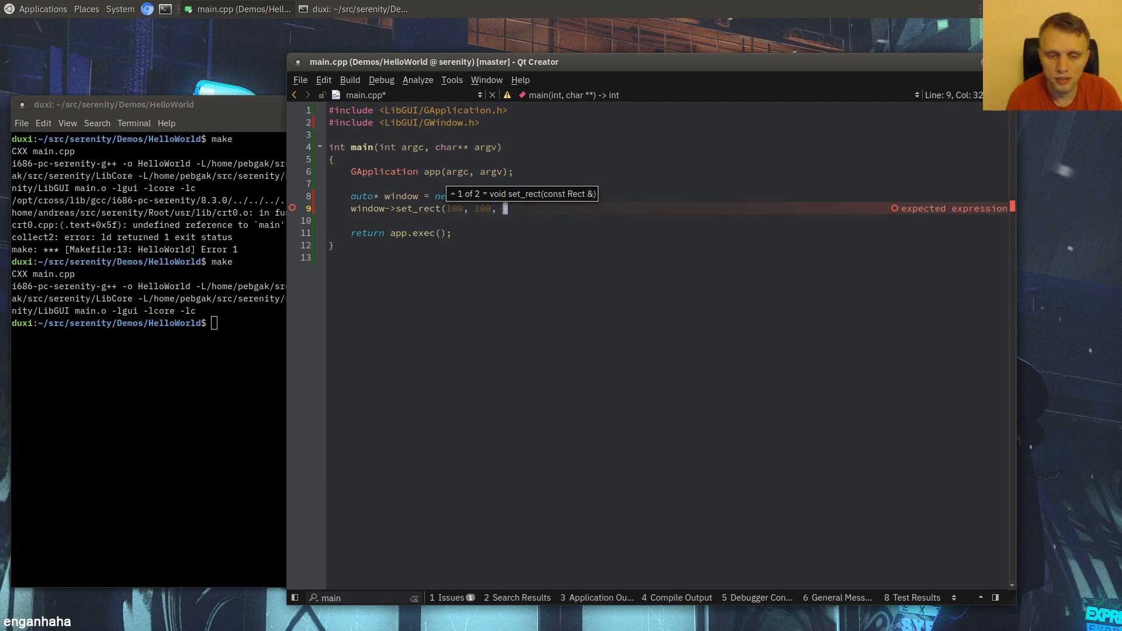
{"action": "type", "text": "300, 200);"}
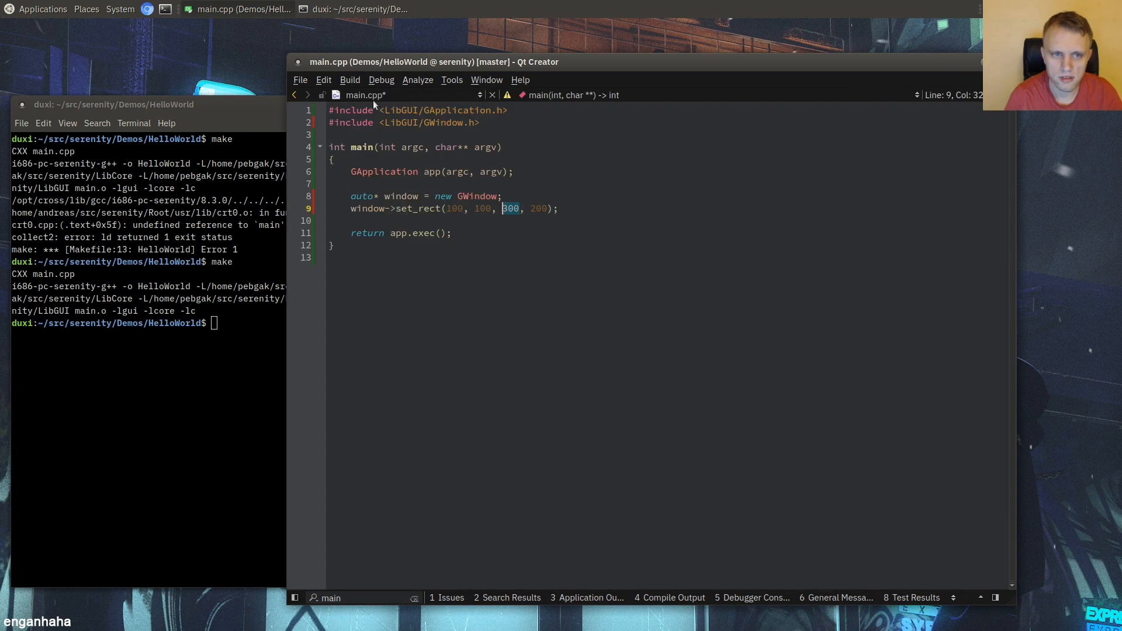
{"action": "type", "text": "640"}
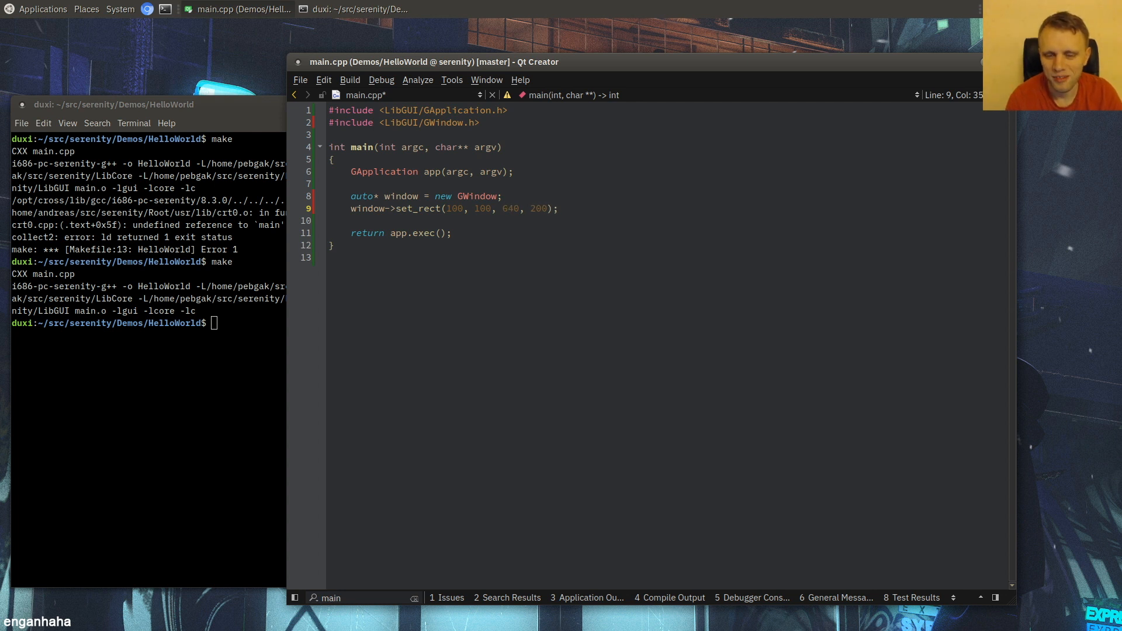
{"action": "type", "text": "480"}
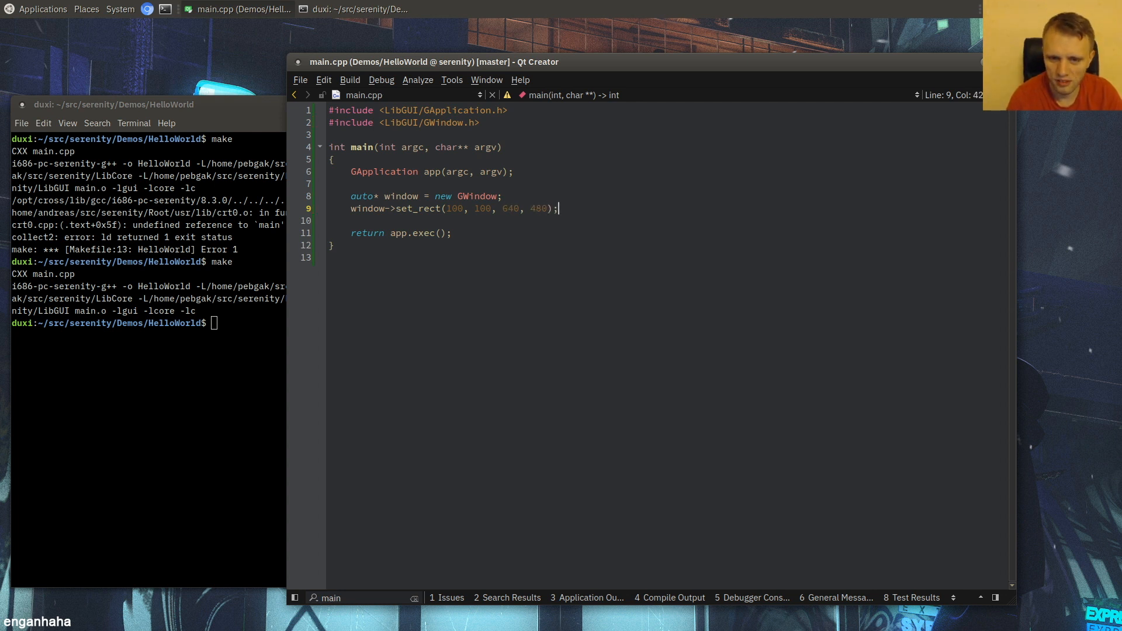
{"action": "key", "text": "Return"}
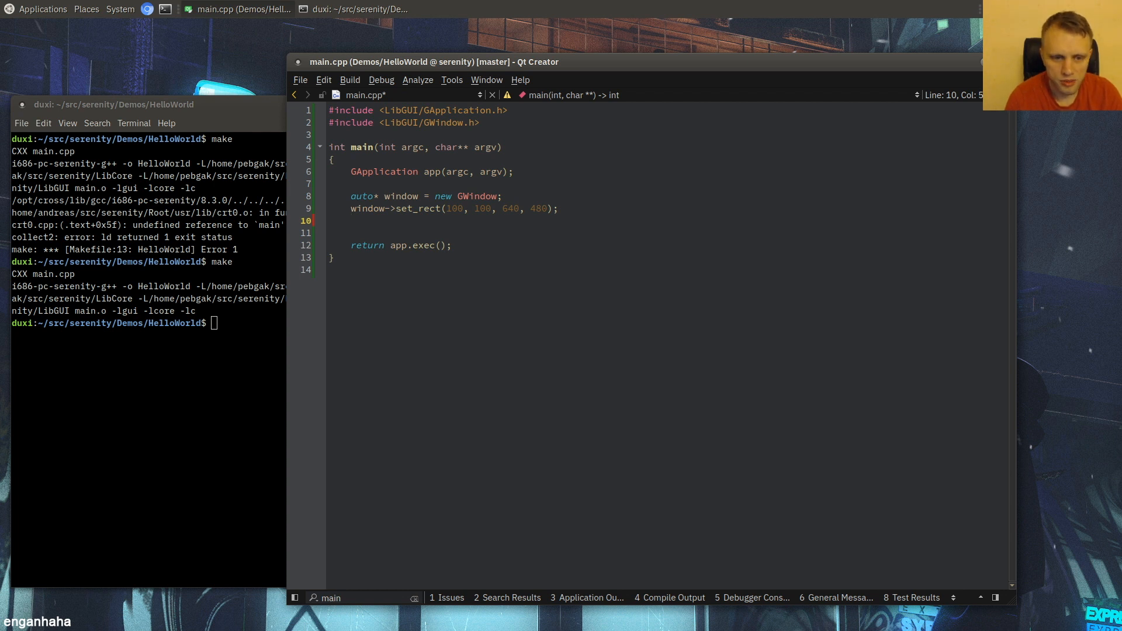
{"action": "type", "text": "window->set_title("}
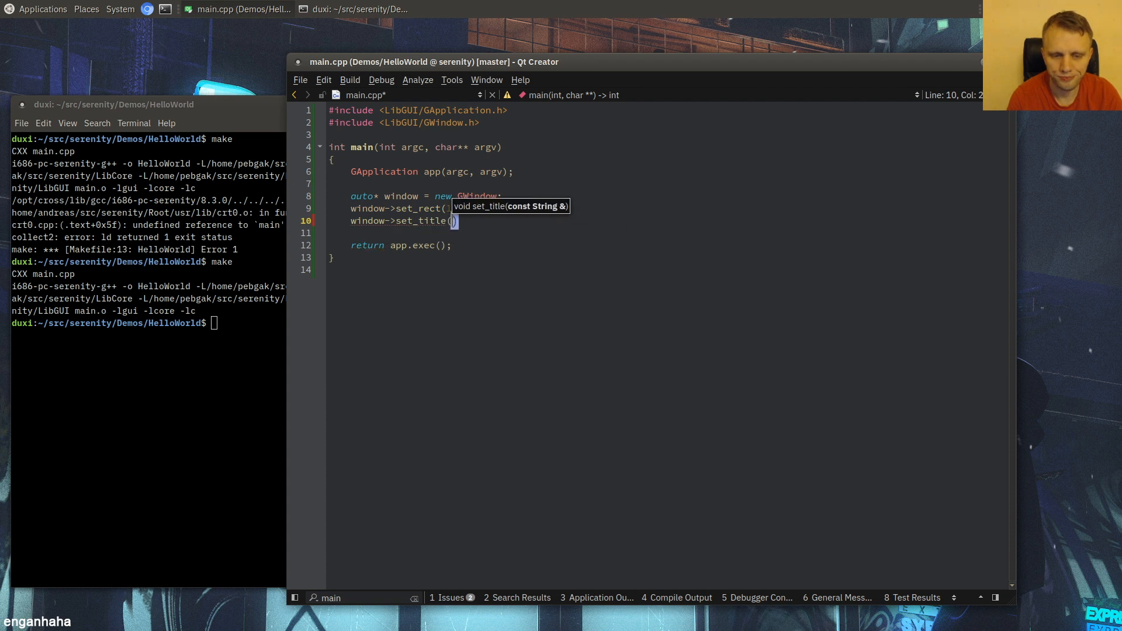
{"action": "type", "text": "\"Hello W"}
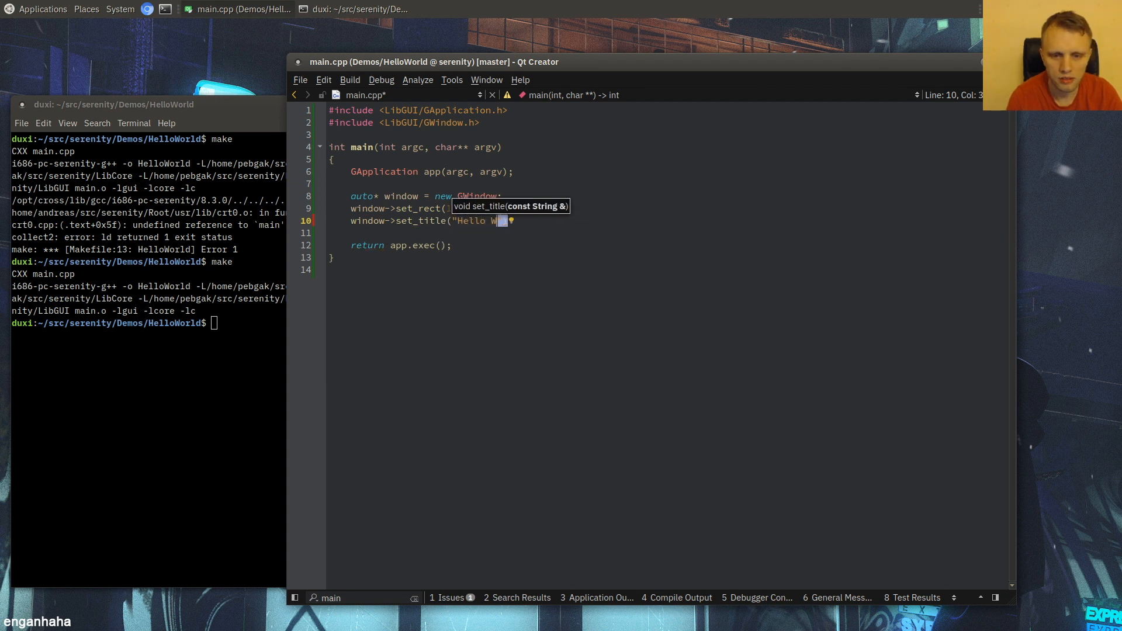
{"action": "type", "text": "orld!\""}
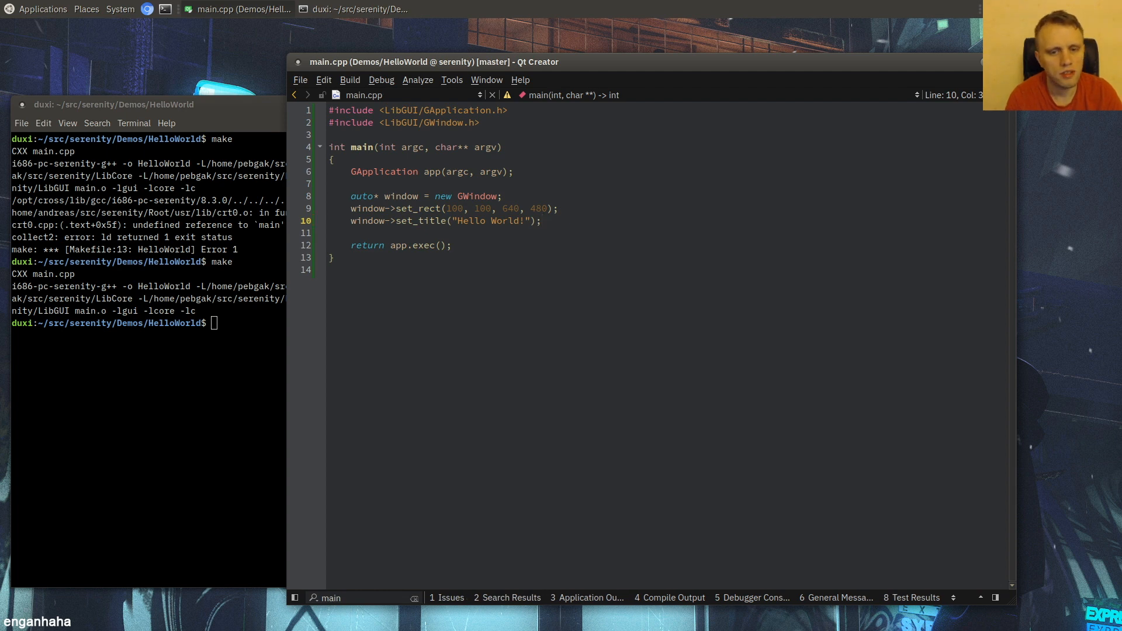
{"action": "left_click", "coordinate": [544, 220]}
{"action": "type", "text": "m"}
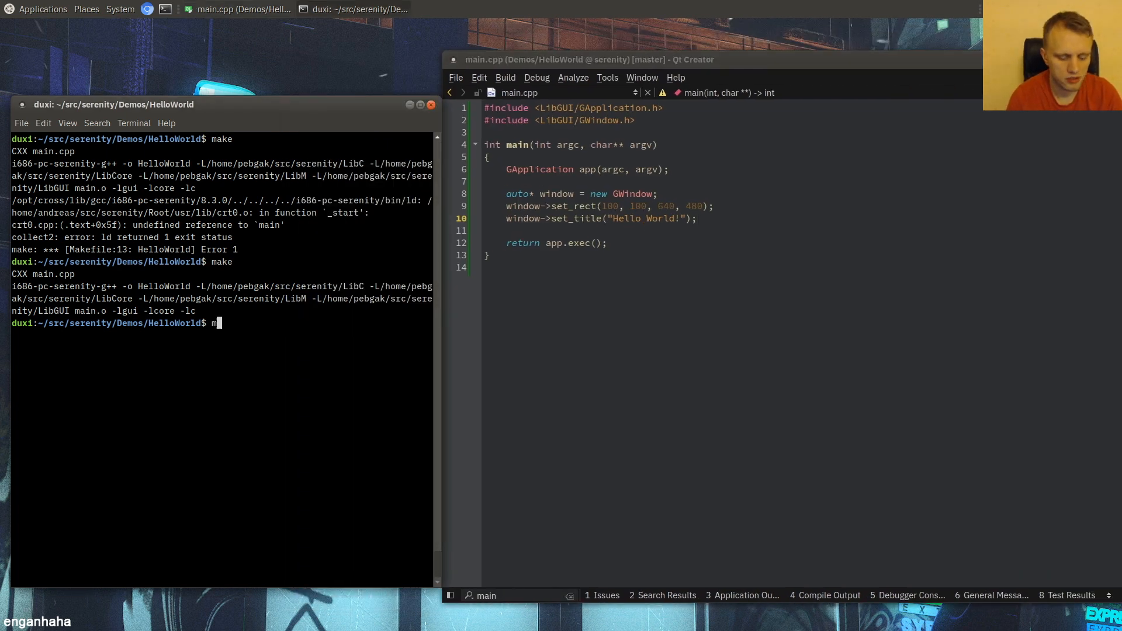
- Rebuild HelloWorld, move into the Kernel directory and open sync.sh in vim
{"action": "key", "text": "Return"}
{"action": "type", "text": "cd ../."}
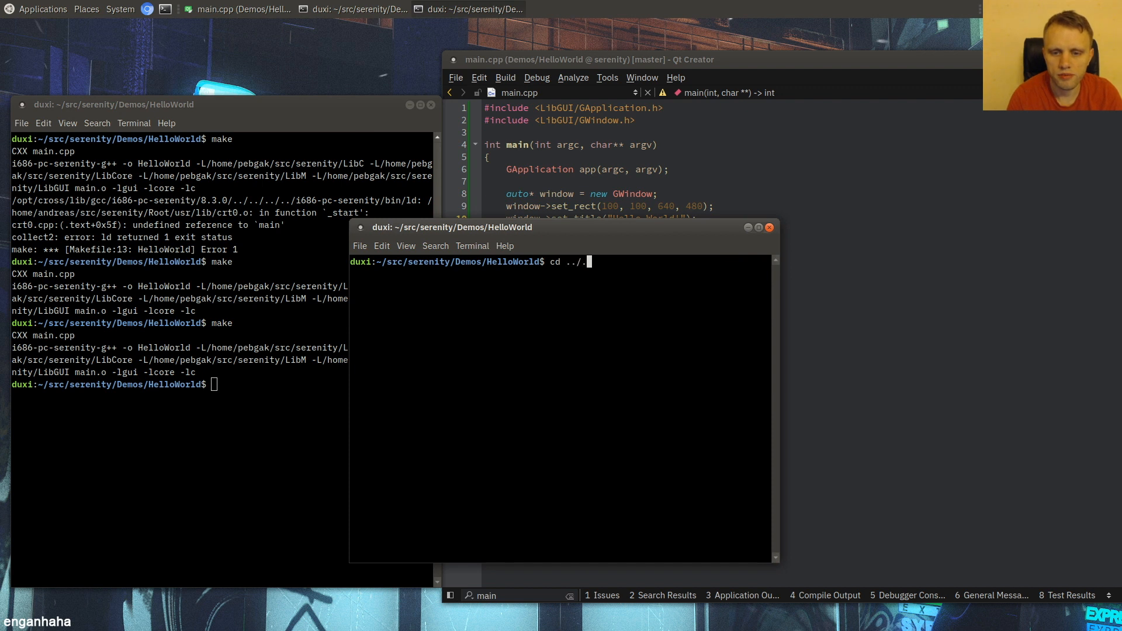
{"action": "key", "text": "Return"}
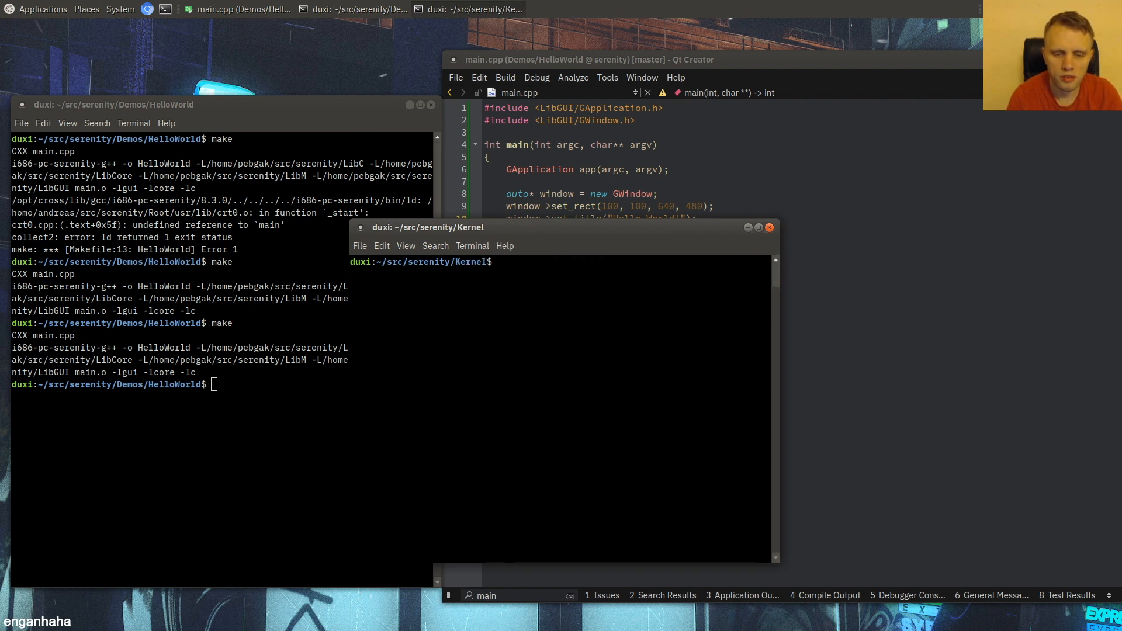
{"action": "type", "text": "vim m"}
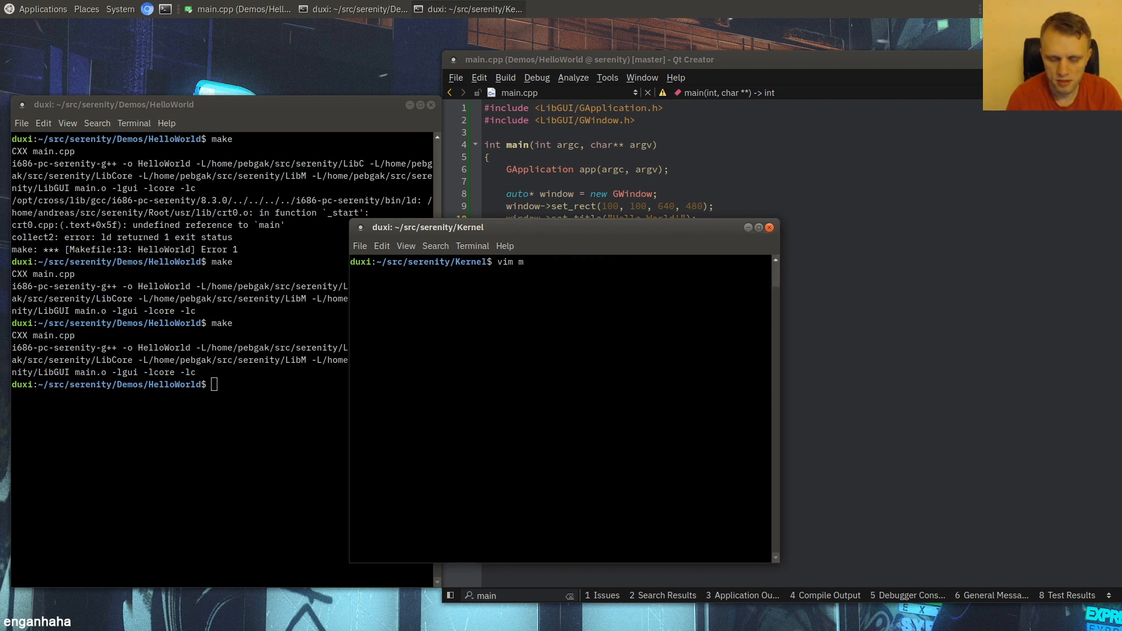
{"action": "type", "text": "ync.sh"}
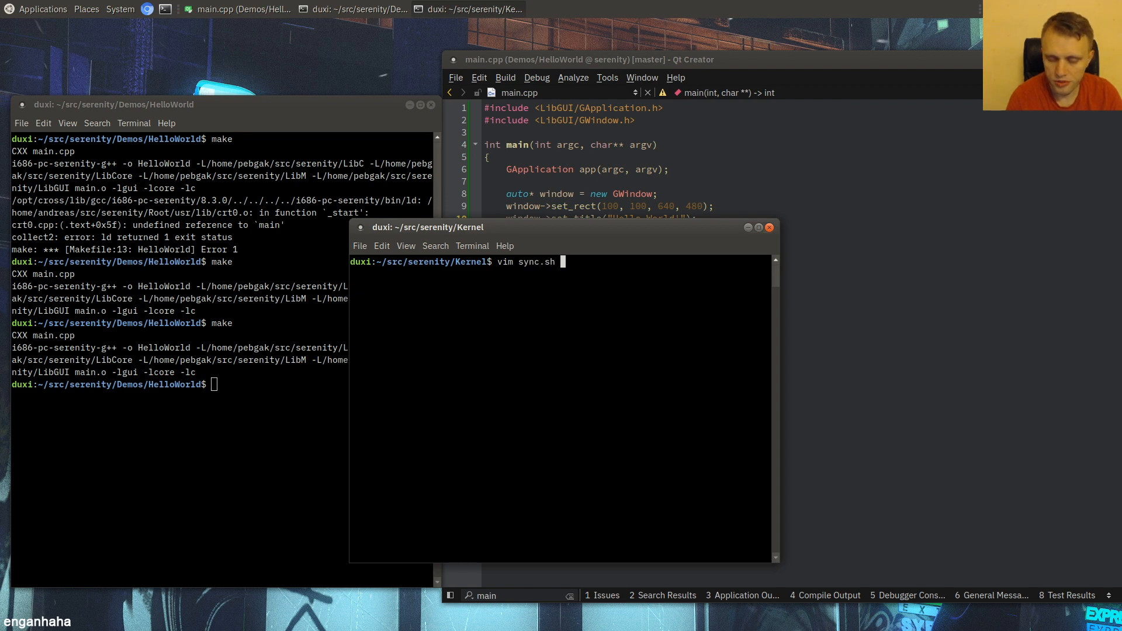
{"action": "key", "text": "Return"}
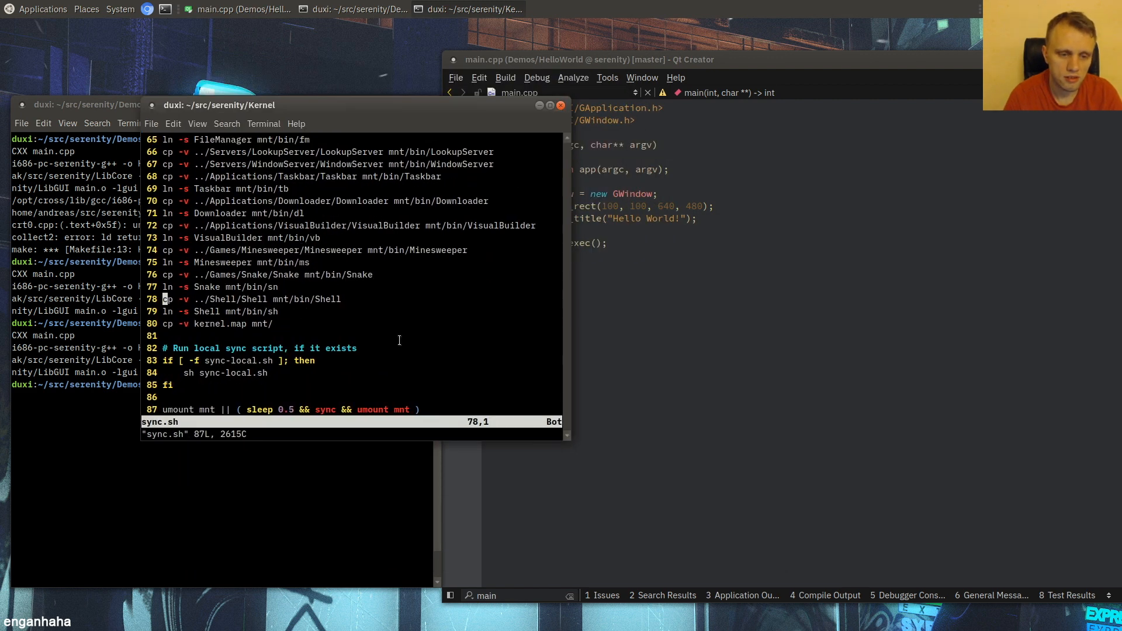
- Scroll through sync.sh's cp lines to the files copied into the disk image
{"action": "key", "text": "gg"}
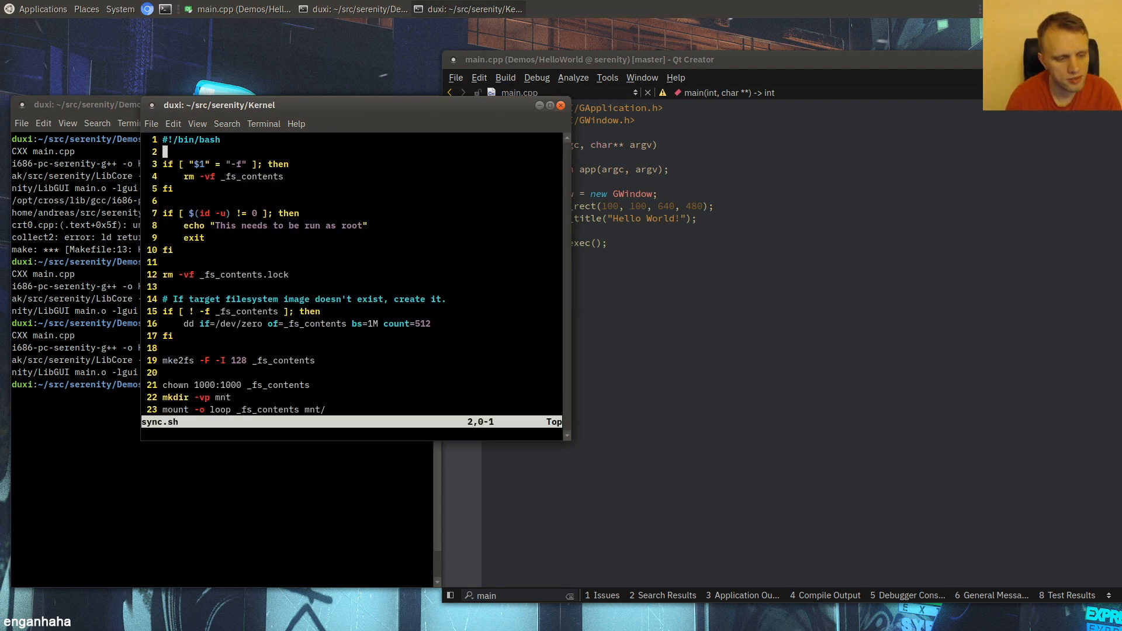
{"action": "scroll", "scroll_direction": "down", "scroll_amount": 3}
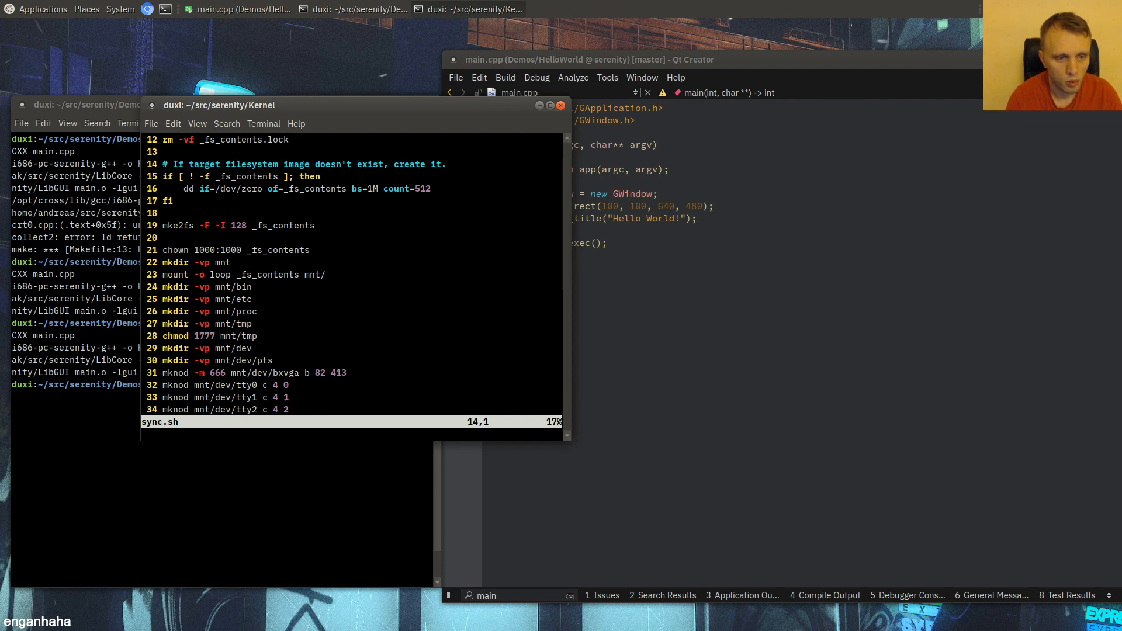
{"action": "scroll", "scroll_direction": "down", "scroll_amount": 3}
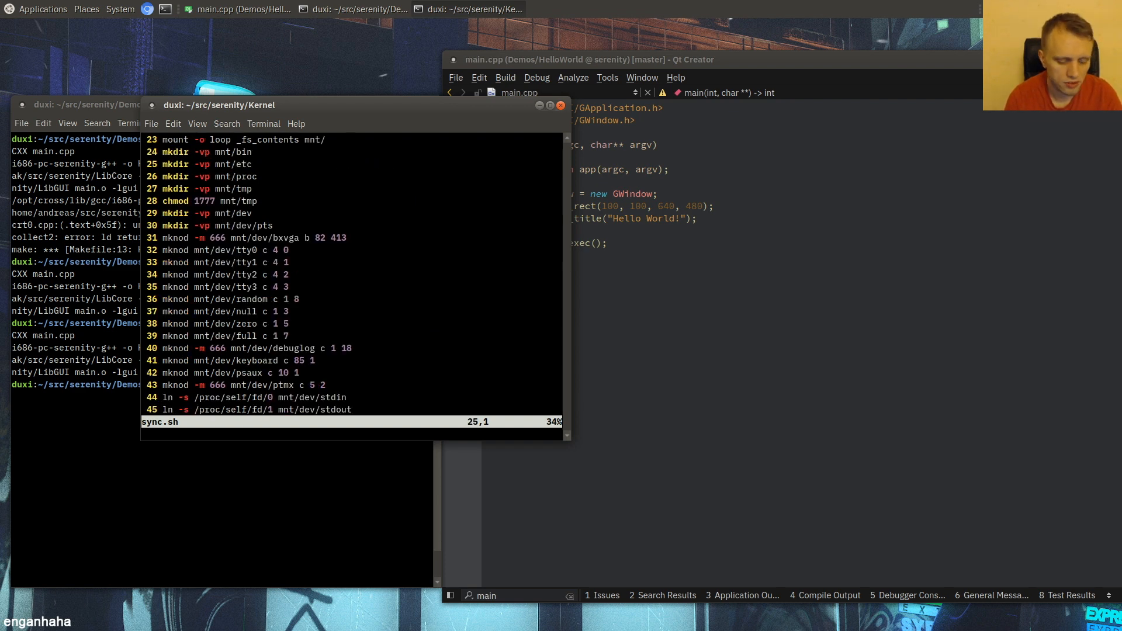
{"action": "scroll", "scroll_direction": "up", "scroll_amount": 3}
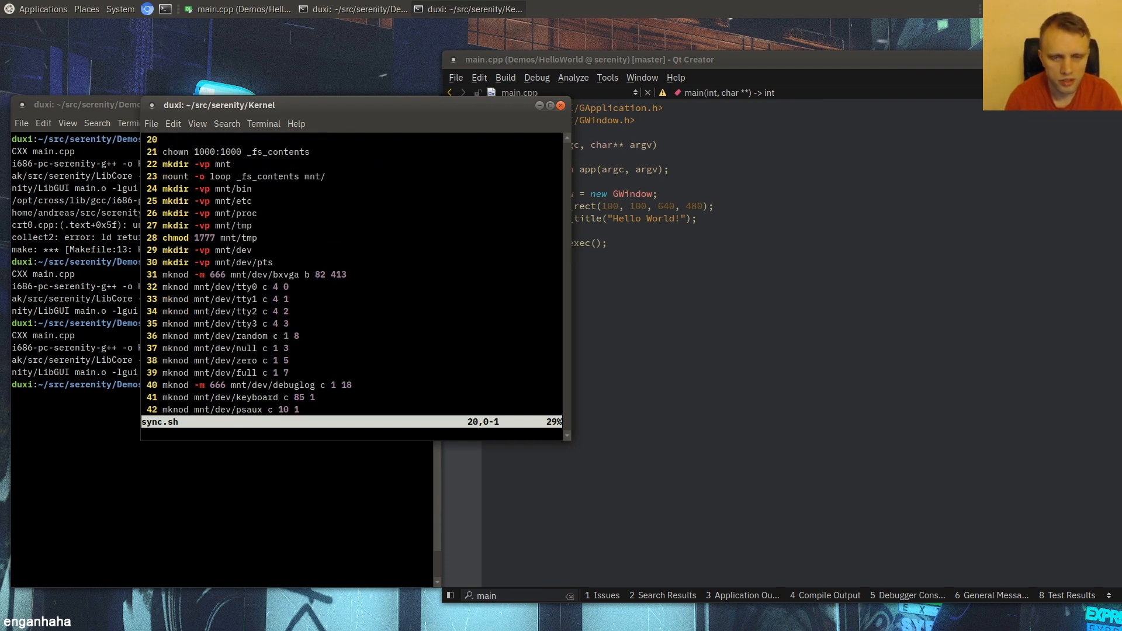
{"action": "key", "text": "Down"}
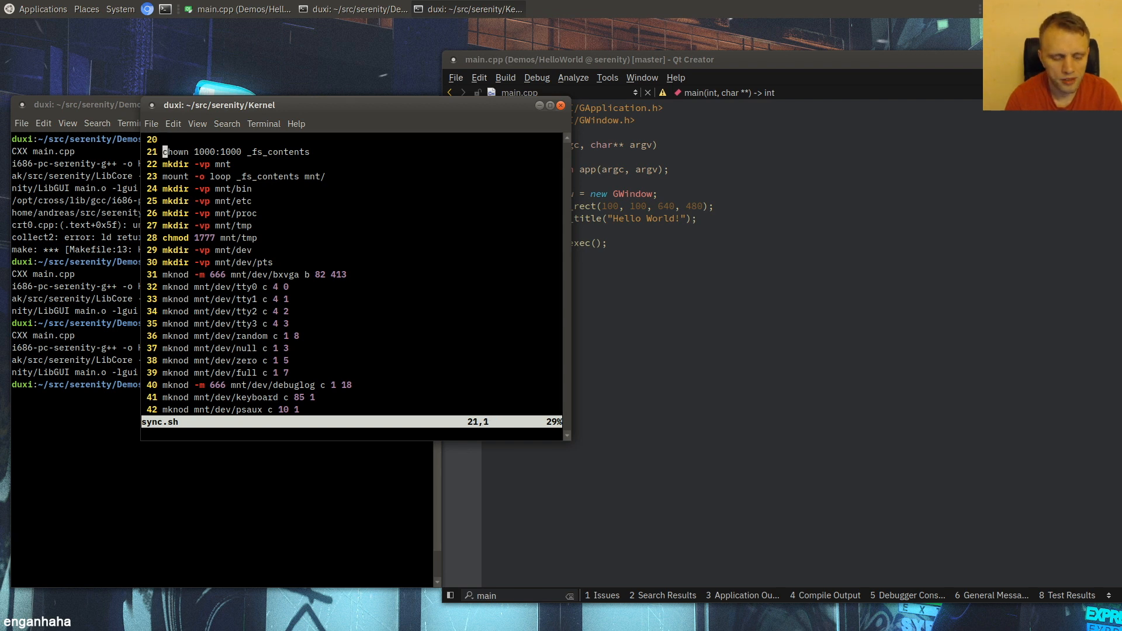
{"action": "scroll", "scroll_direction": "down", "scroll_amount": 3}
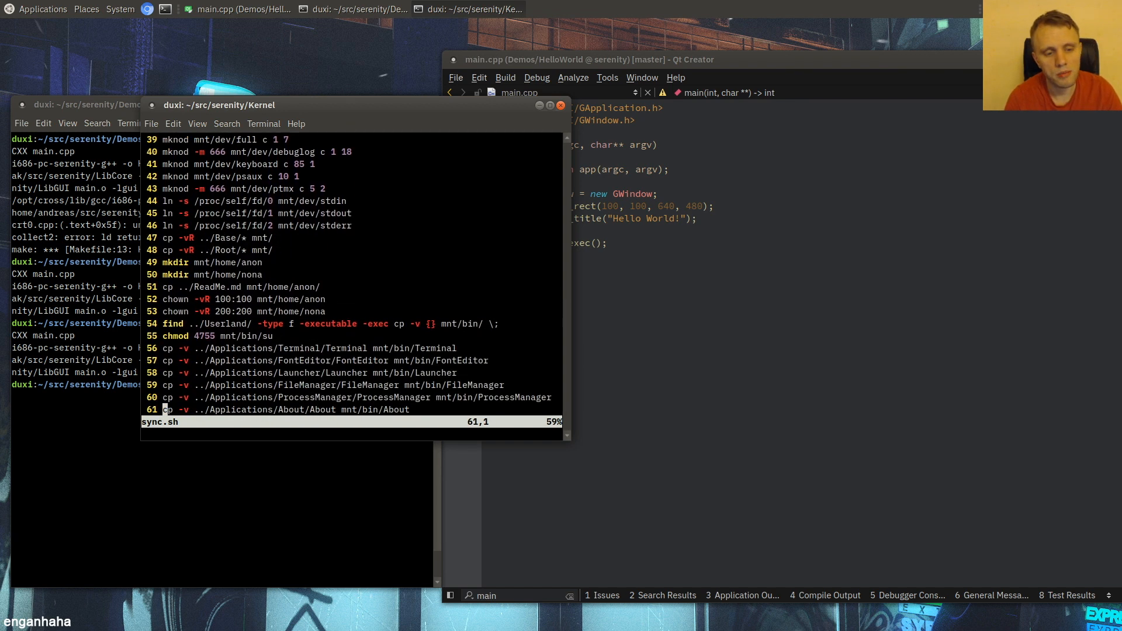
{"action": "scroll", "scroll_direction": "down", "scroll_amount": 3}
{"action": "type", "text": "cp -v"}
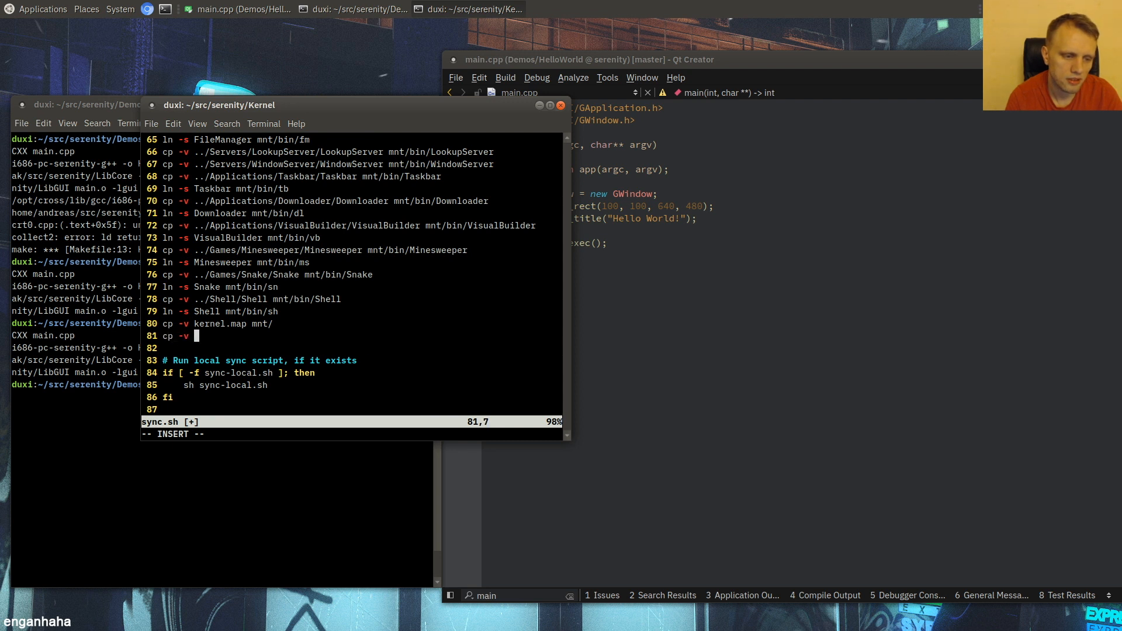
- Add cp -v ../Demos/HelloWorld/HelloWorld mnt/bin/HelloWorld to sync.sh and save it
{"action": "type", "text": "../"}
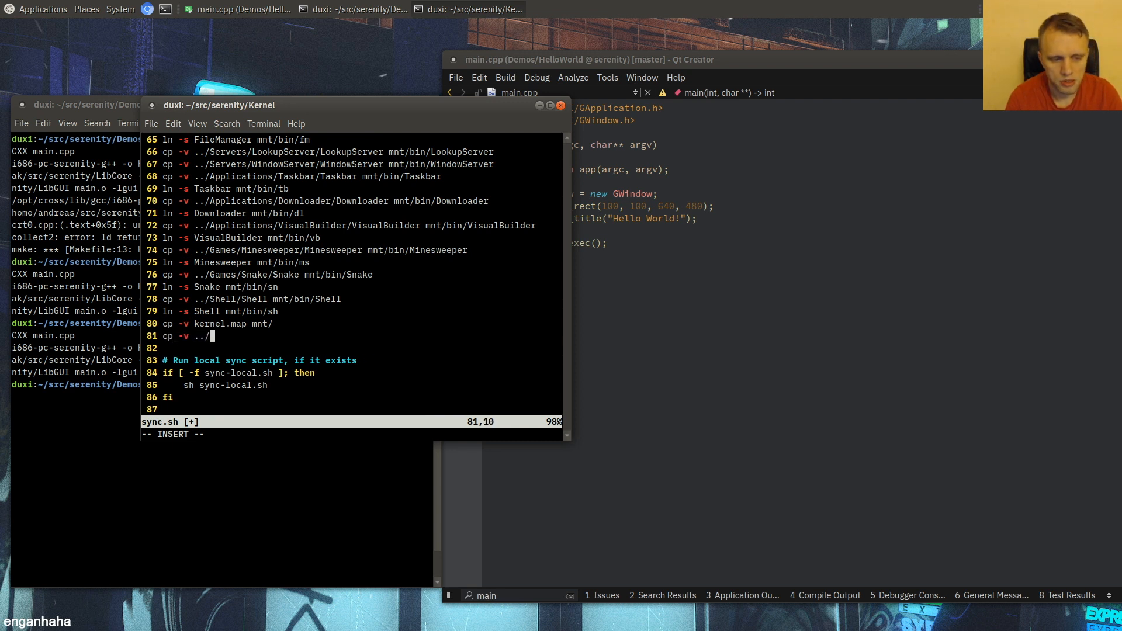
{"action": "type", "text": "Demos"}
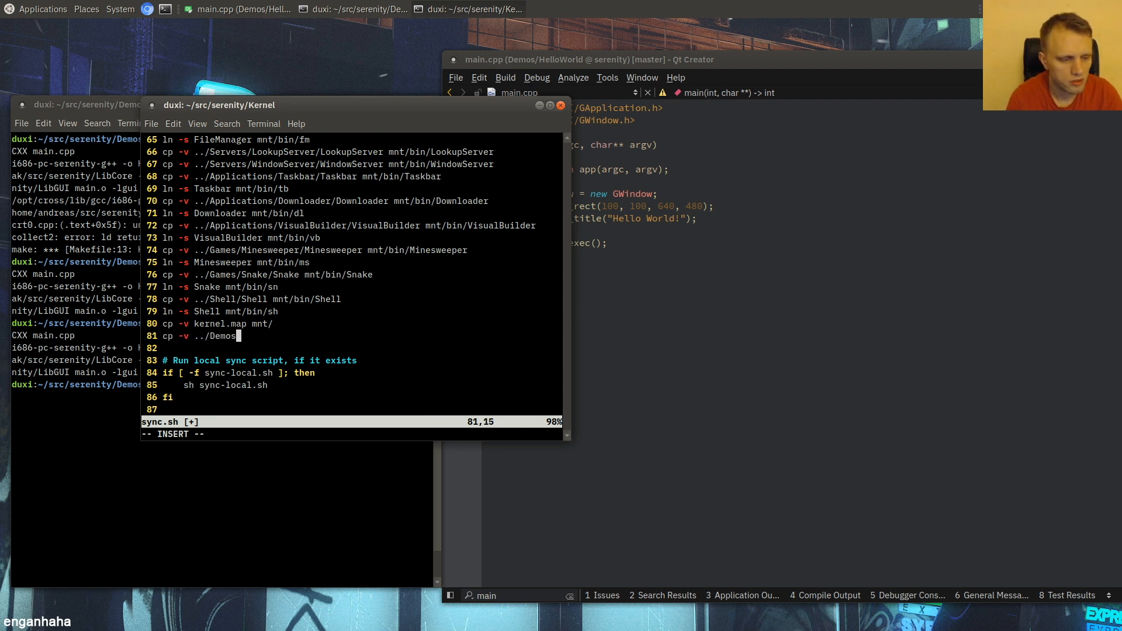
{"action": "type", "text": "HelloWorld"}
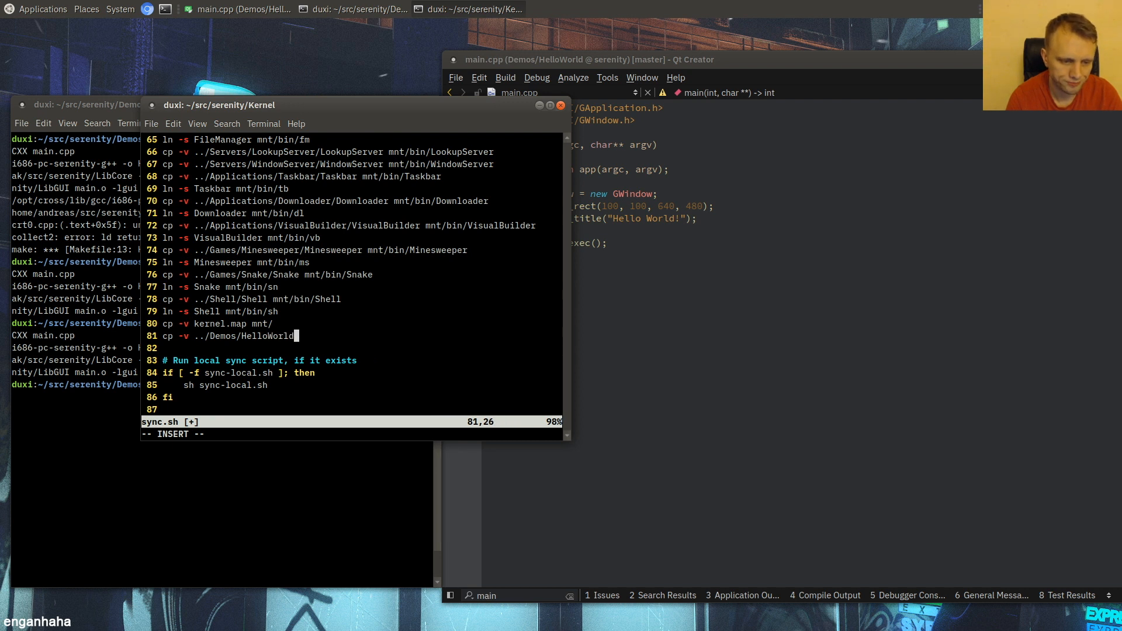
{"action": "type", "text": "HelloWorld"}
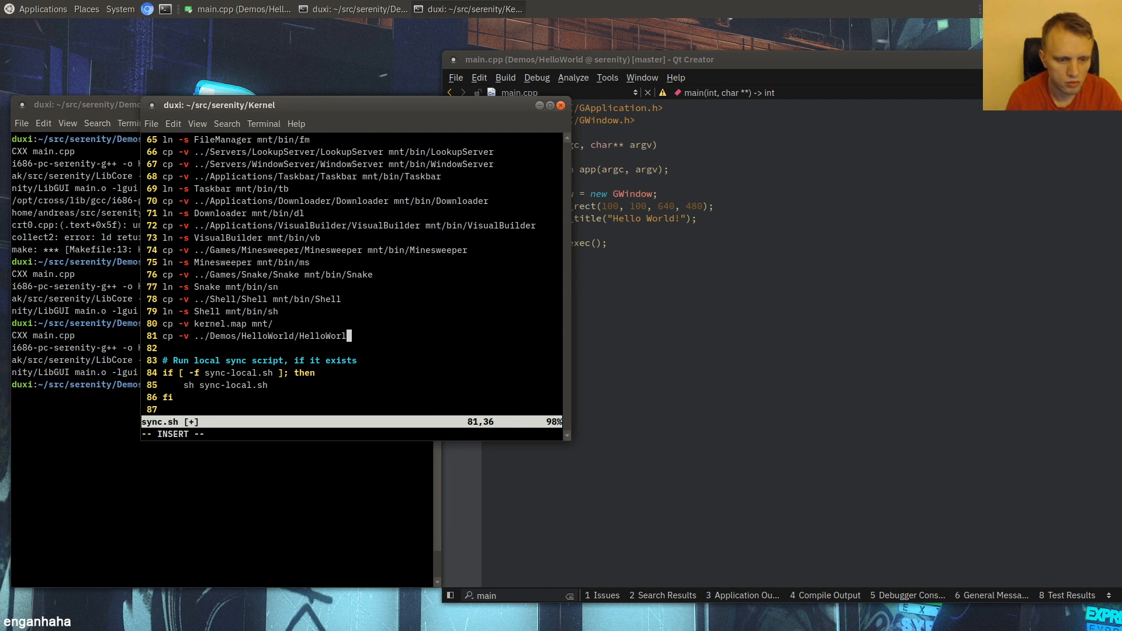
{"action": "type", "text": "mnt/bin/"}
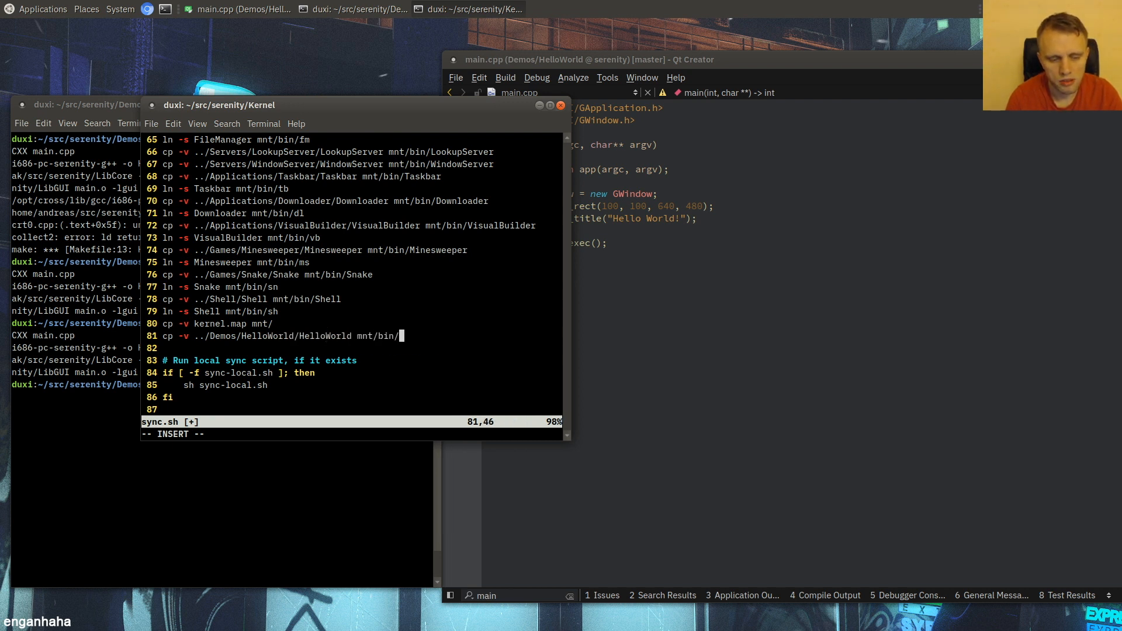
{"action": "type", "text": "HelloWorld"}
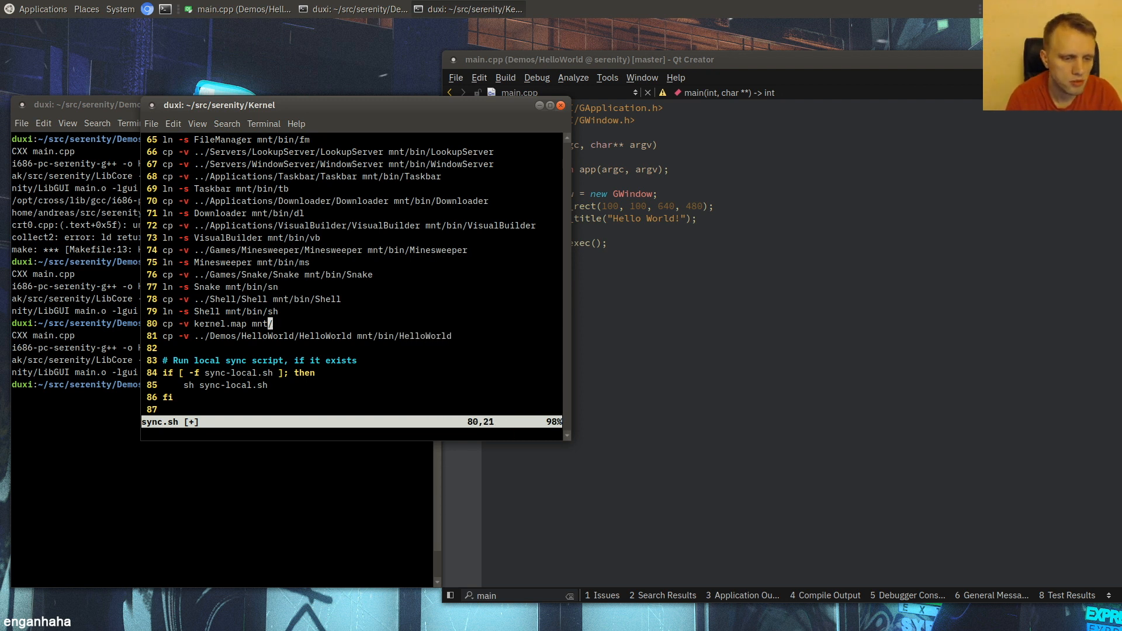
{"action": "left_click", "coordinate": [438, 336]}
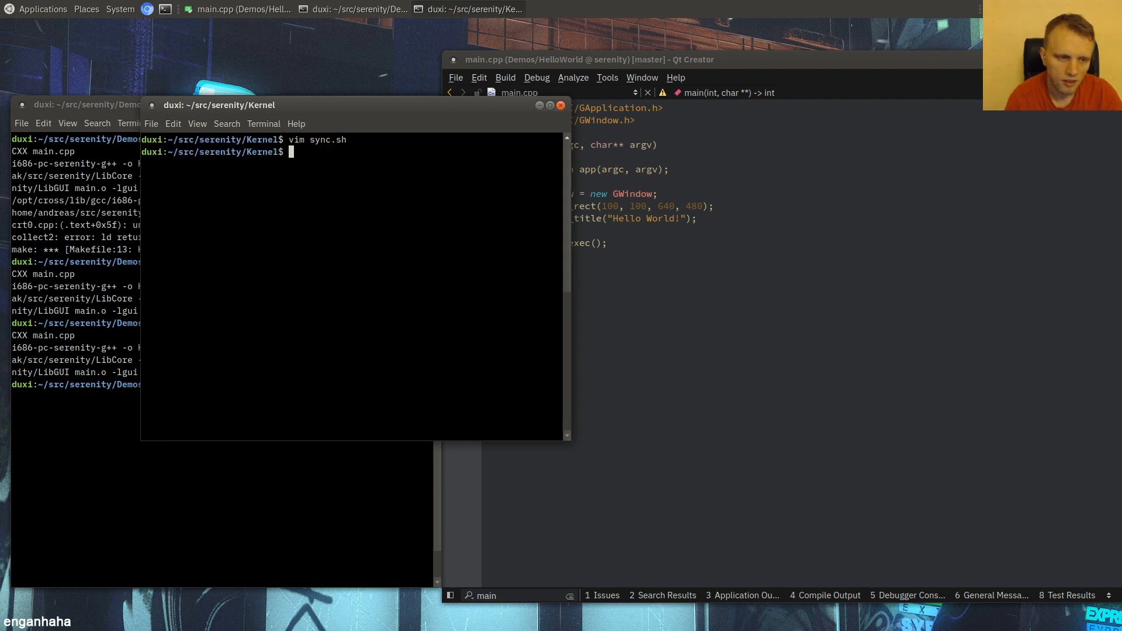
- Run sudo ./sync.sh, boot SerenityOS, launch HelloWorld and interrupt it when no window appears
{"action": "type", "text": "sudo ./sync"}
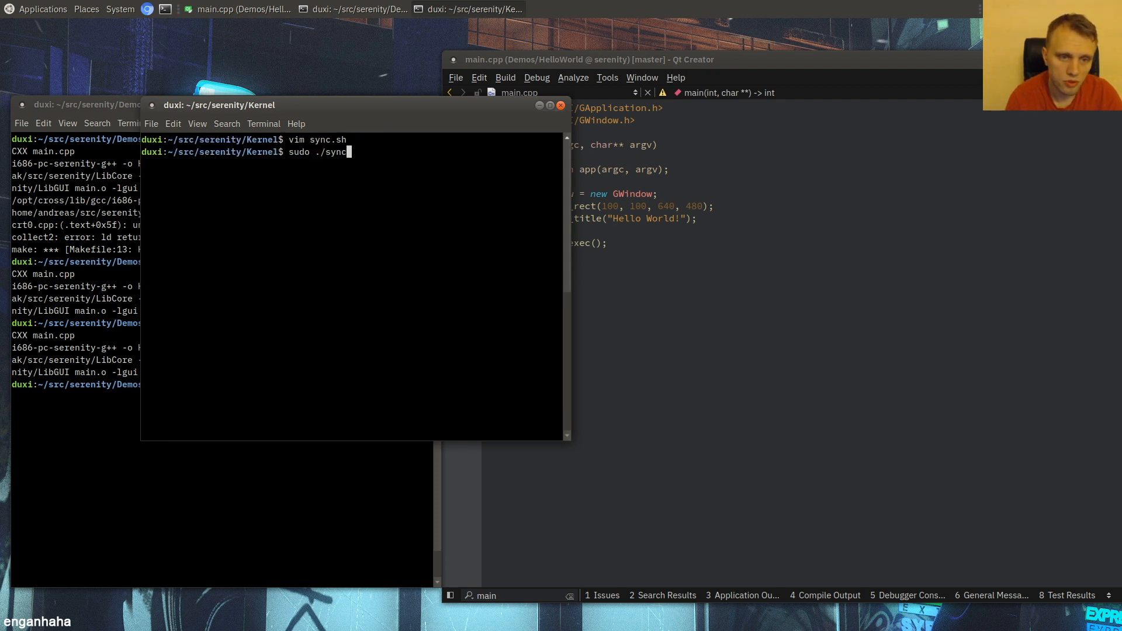
{"action": "key", "text": "Return"}
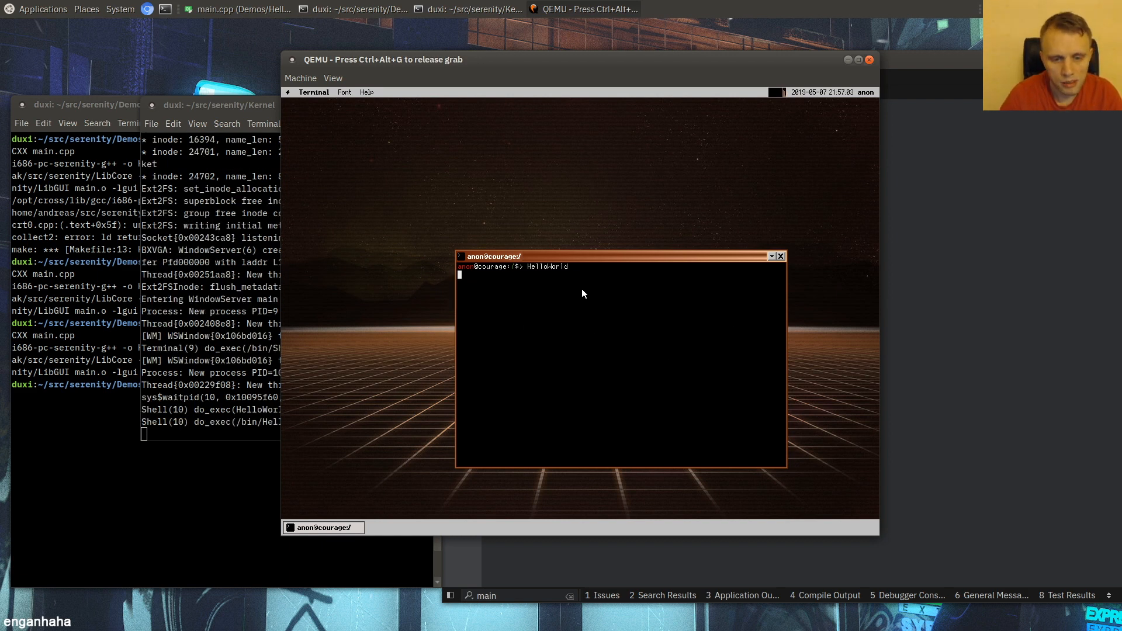
{"action": "key", "text": "ctrl+c"}
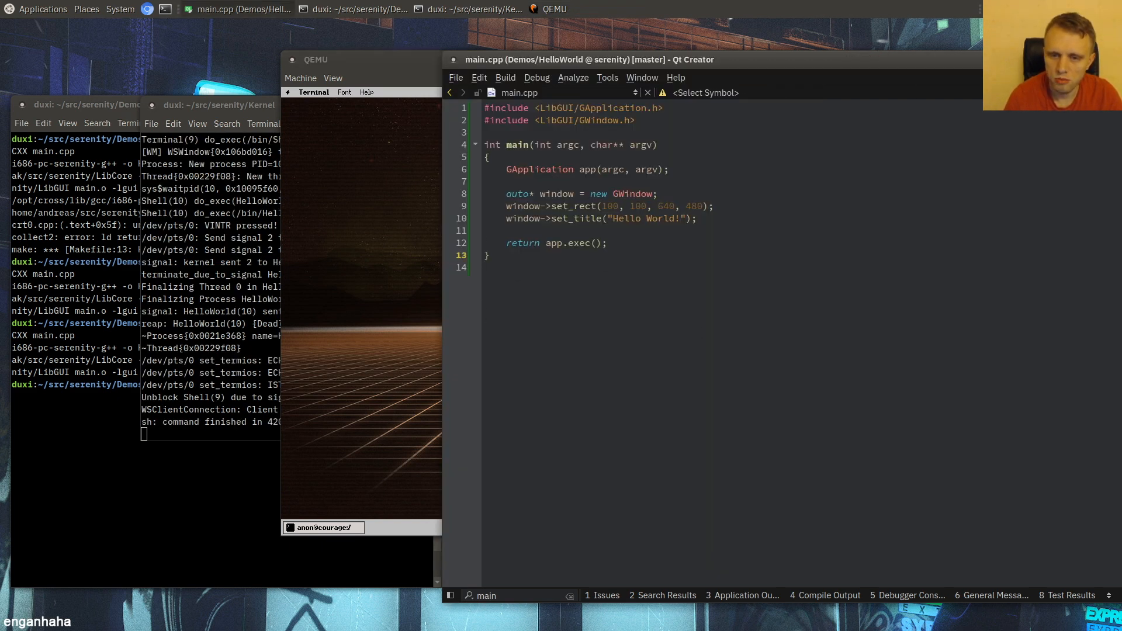
- Add window->show() before return app.exec(), then rerun sudo ./sync.sh && ./run
{"action": "key", "text": "Return"}
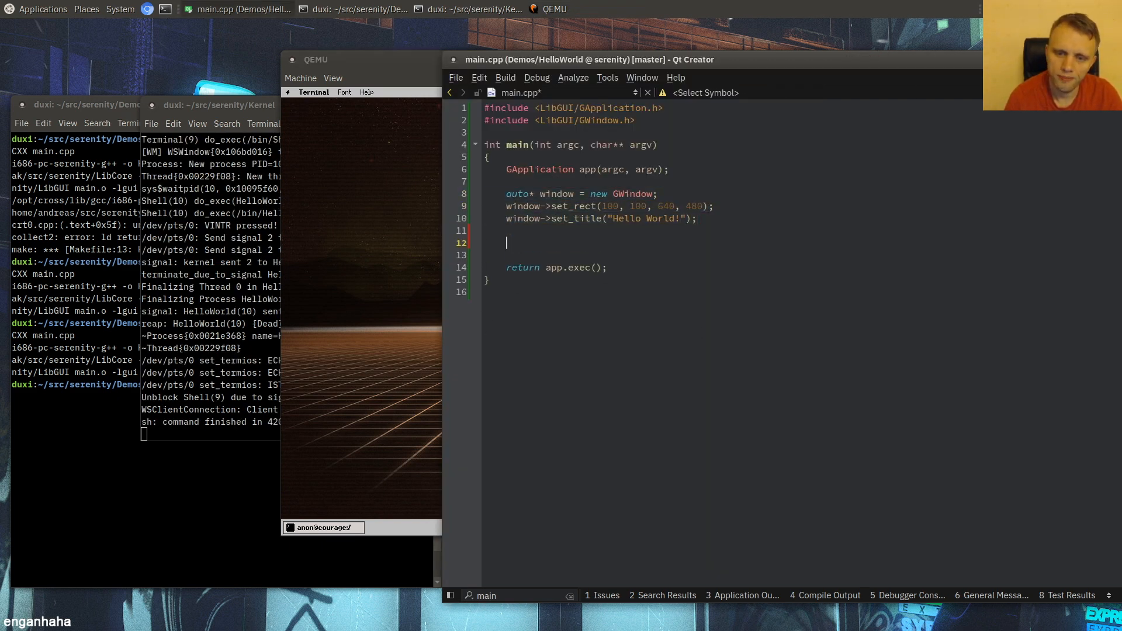
{"action": "type", "text": "window->show();"}
{"action": "left_click", "coordinate": [210, 434]}
{"action": "type", "text": "sudo ./sync.sh"}
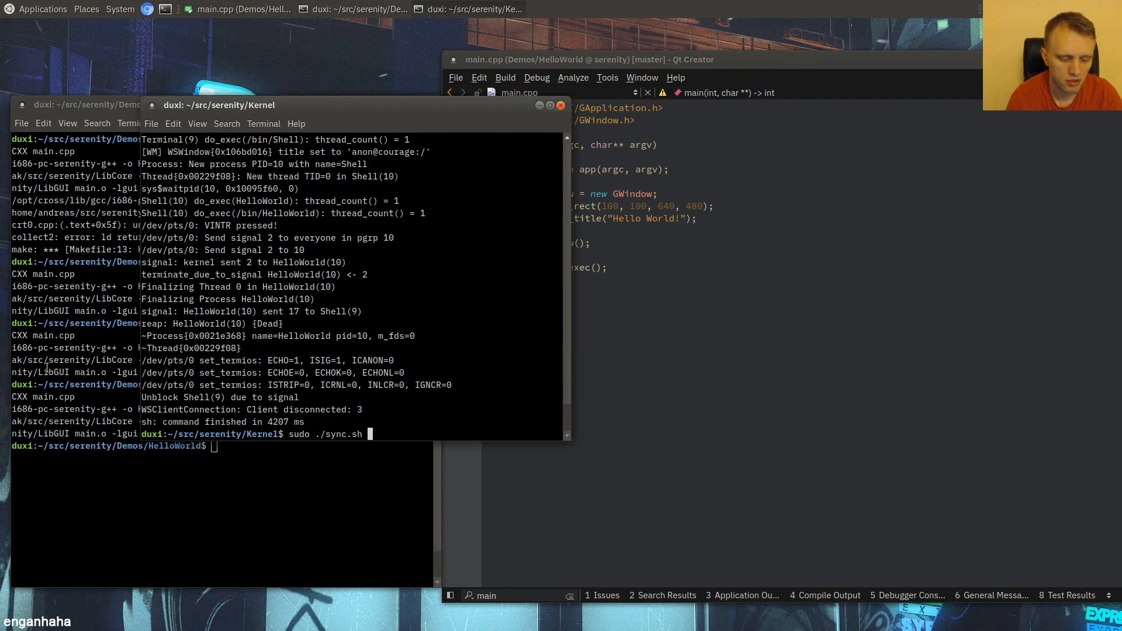
{"action": "type", "text": "&& ./run"}
{"action": "type", "text": "HelloWorld"}
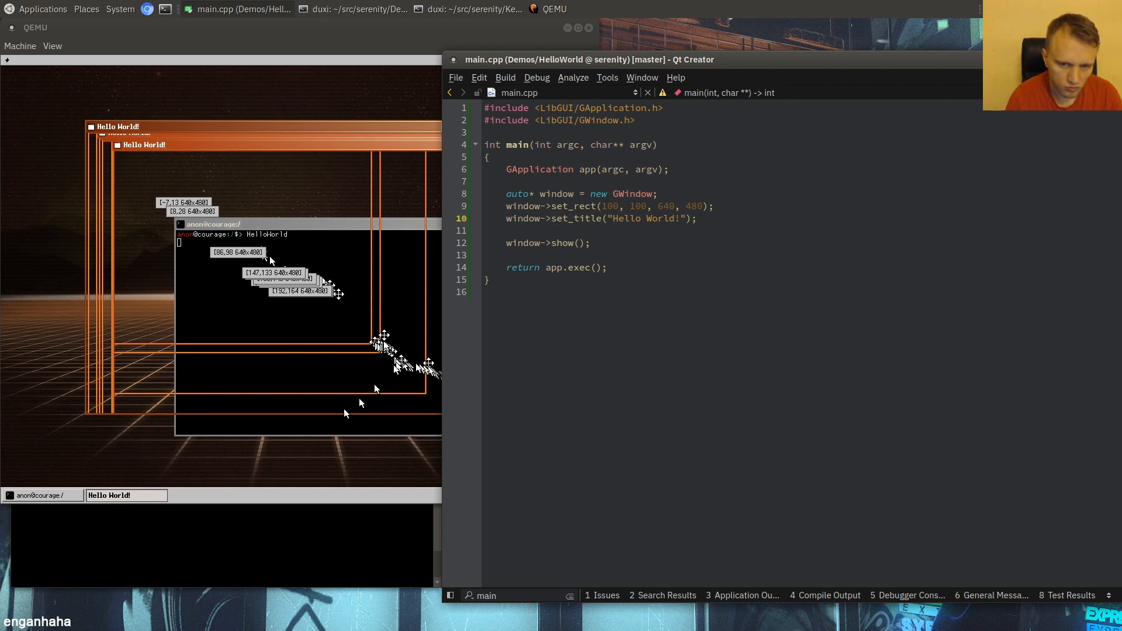
- Begin a new 'window' statement in main.cpp between the title call and window->show()
{"action": "type", "text": "window"}
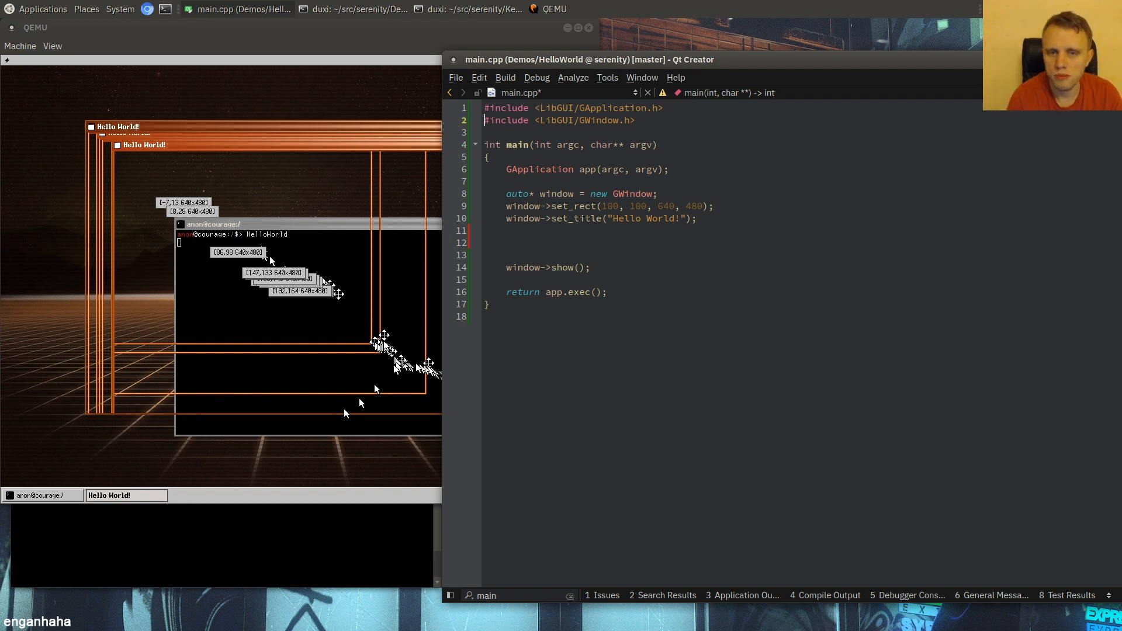
- Include the GWidget header and create a GWidget set as the window's main widget
{"action": "type", "text": "#include <LibGUI/GWidget.h>"}
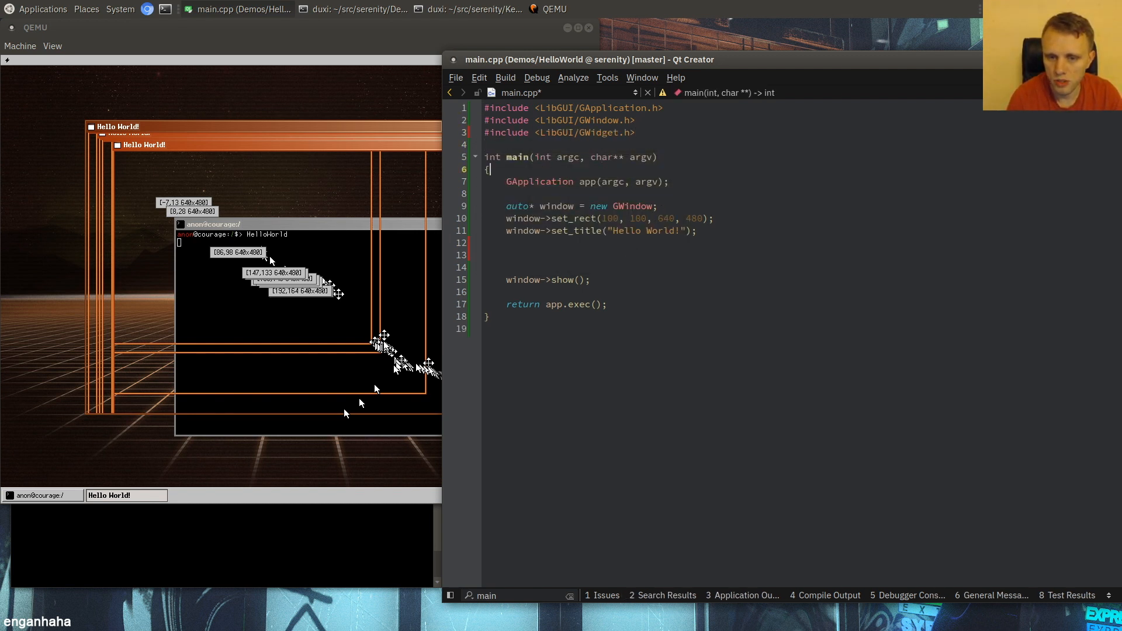
{"action": "type", "text": "auto*"}
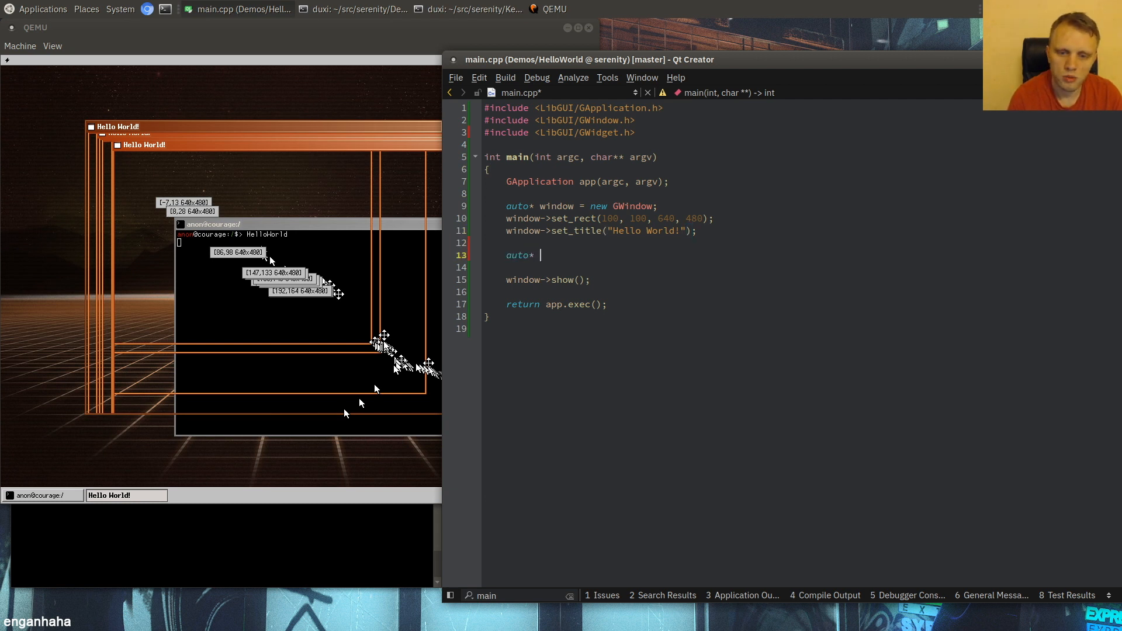
{"action": "type", "text": "widget = new"}
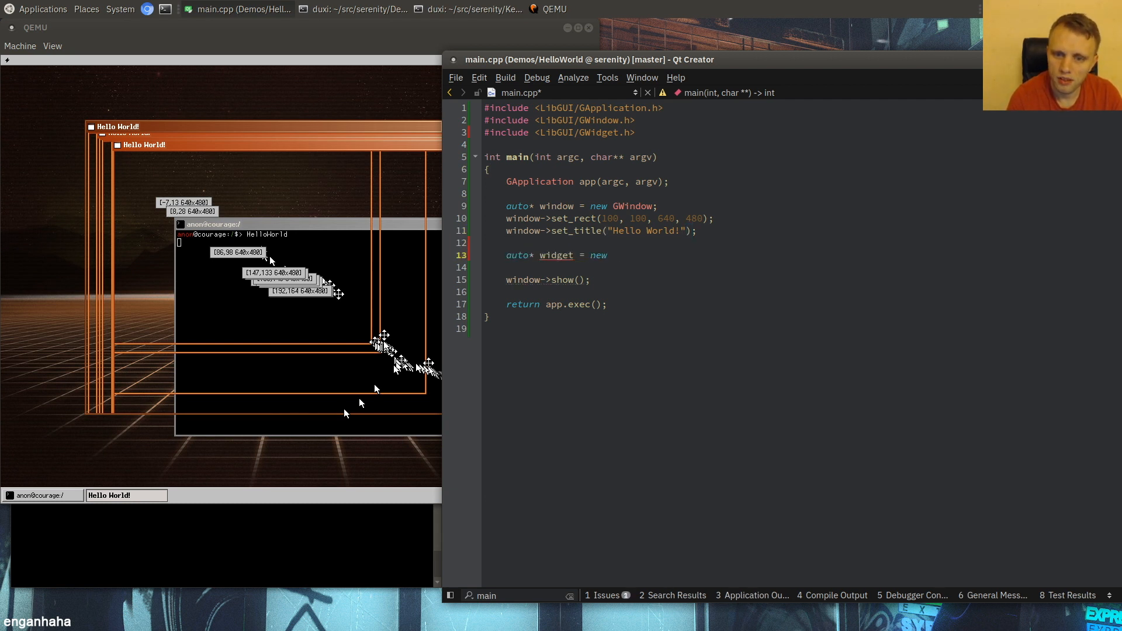
{"action": "type", "text": "GWidget;"}
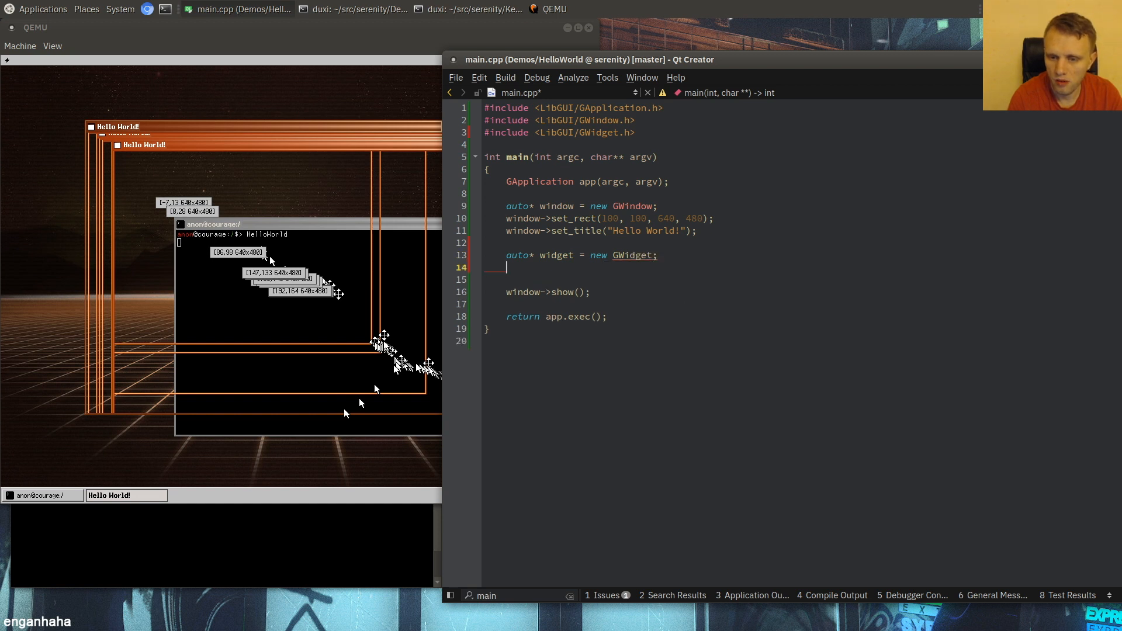
{"action": "type", "text": "widget-"}
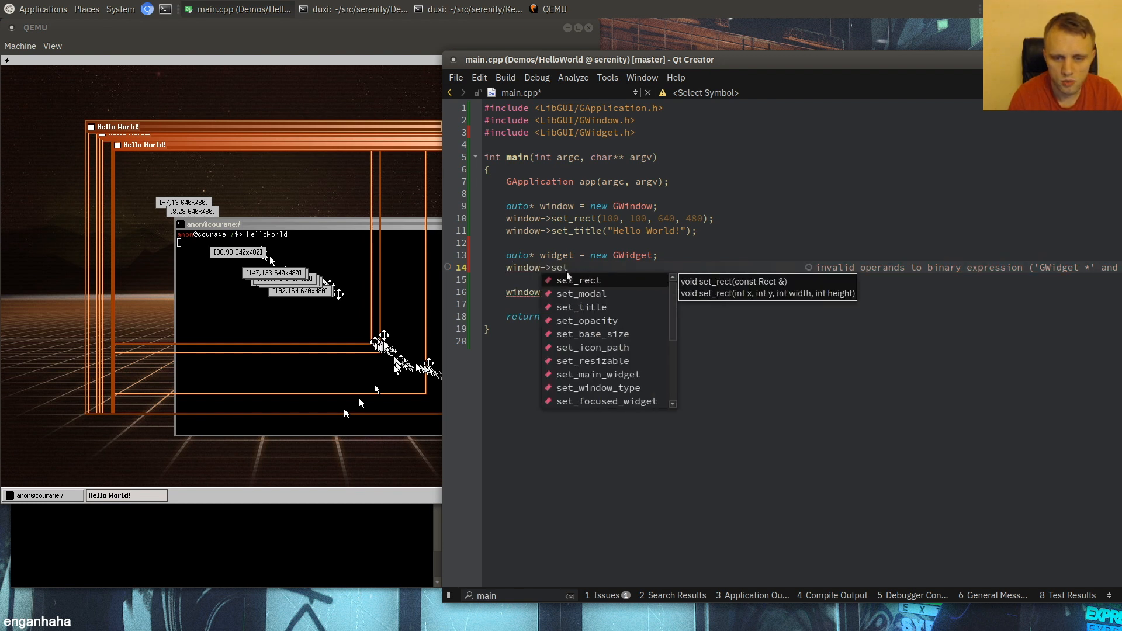
{"action": "left_click", "coordinate": [605, 374]}
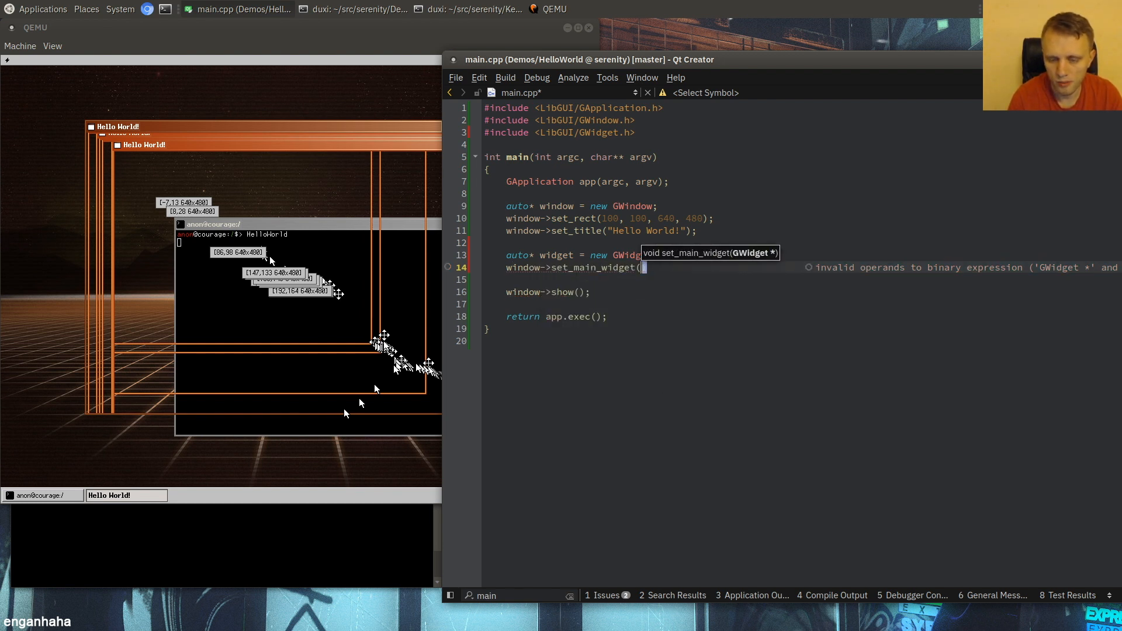
{"action": "type", "text": "widget);"}
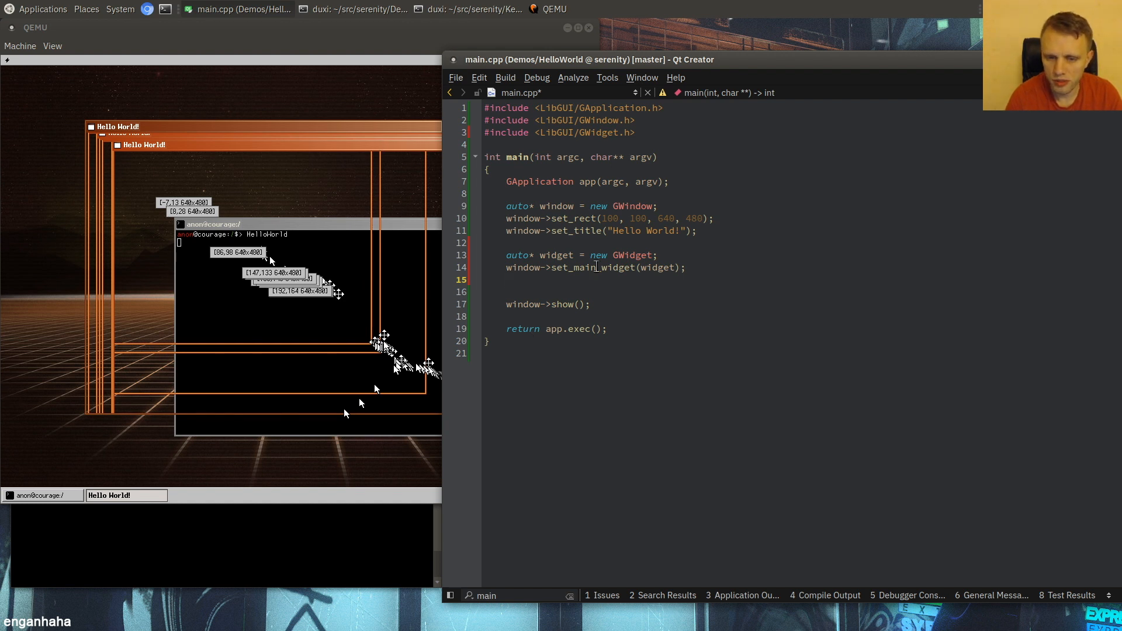
{"action": "mouse_move", "coordinate": [301, 167]}
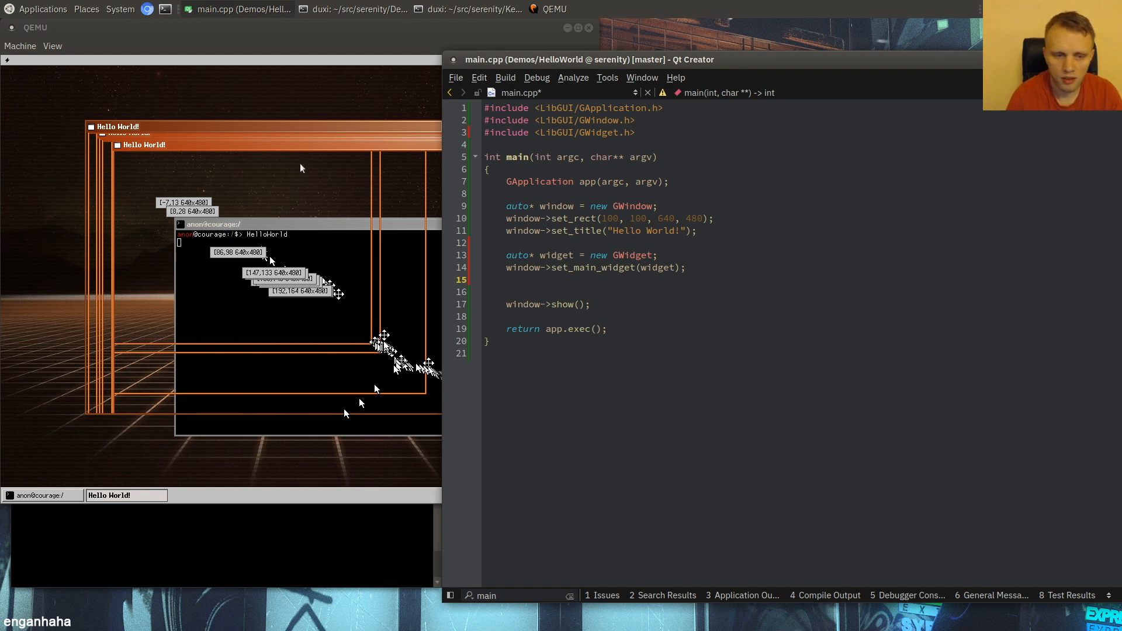
- Make the widget fill its background and set its background colour to Color::White
{"action": "left_click", "coordinate": [544, 291]}
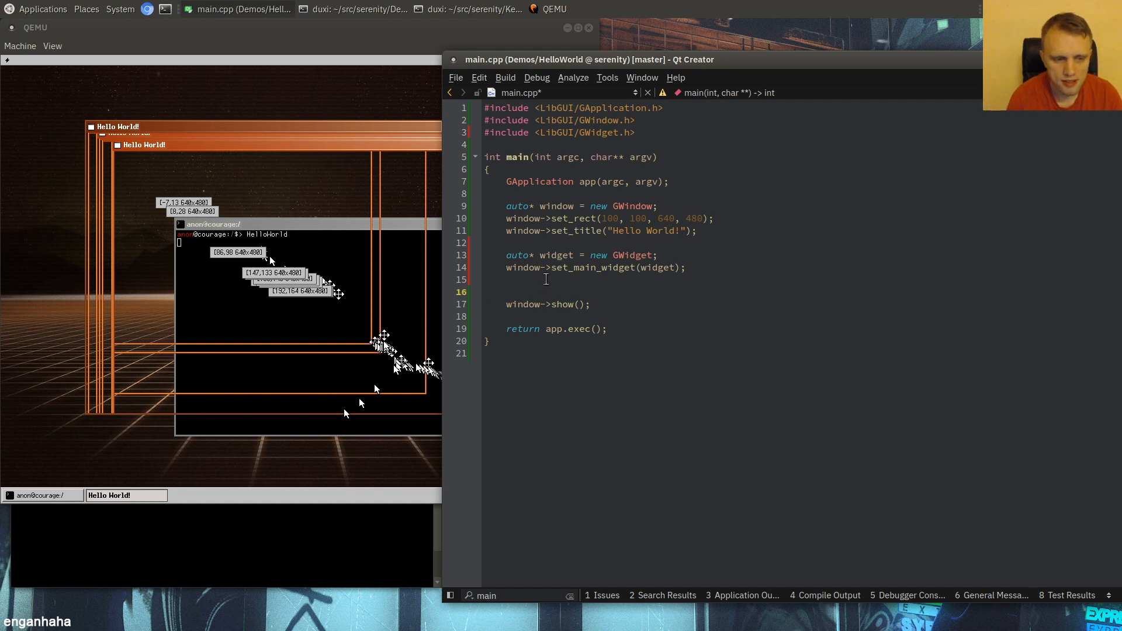
{"action": "left_click", "coordinate": [487, 293]}
{"action": "type", "text": "widget->"}
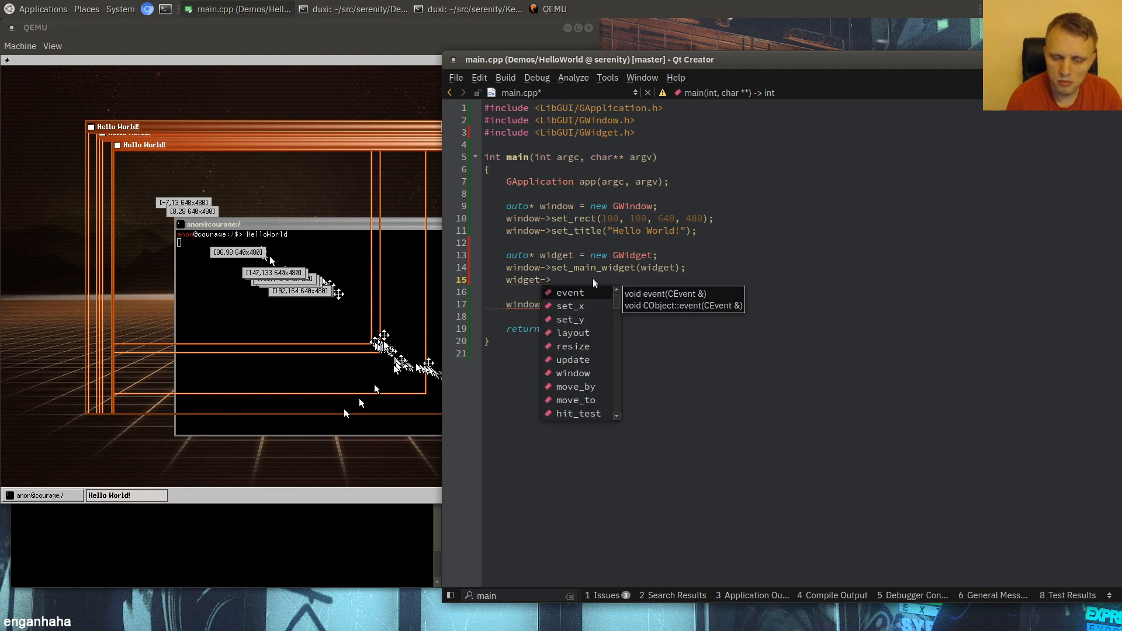
{"action": "type", "text": "set_fill_with_background_color(true);"}
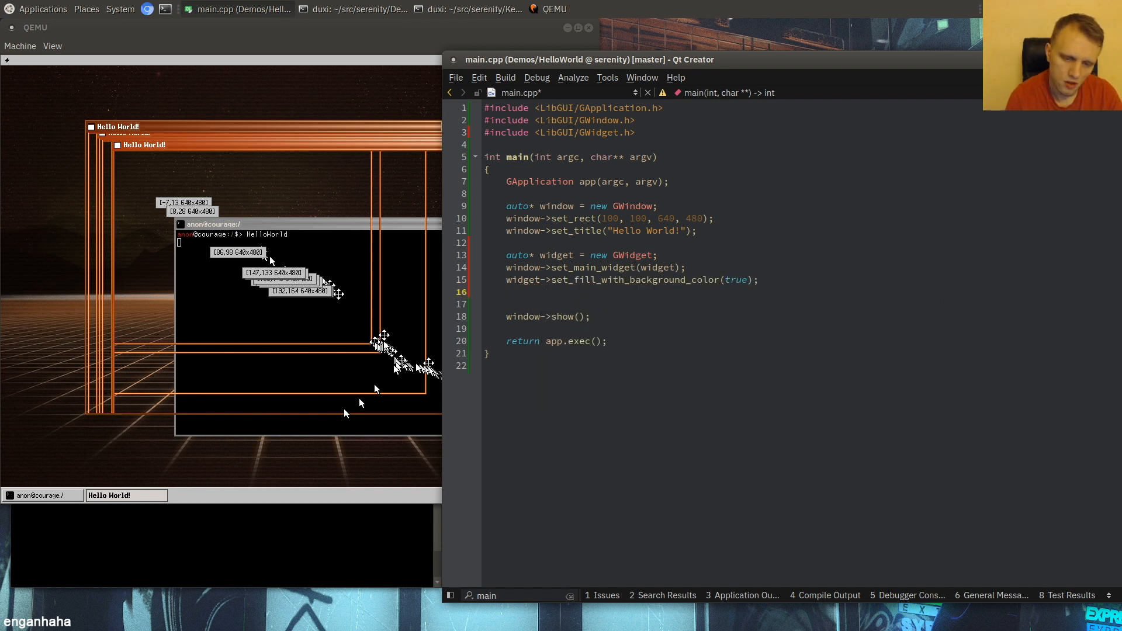
{"action": "type", "text": "widget->set_bac"}
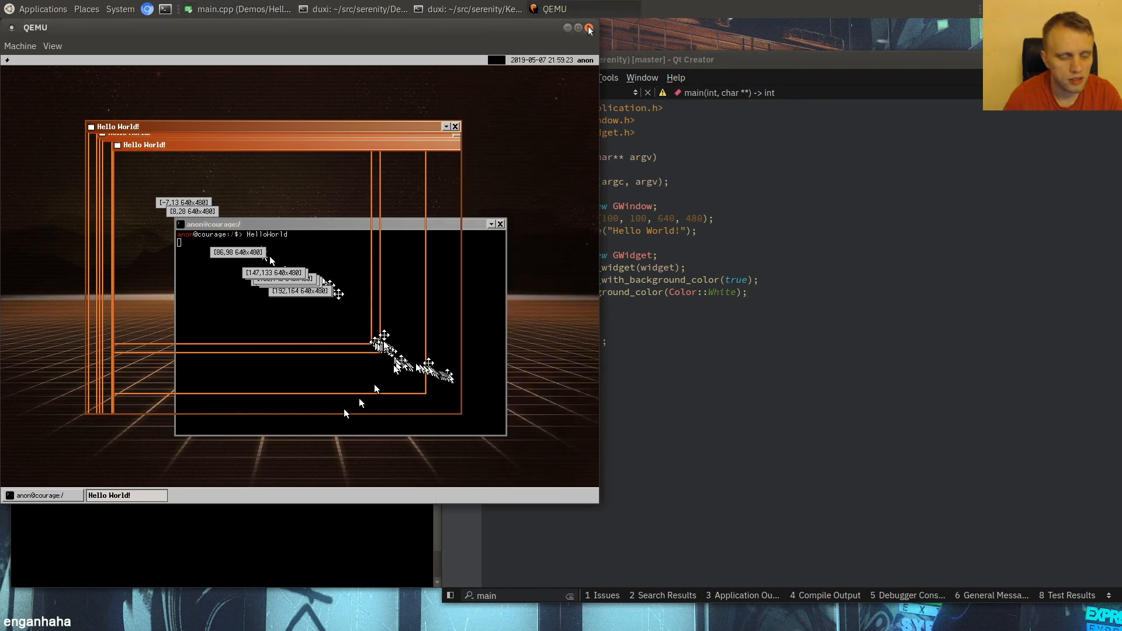
- Rerun HelloWorld in the SerenityOS VM so the window shows a solid white background
{"action": "left_click", "coordinate": [589, 28]}
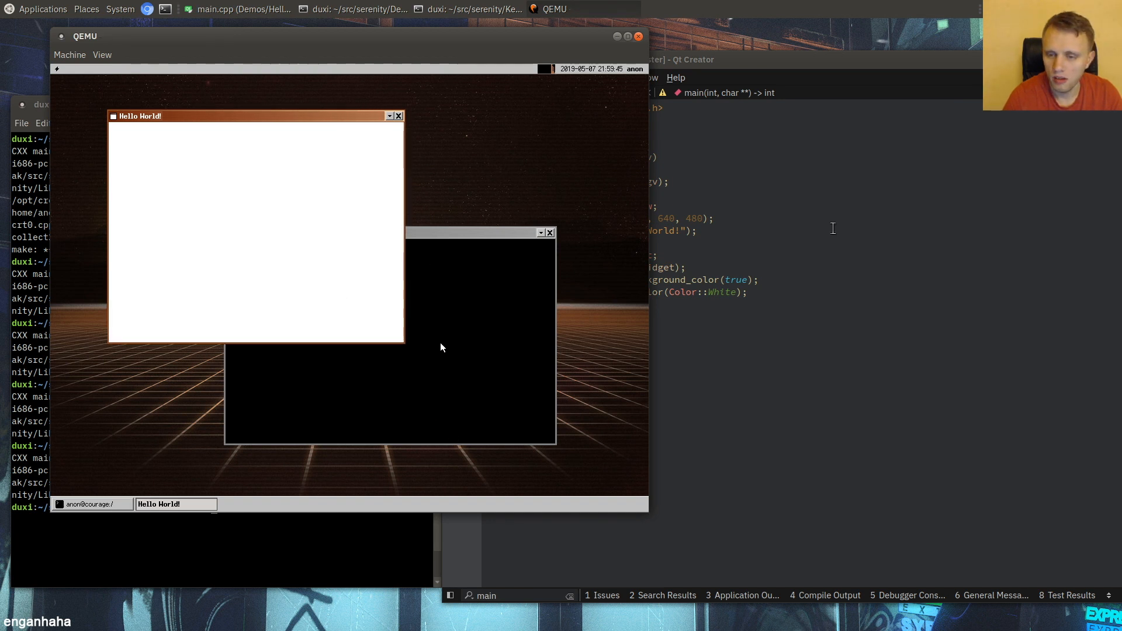
{"action": "left_click", "coordinate": [787, 54]}
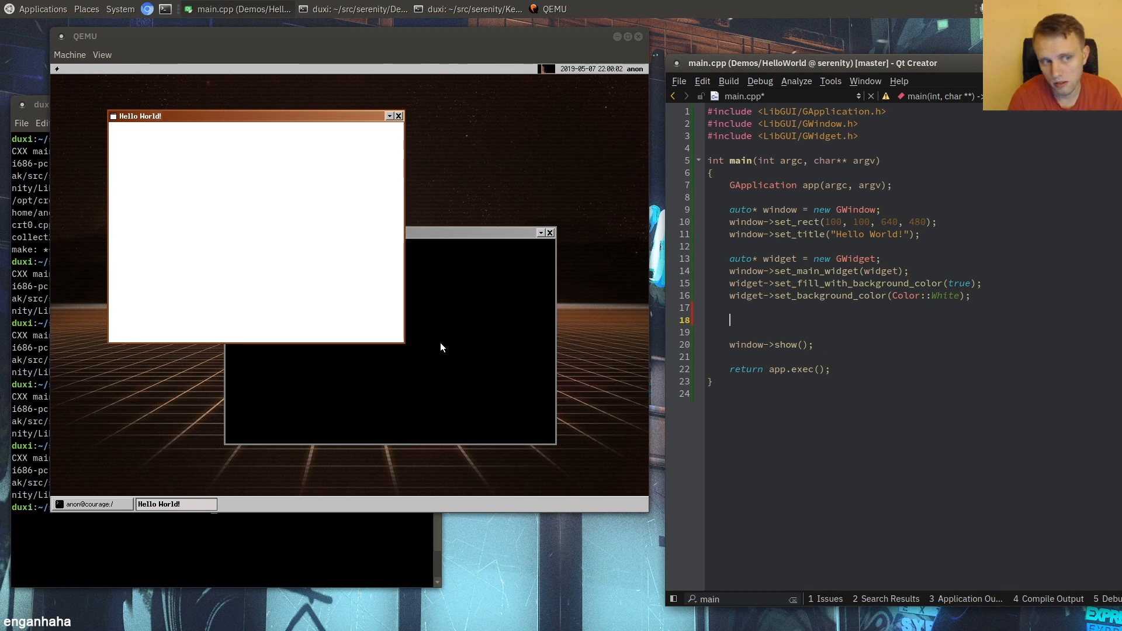
- Include LibGUI/GLabel.h and create a GLabel on the widget
{"action": "type", "text": "#include <LibGUI"}
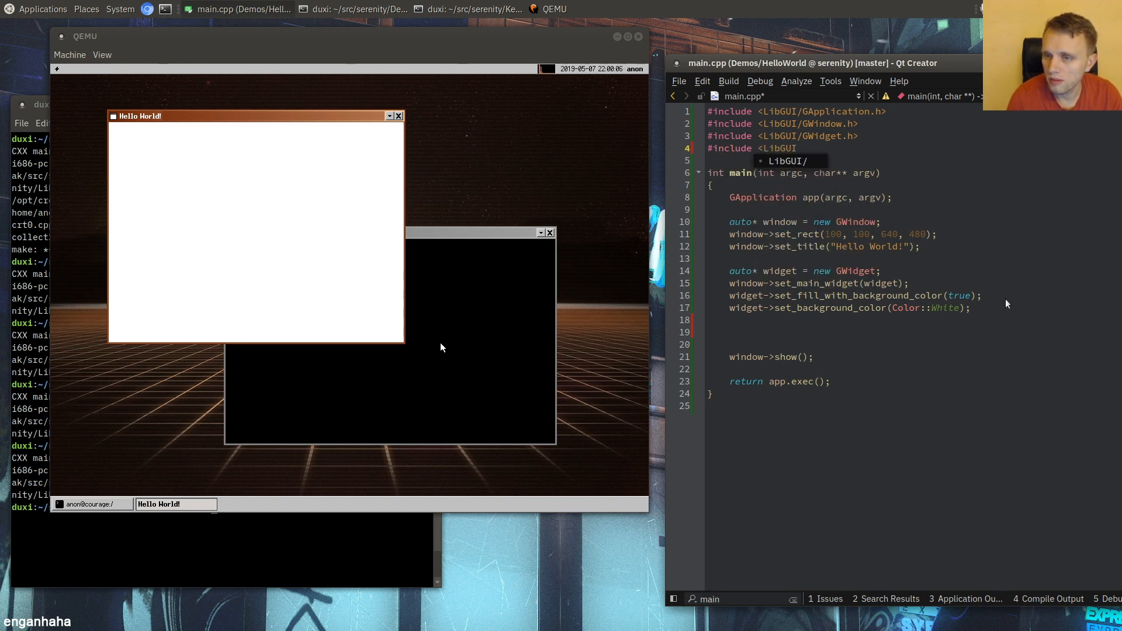
{"action": "type", "text": "/GLabe"}
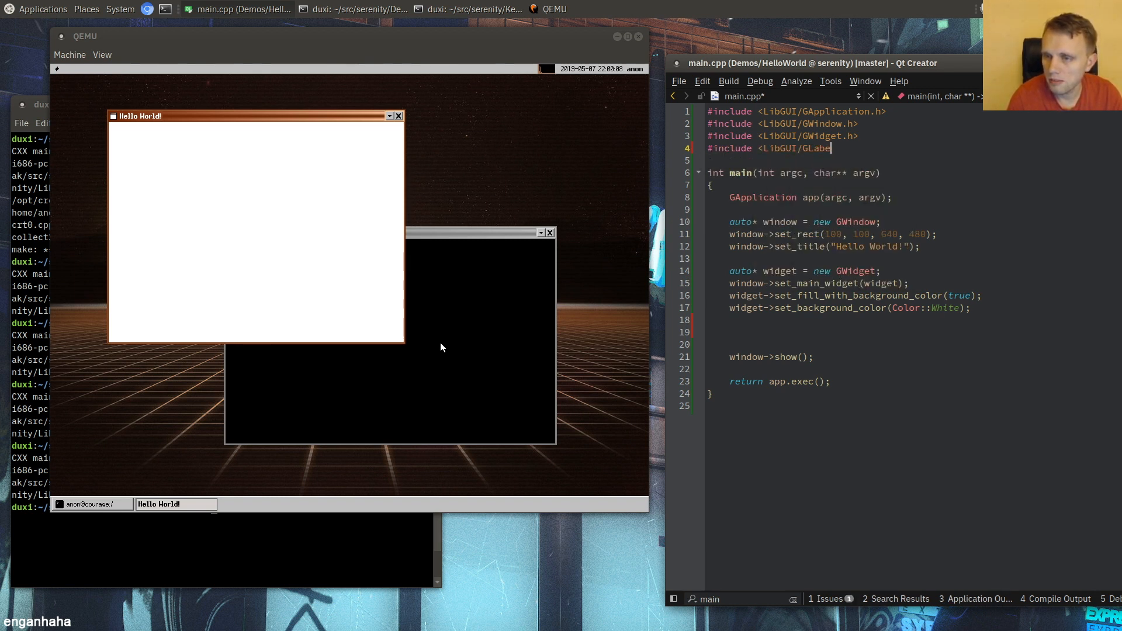
{"action": "type", "text": "l.h>"}
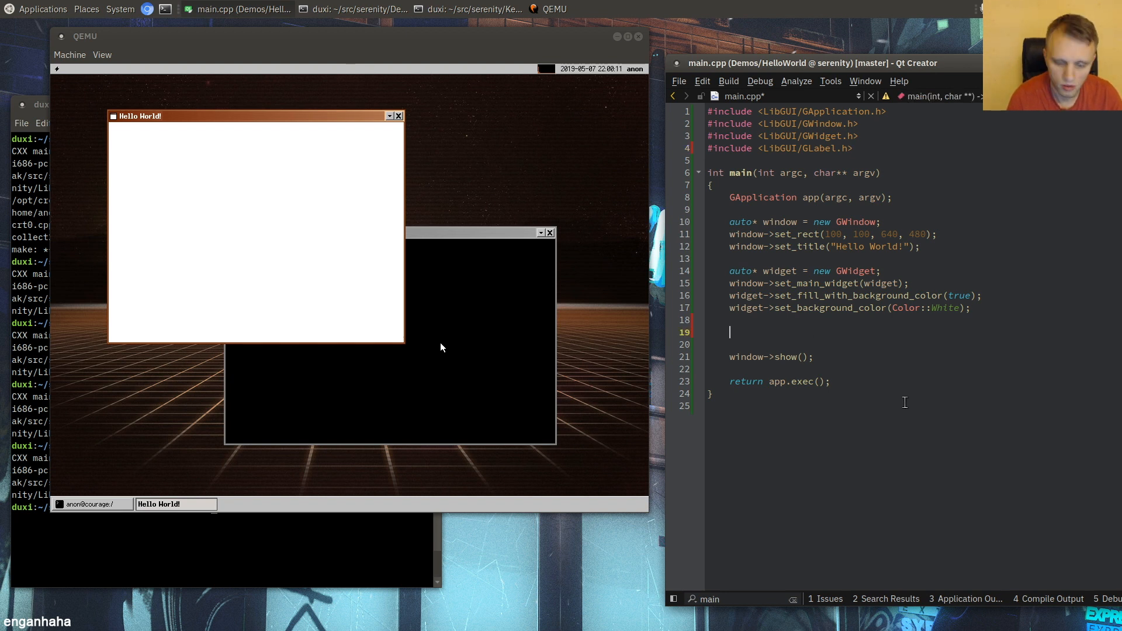
{"action": "type", "text": "auto*l"}
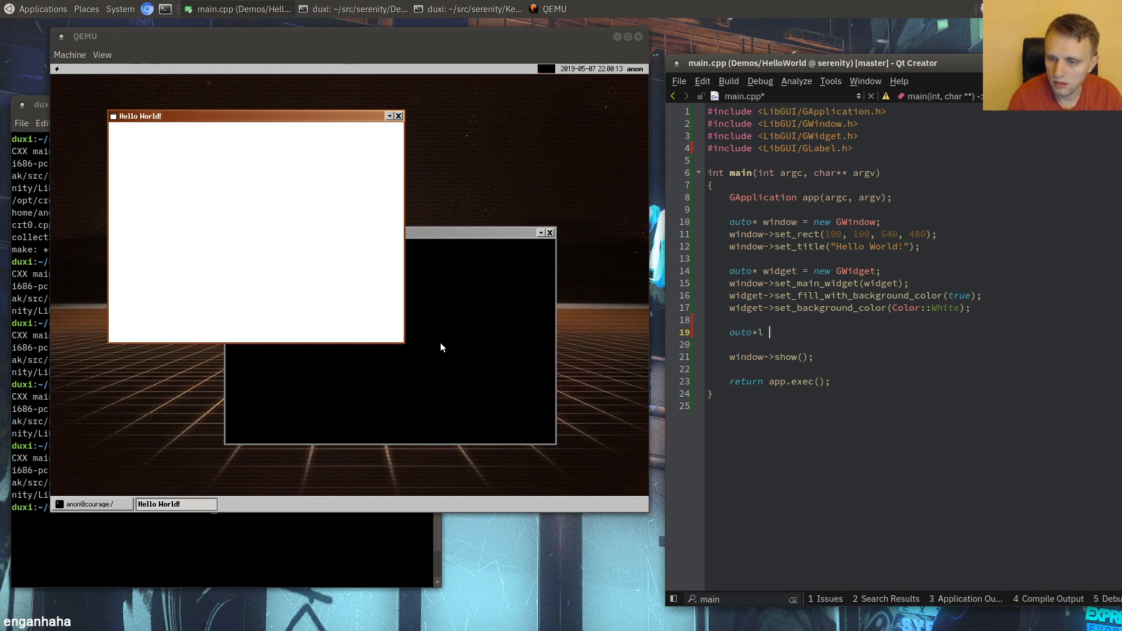
{"action": "type", "text": "abel = new GLabe"}
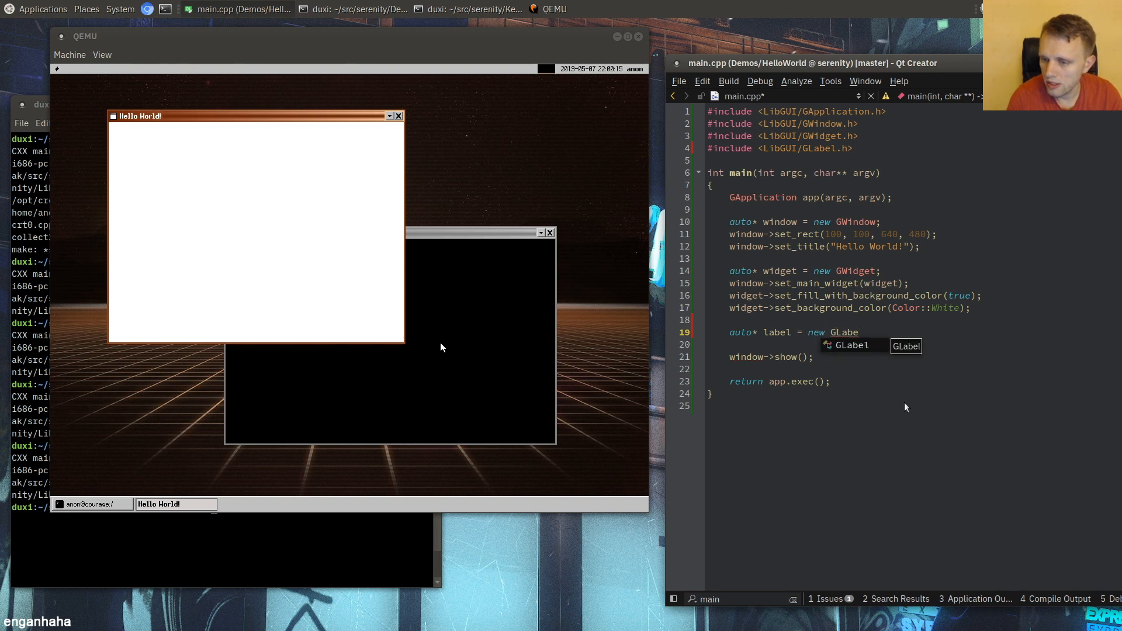
{"action": "type", "text": "l(widget);"}
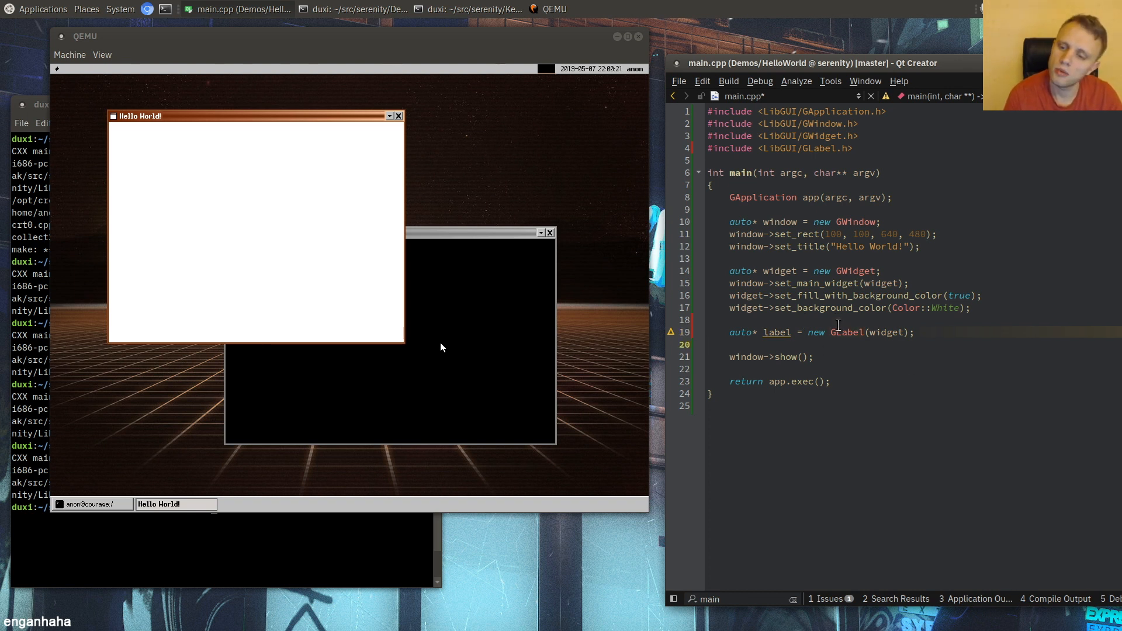
- Set the label's text to "Hello World!" and start a label->set_relative_rect call
{"action": "double_click", "coordinate": [778, 270]}
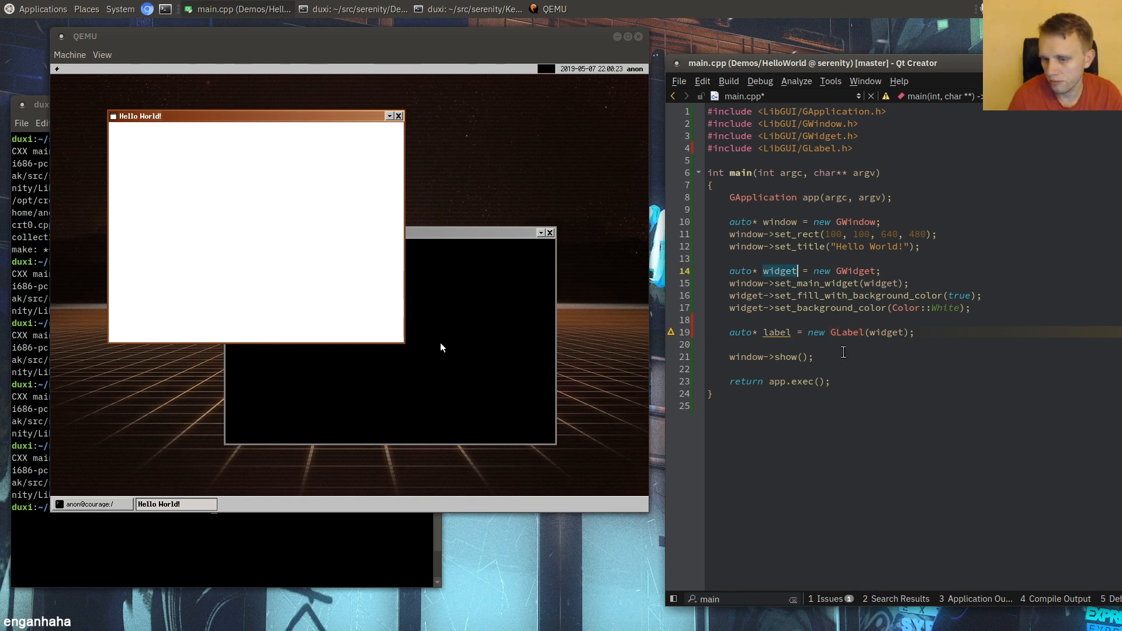
{"action": "type", "text": "label->set_text("}
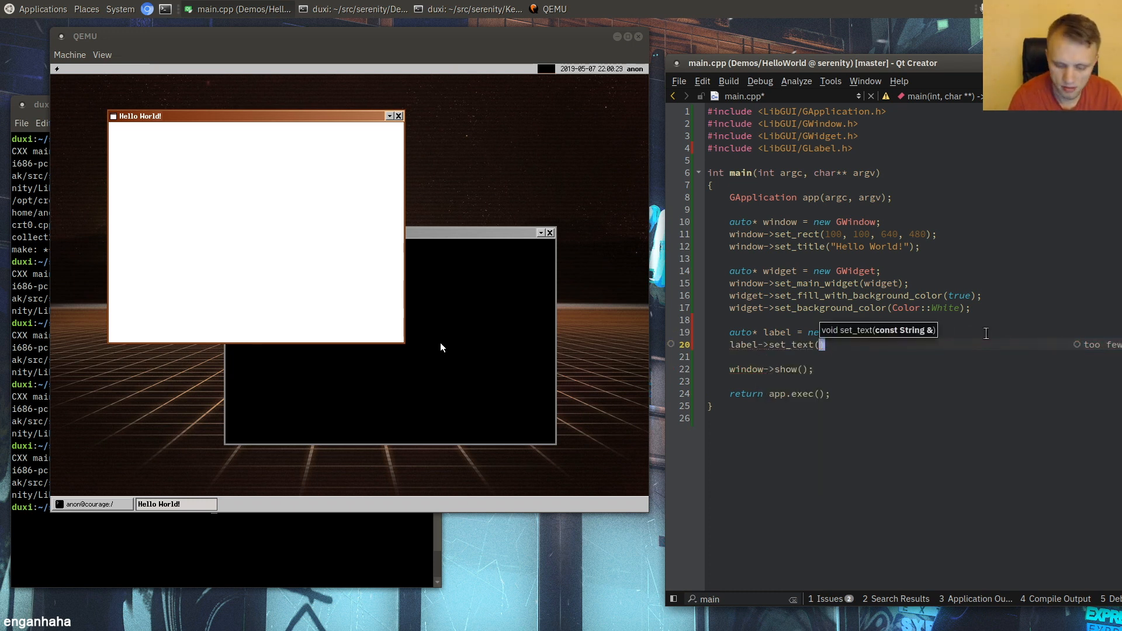
{"action": "type", "text": "\"Hello World!\""}
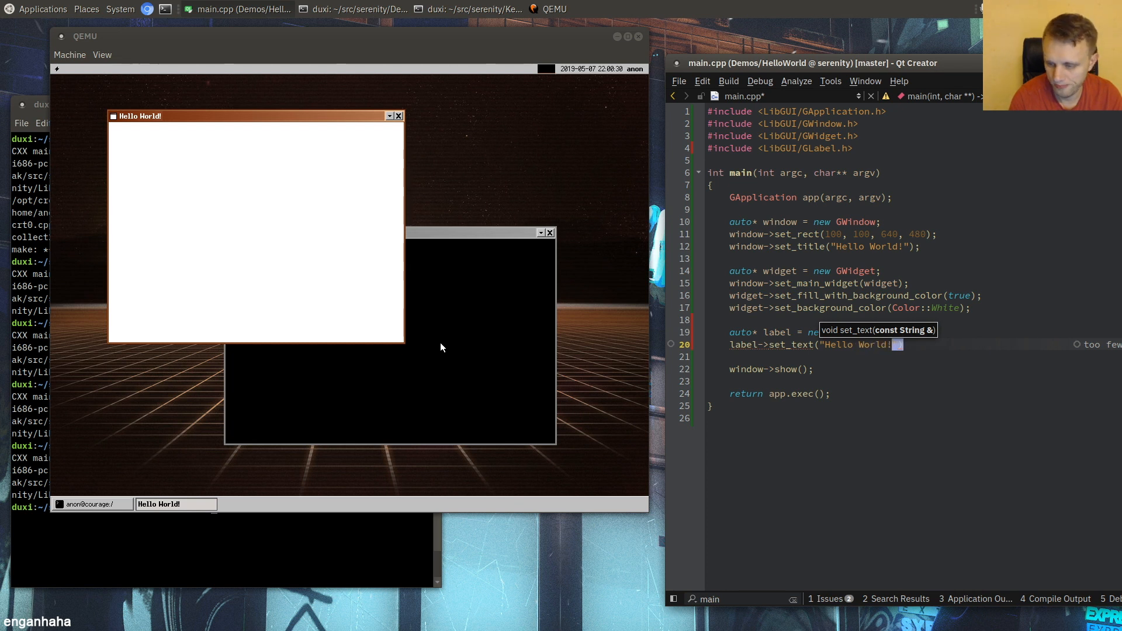
{"action": "key", "text": "Return"}
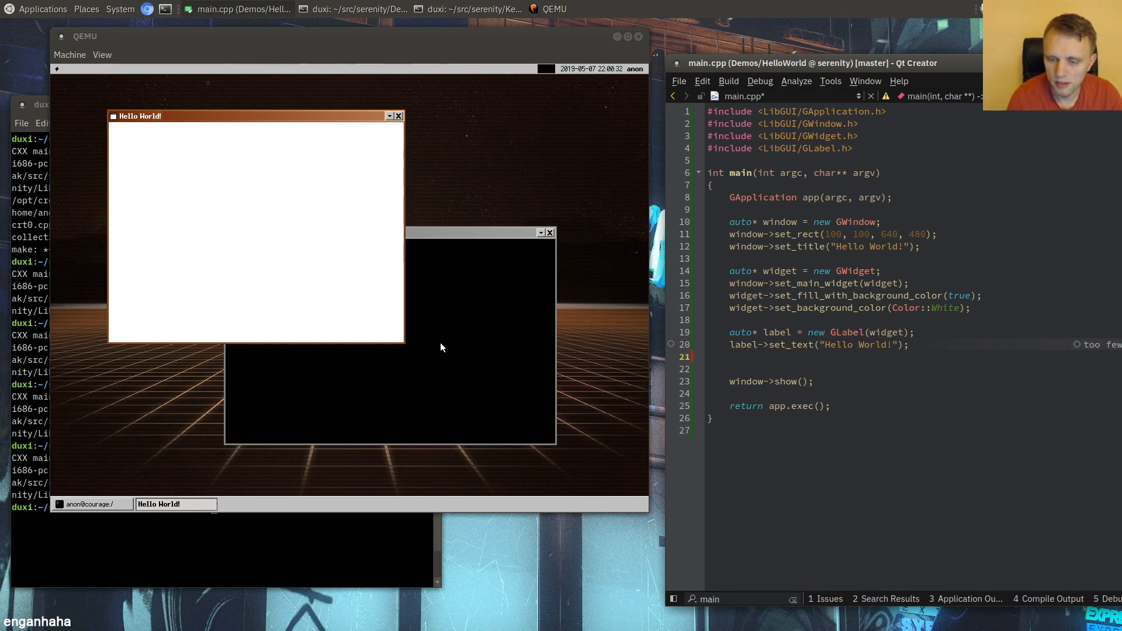
{"action": "type", "text": "la"}
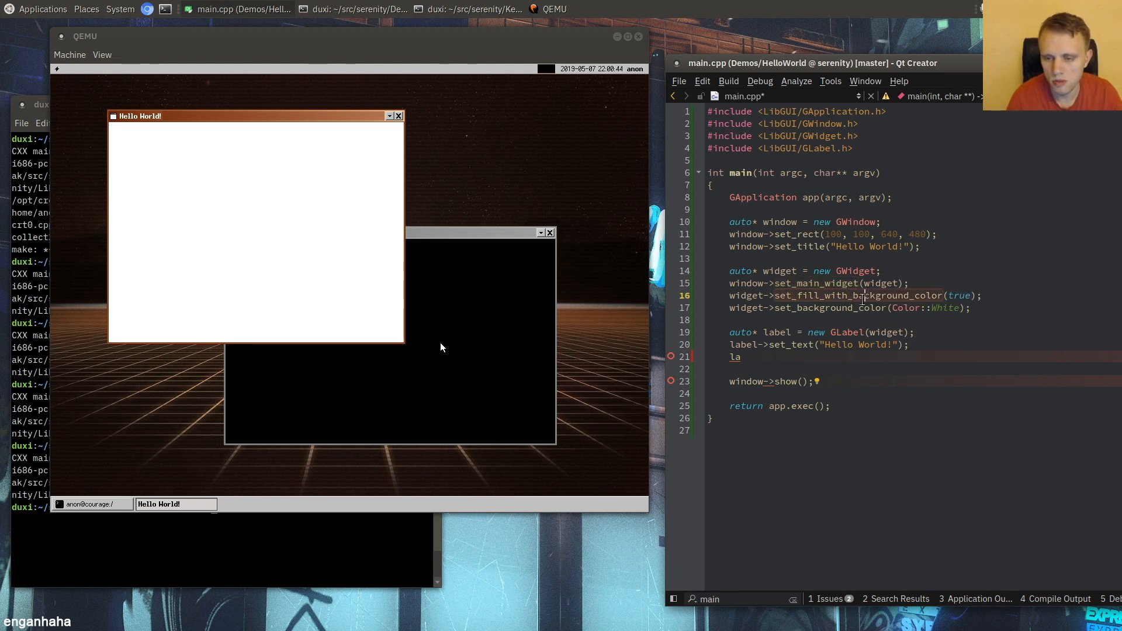
{"action": "mouse_move", "coordinate": [796, 343]}
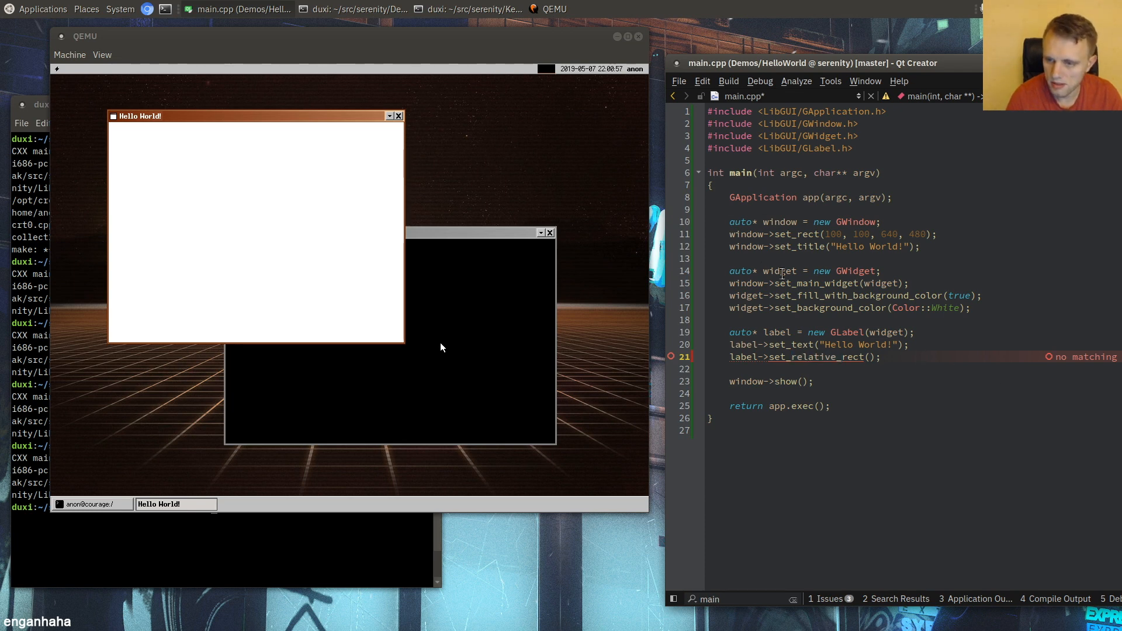
- Rename widget to main_widget and give the label relative rect 30, 30, 200, 100
{"action": "right_click", "coordinate": [779, 273]}
{"action": "type", "text": "main_"}
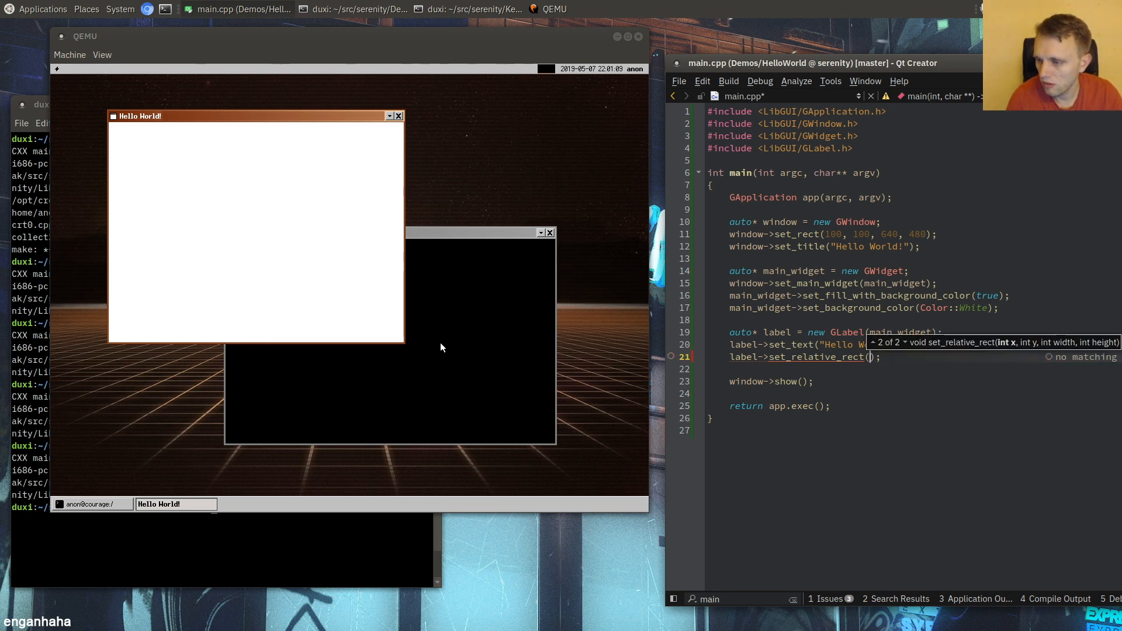
{"action": "type", "text": "20"}
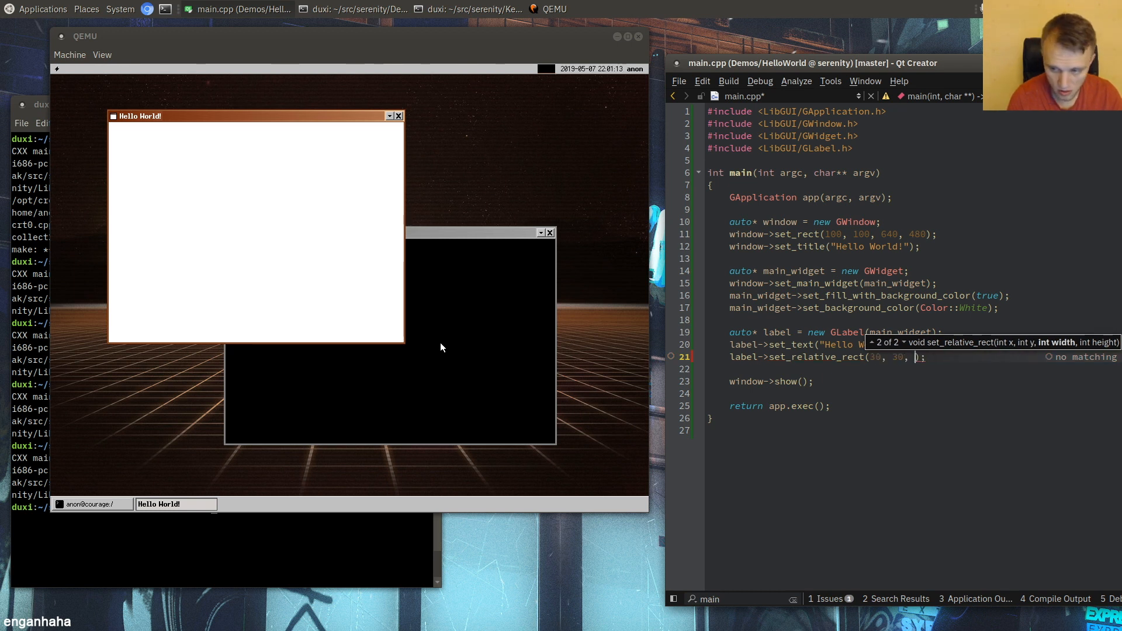
{"action": "type", "text": "200, 100"}
{"action": "type", "text": "label->set_ss"}
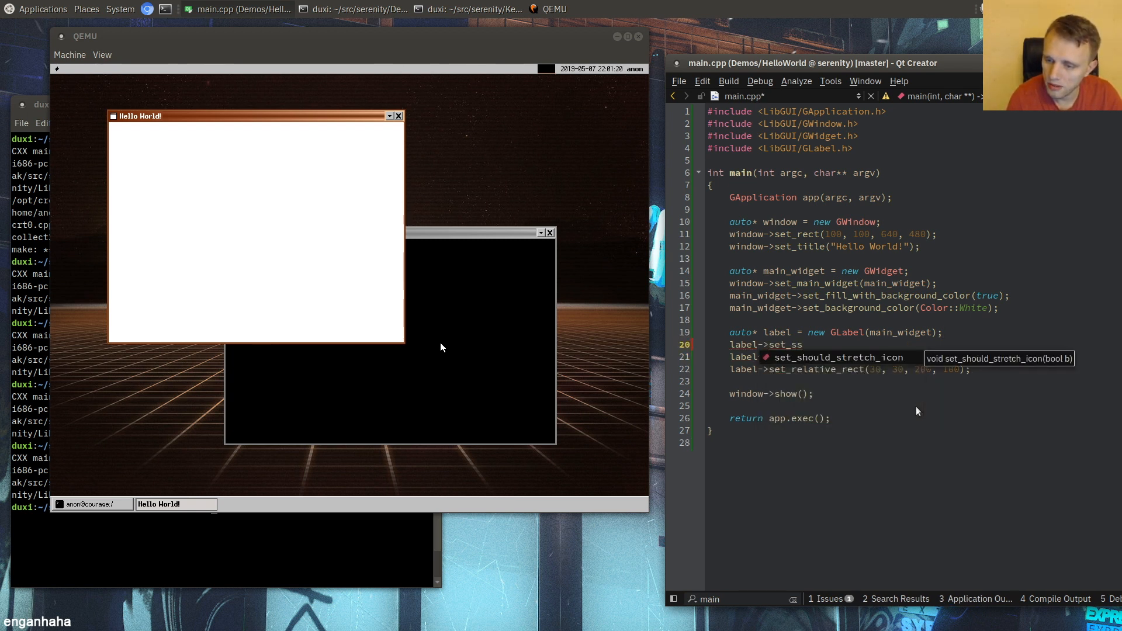
- Make the label fill its background with a DarkGray background colour
{"action": "type", "text": "fill_with_background_color(true);"}
{"action": "type", "text": "la"}
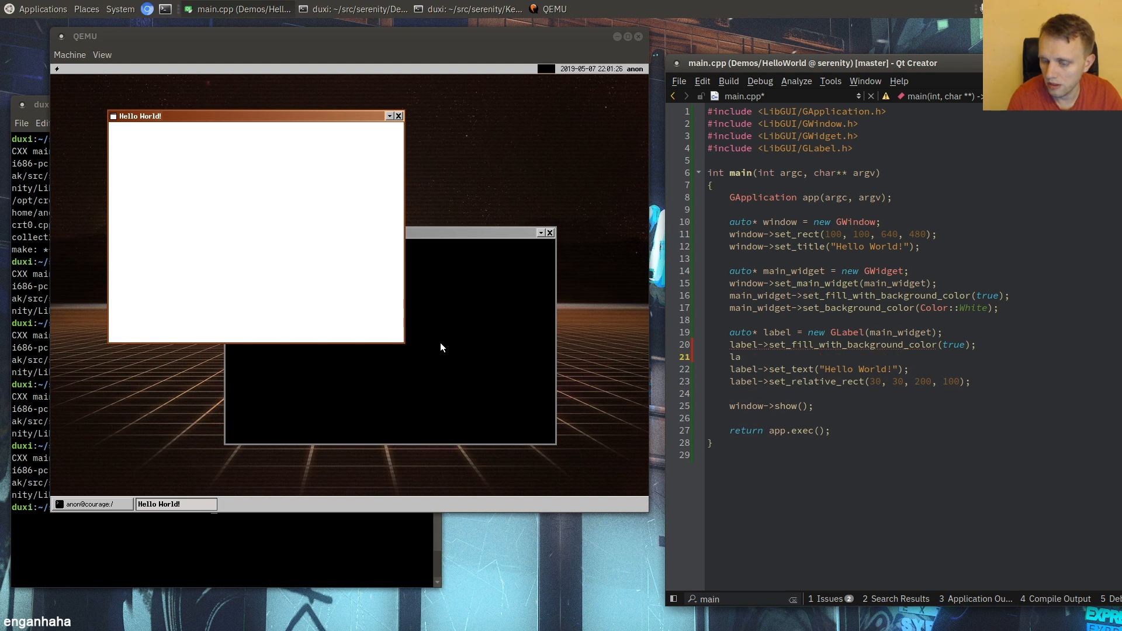
{"action": "type", "text": "set_background_color(Color::"}
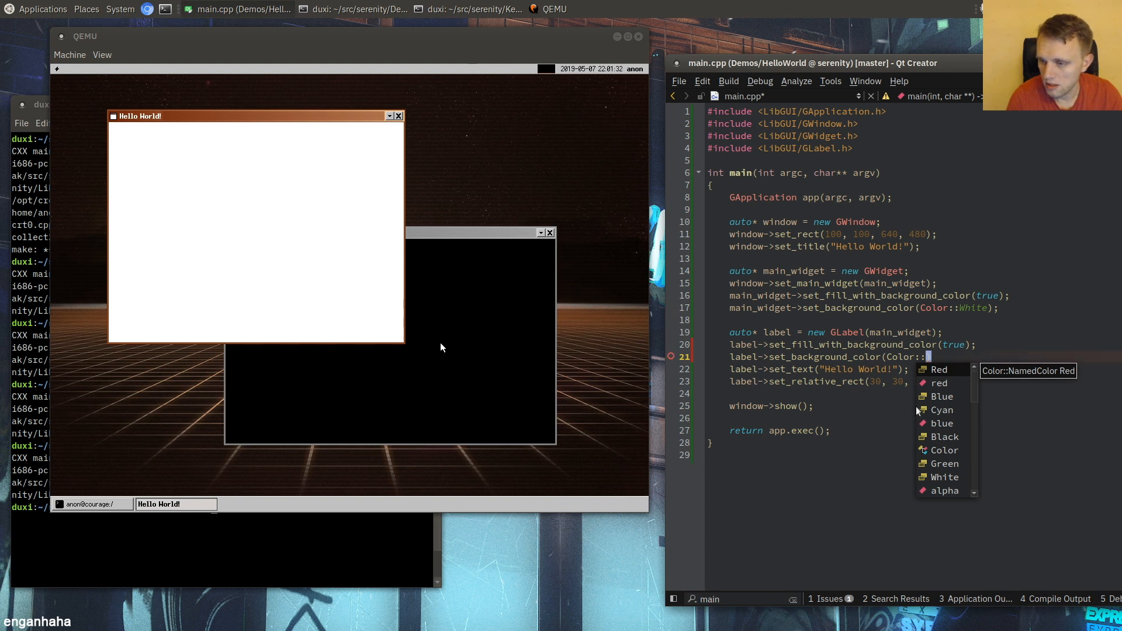
{"action": "type", "text": "LightGray"}
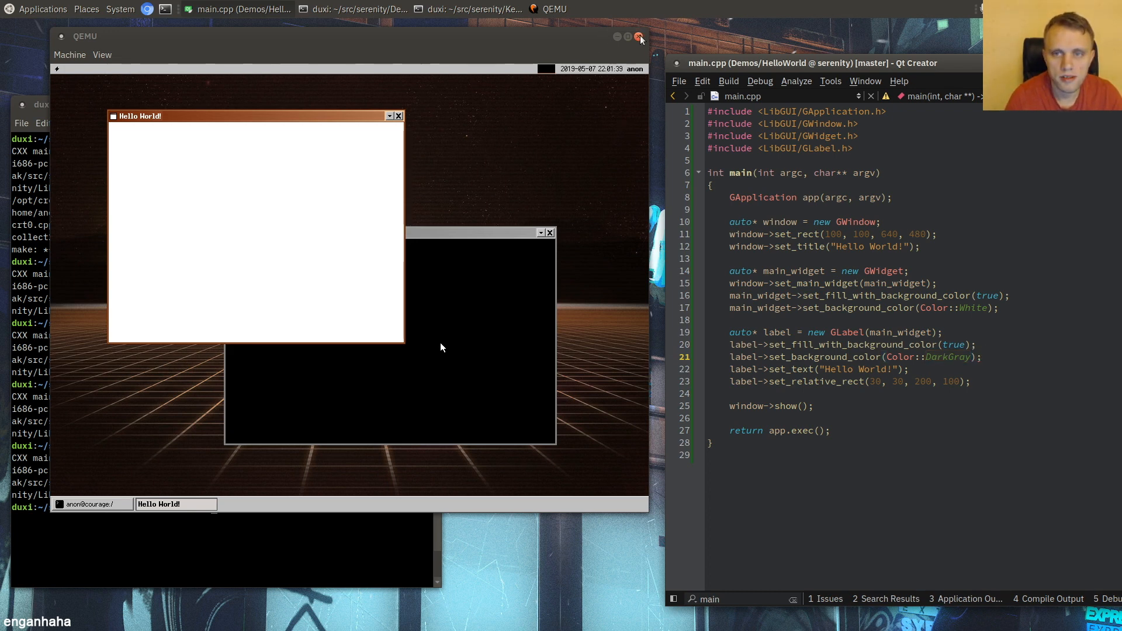
- Run HelloWorld in QEMU to see the dark grey label box on white, then close the emulator
{"action": "left_click", "coordinate": [639, 38]}
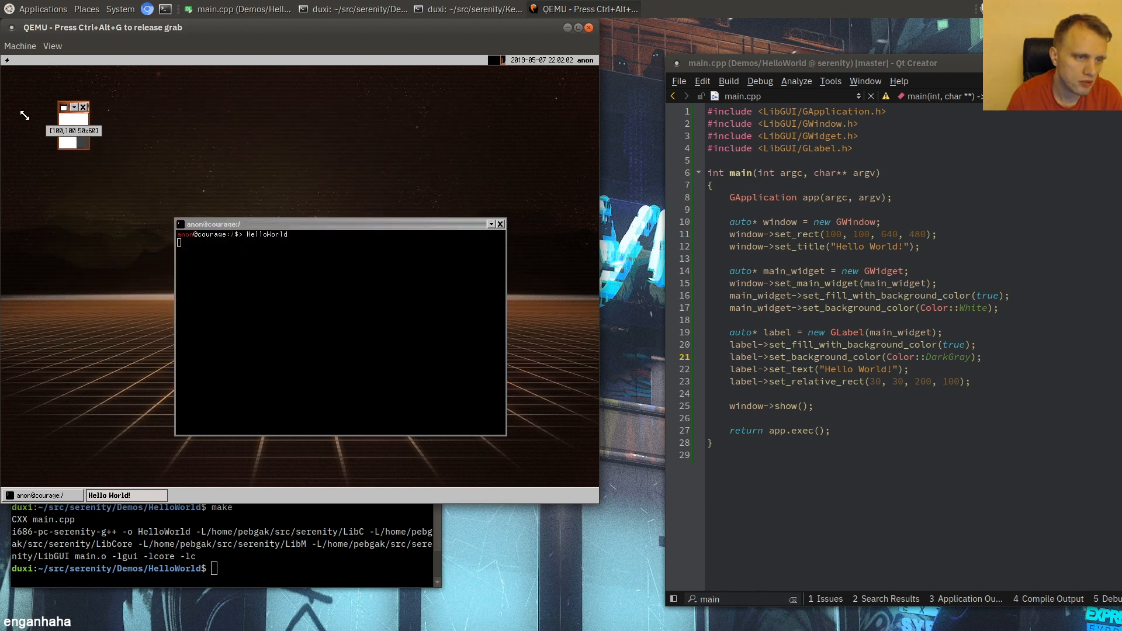
{"action": "key", "text": "Return"}
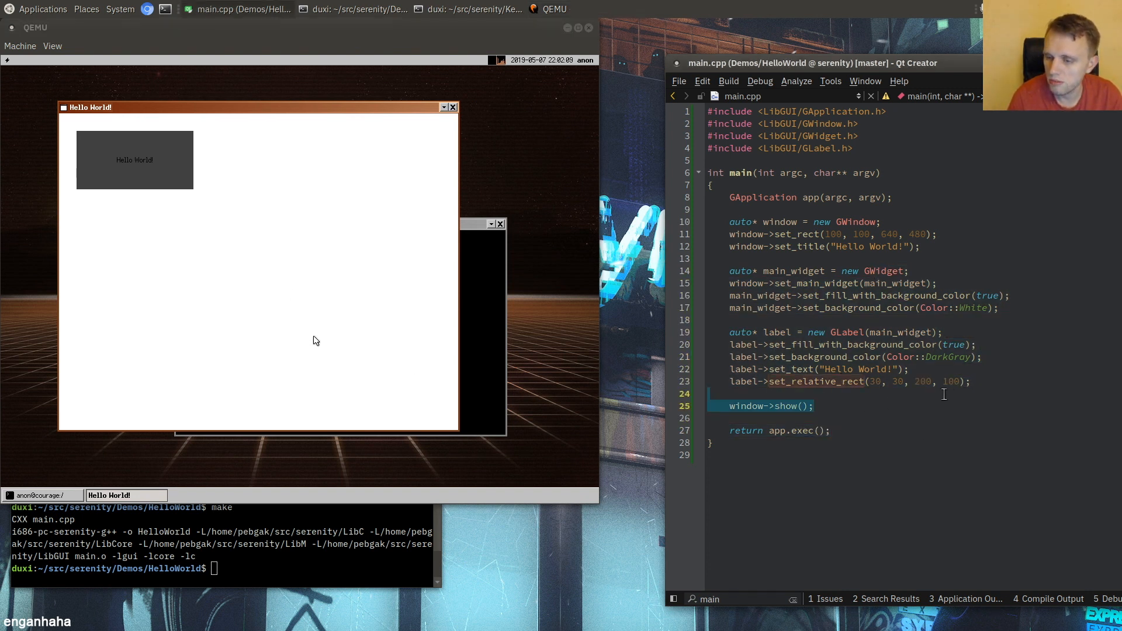
{"action": "left_click", "coordinate": [874, 381]}
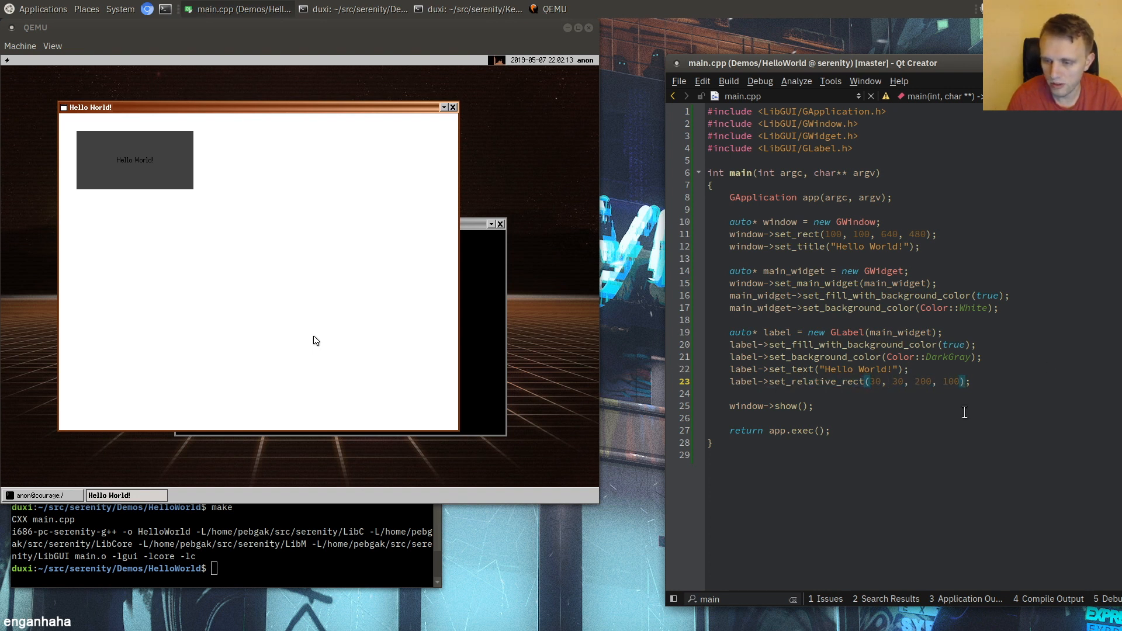
{"action": "left_click", "coordinate": [315, 341]}
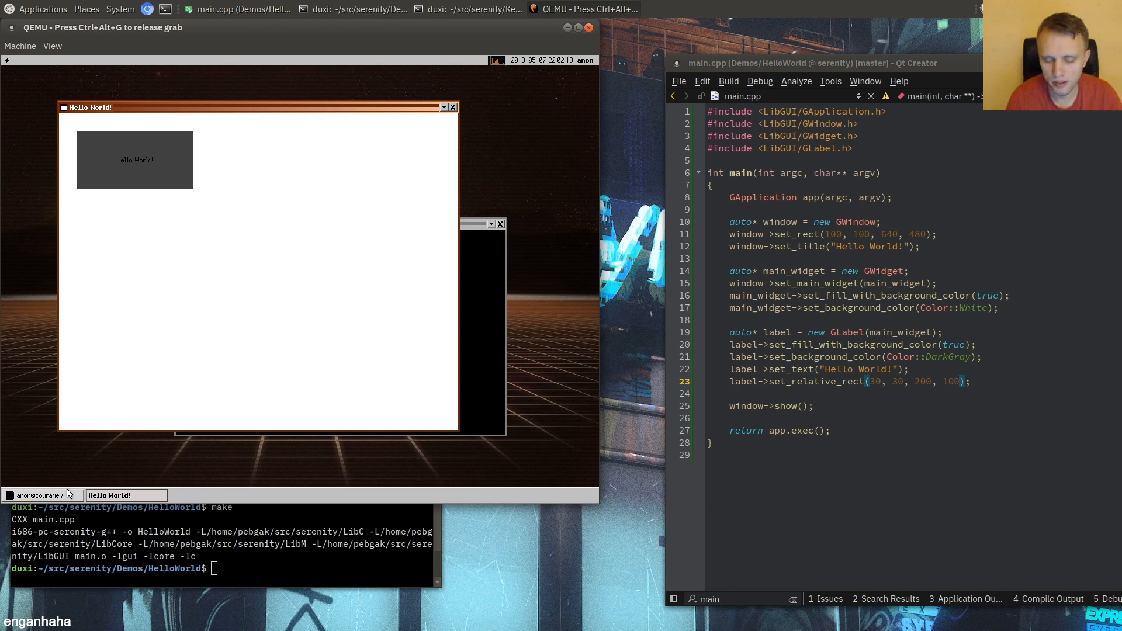
{"action": "mouse_move", "coordinate": [441, 481]}
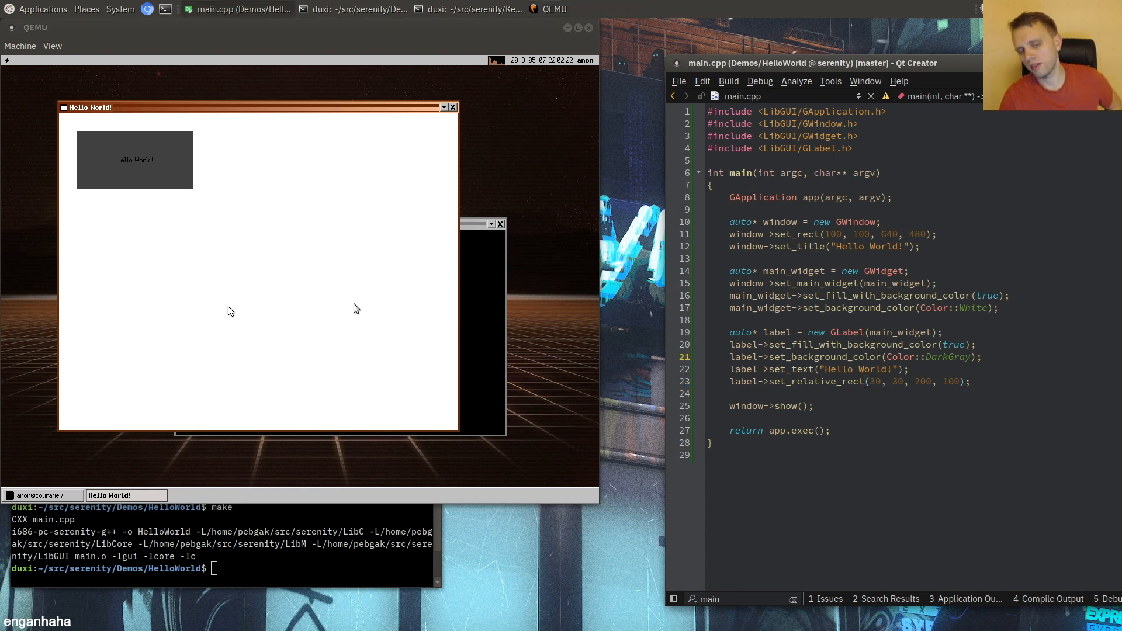
{"action": "mouse_move", "coordinate": [432, 230]}
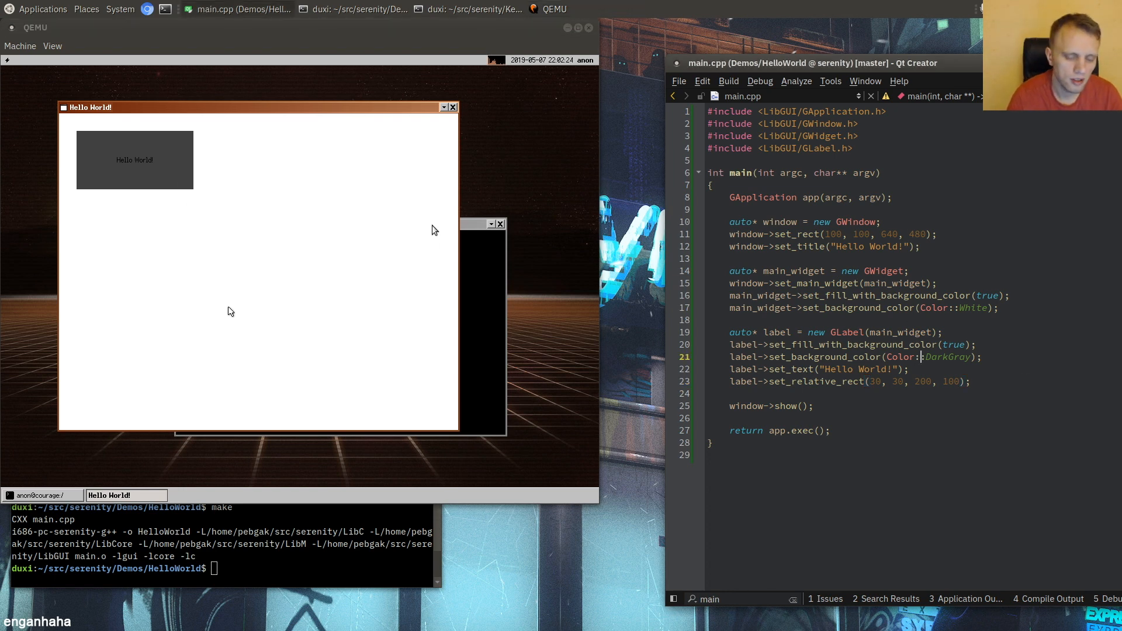
{"action": "left_click", "coordinate": [453, 106]}
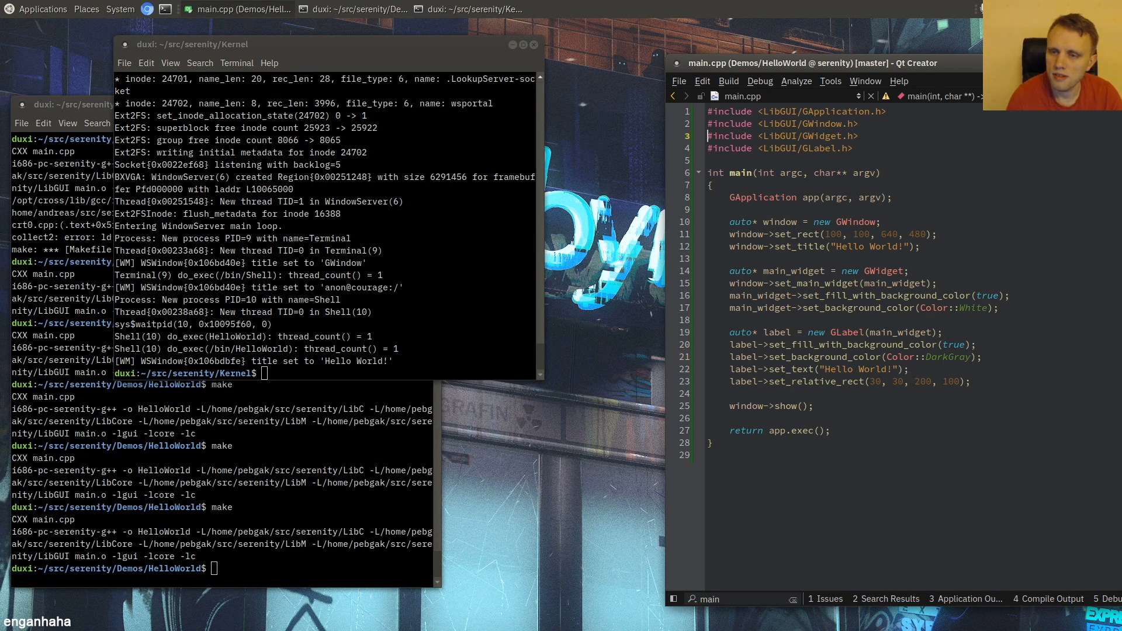
- Include GBoxLayout.h and set main_widget's layout to make<GBoxLayout>(Orientation::Vertical)
{"action": "type", "text": "#include <LibGUI/GBoxLayout.h>"}
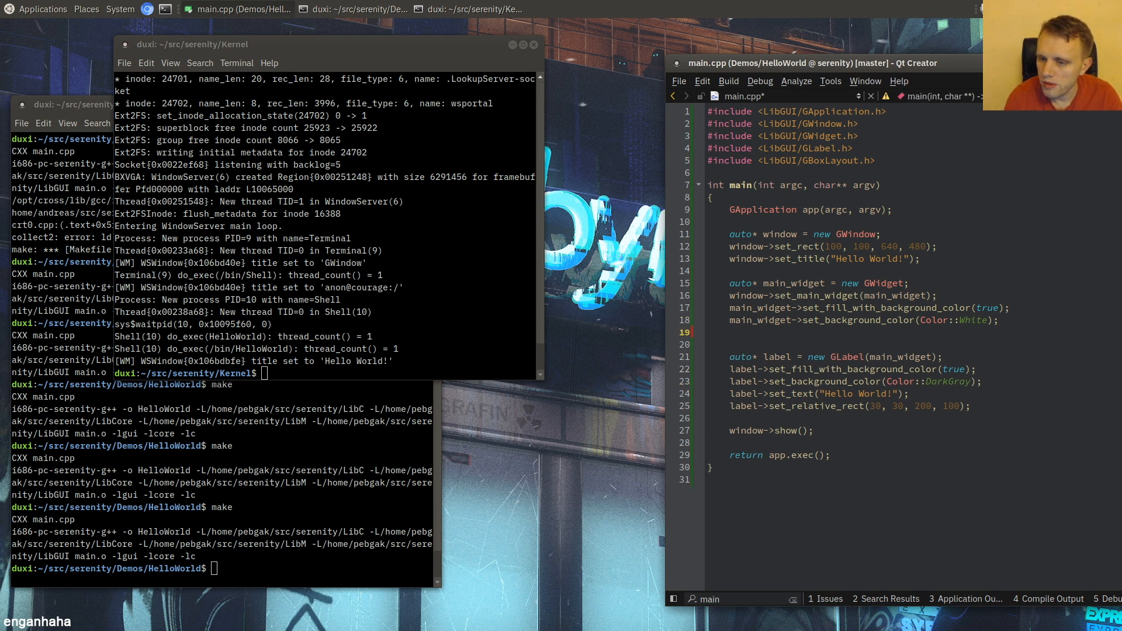
{"action": "type", "text": "main_widget"}
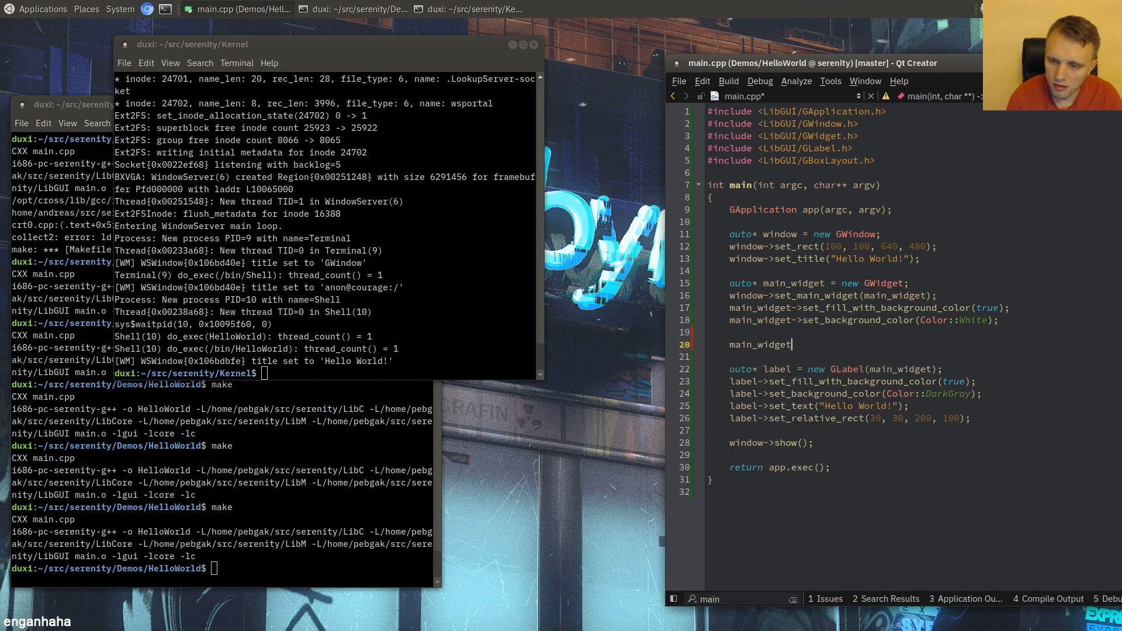
{"action": "type", "text": "->set_layout("}
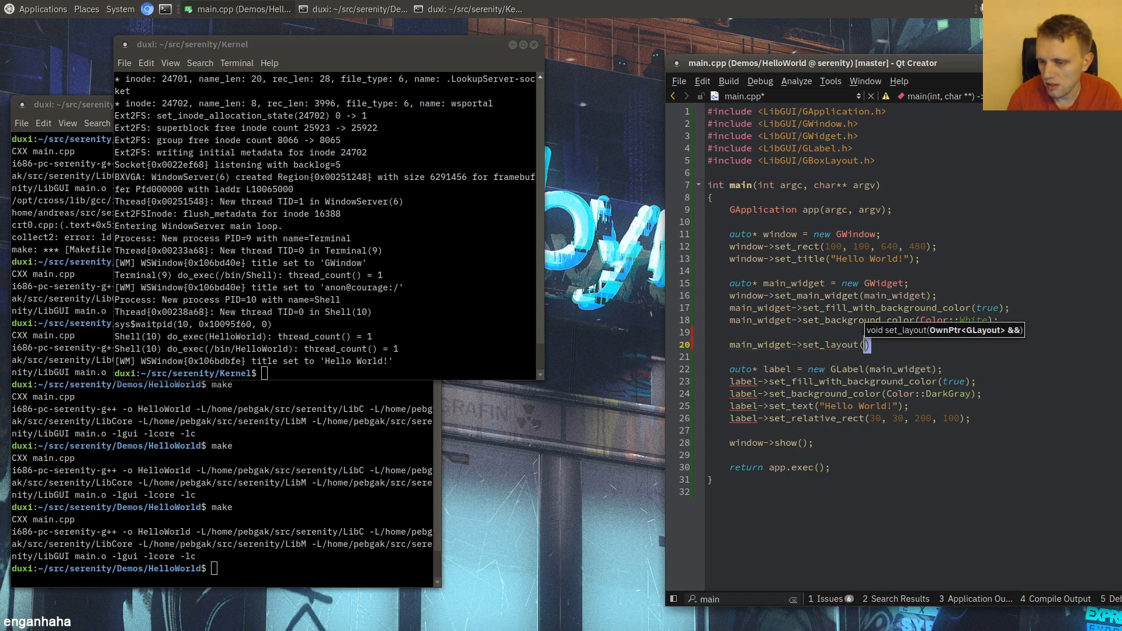
{"action": "type", "text": "make<"}
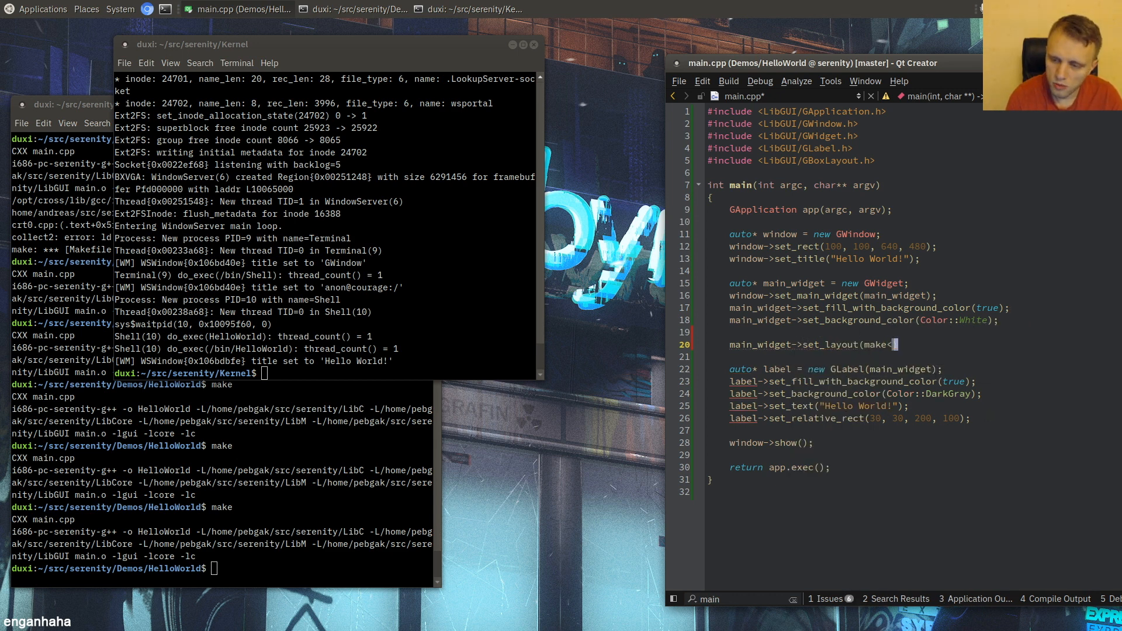
{"action": "type", "text": "GB"}
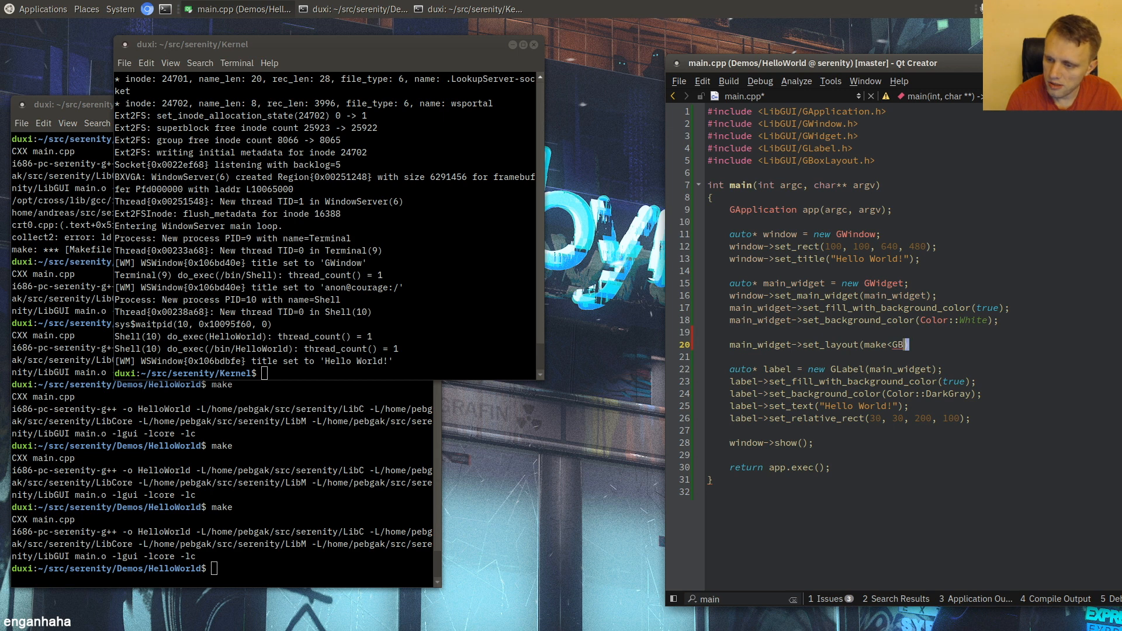
{"action": "type", "text": "BoxLayout>(0"}
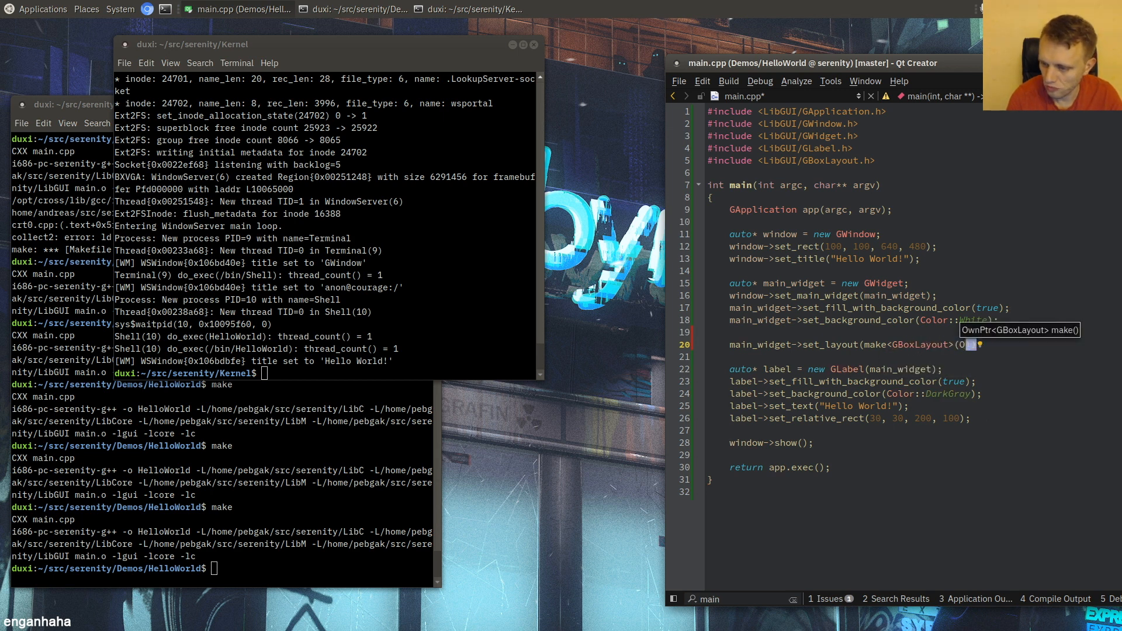
{"action": "type", "text": "Orientation::Vertical"}
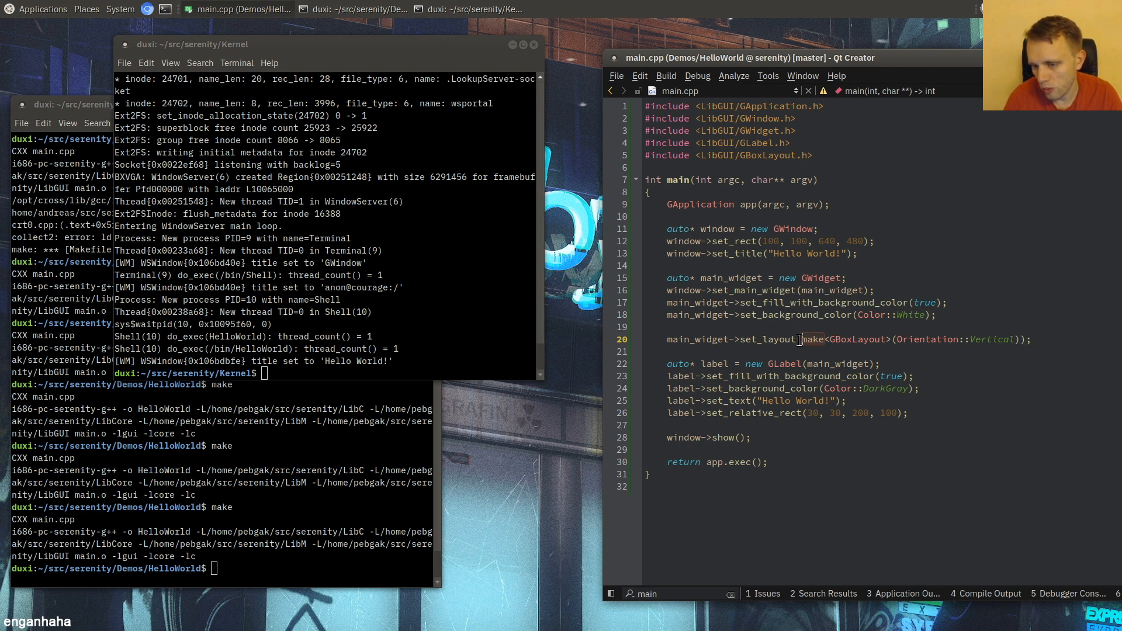
- Follow make into OwnPtr.h and read through the OwnPtr class definition
{"action": "left_click", "coordinate": [813, 339]}
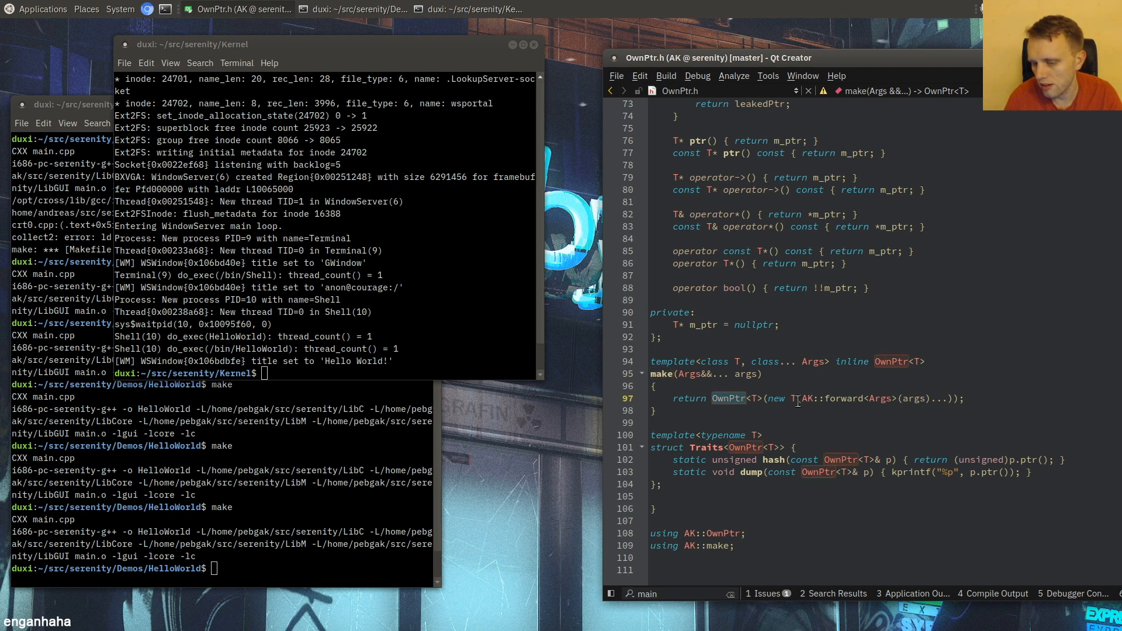
{"action": "scroll", "scroll_direction": "up", "scroll_amount": 3}
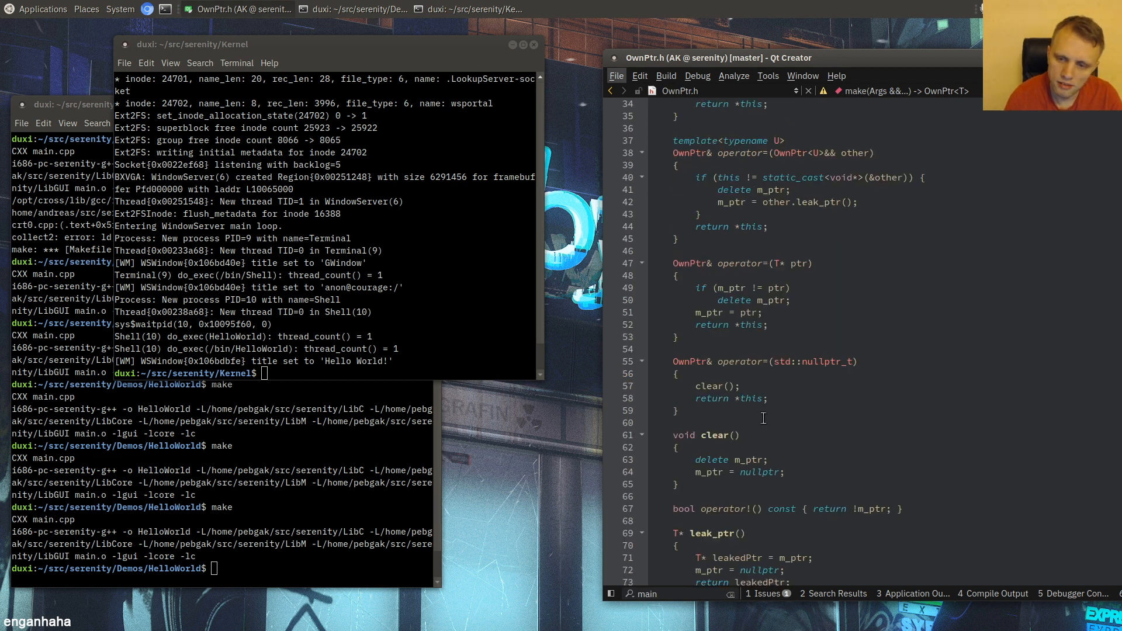
{"action": "scroll", "scroll_direction": "up", "scroll_amount": 3}
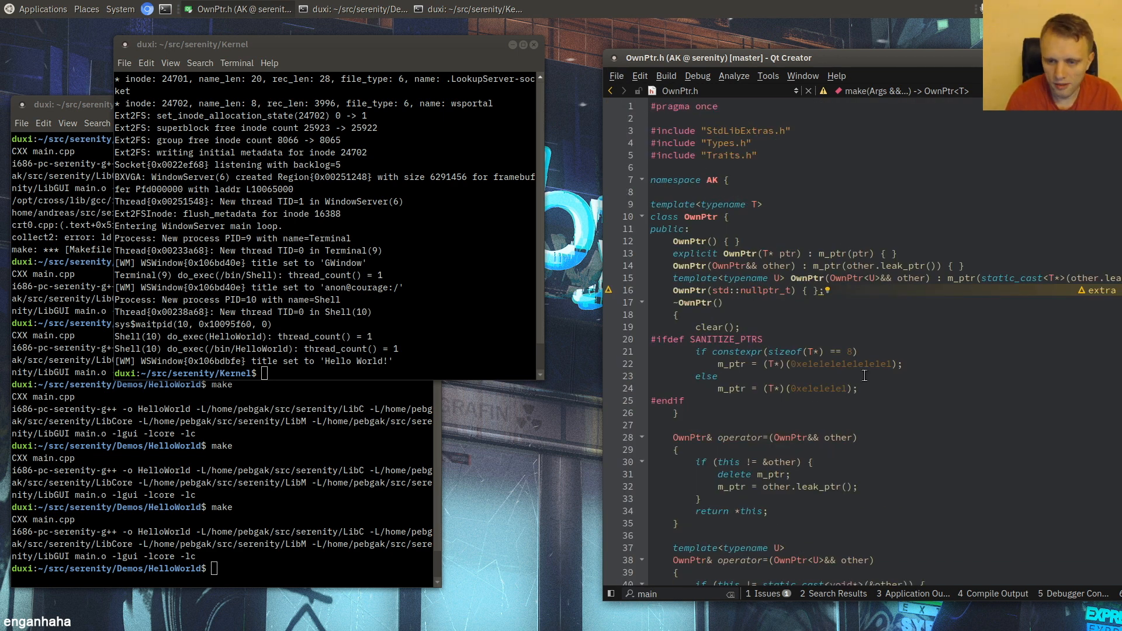
{"action": "scroll", "scroll_direction": "down", "scroll_amount": 3}
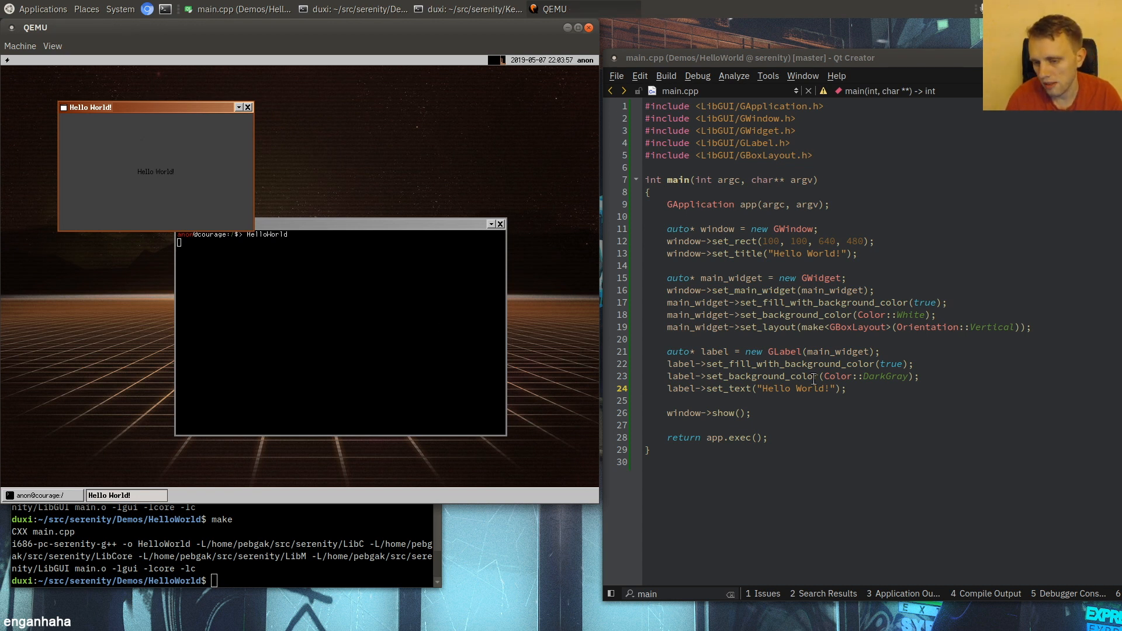
{"action": "mouse_move", "coordinate": [330, 195]}
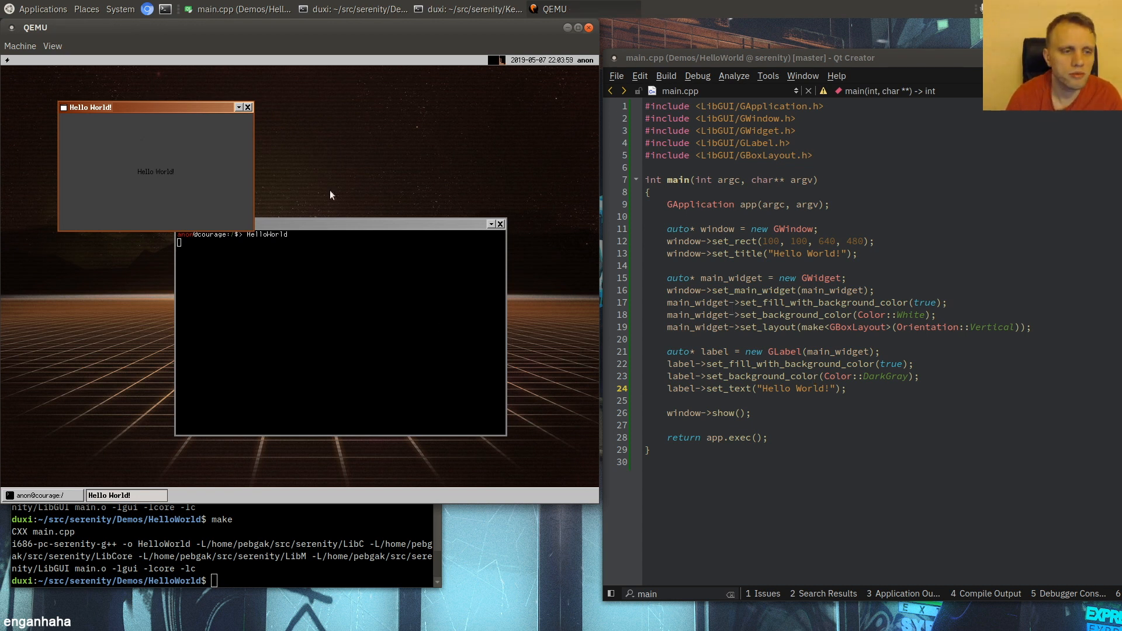
- Close the QEMU window after seeing the grey label fill the whole HelloWorld window
{"action": "left_click", "coordinate": [337, 329]}
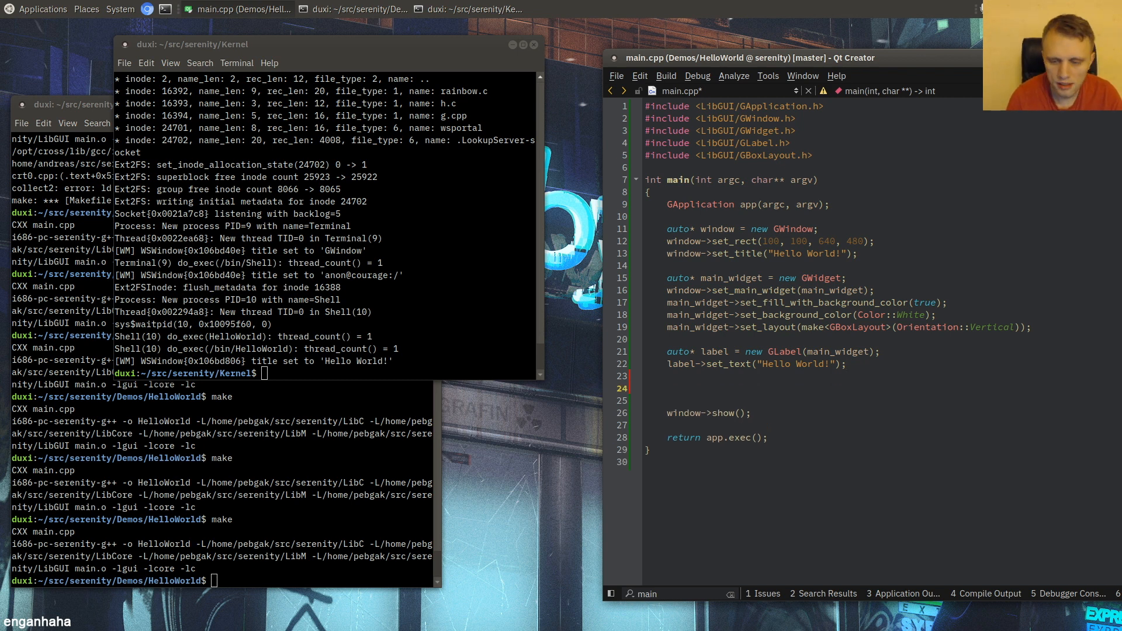
- Create a GButton on main_widget with caption "Good-bye"
{"action": "type", "text": "auto*"}
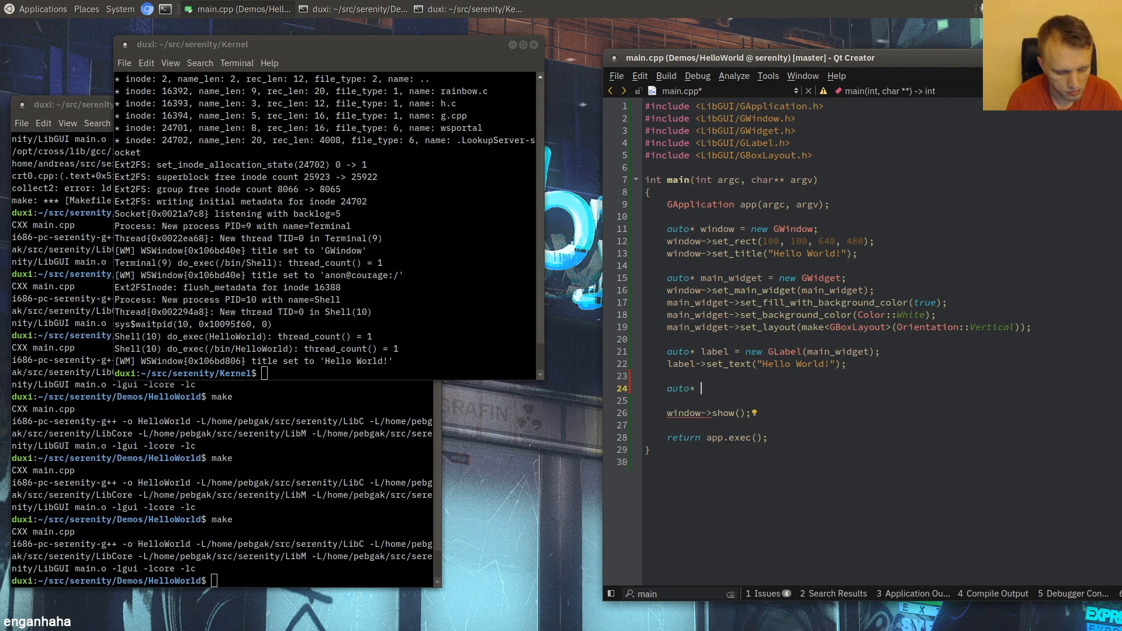
{"action": "type", "text": "button = new GButton(main_widget);"}
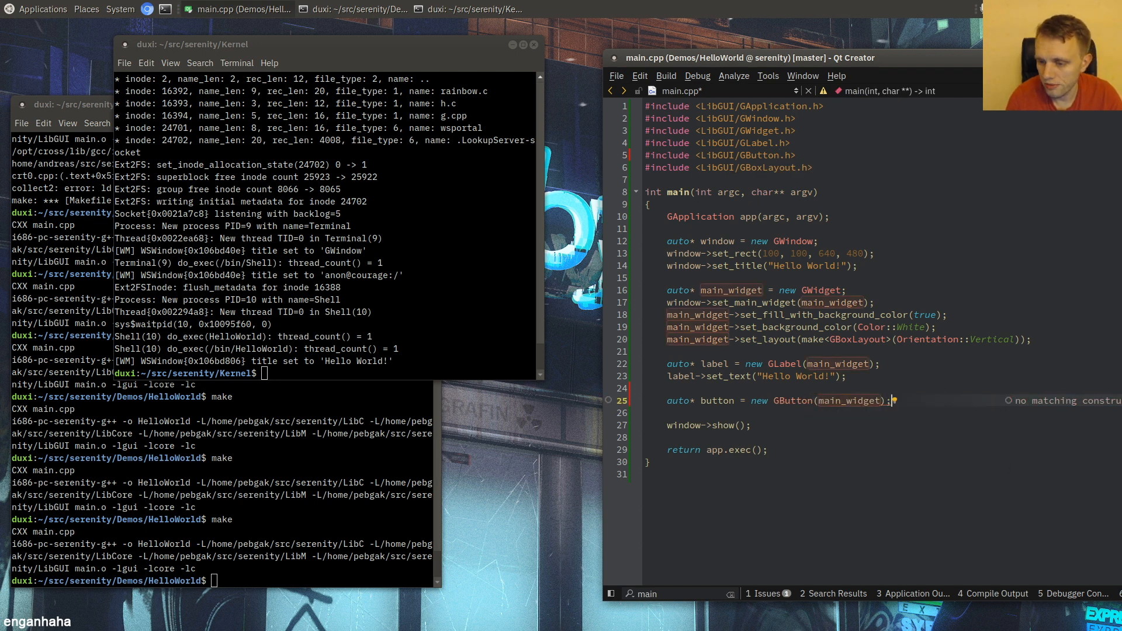
{"action": "type", "text": "button->set_caption(\""}
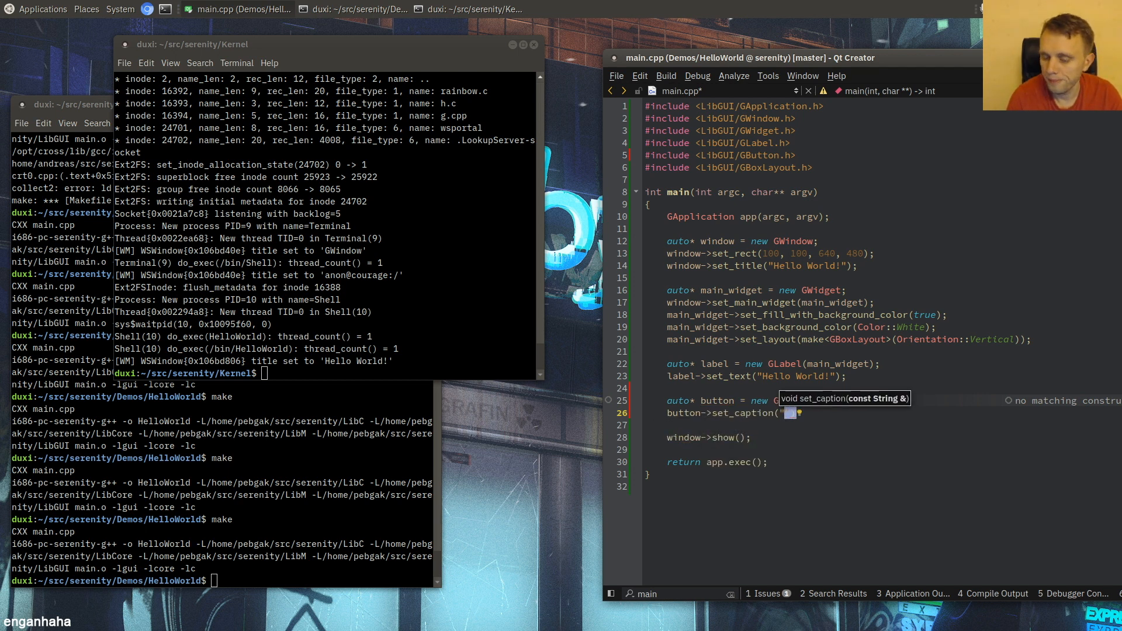
{"action": "type", "text": "Good-bye"}
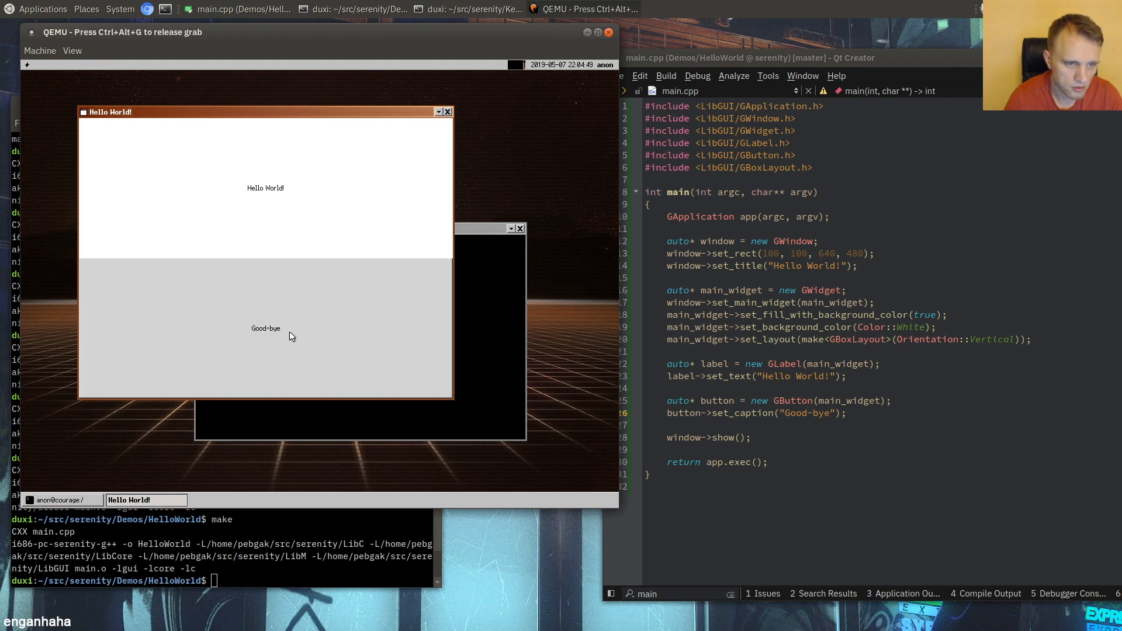
{"action": "mouse_move", "coordinate": [397, 383]}
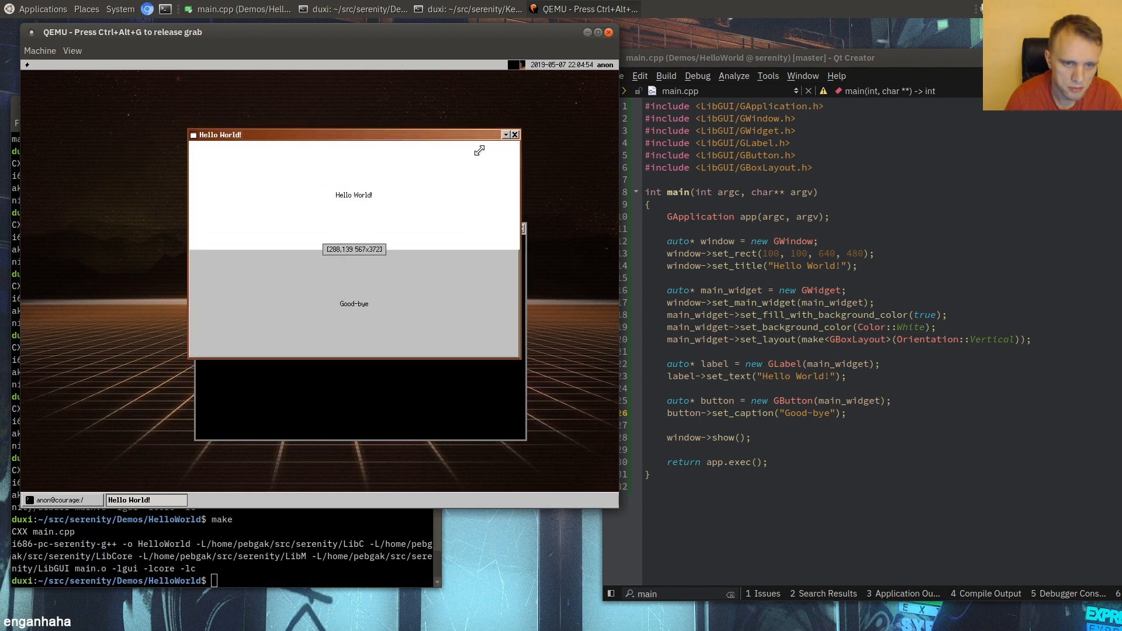
- Resize the running Hello World window in QEMU to test the label and button layout
{"action": "left_click_drag", "start_coordinate": [353, 135], "coordinate": [238, 142]}
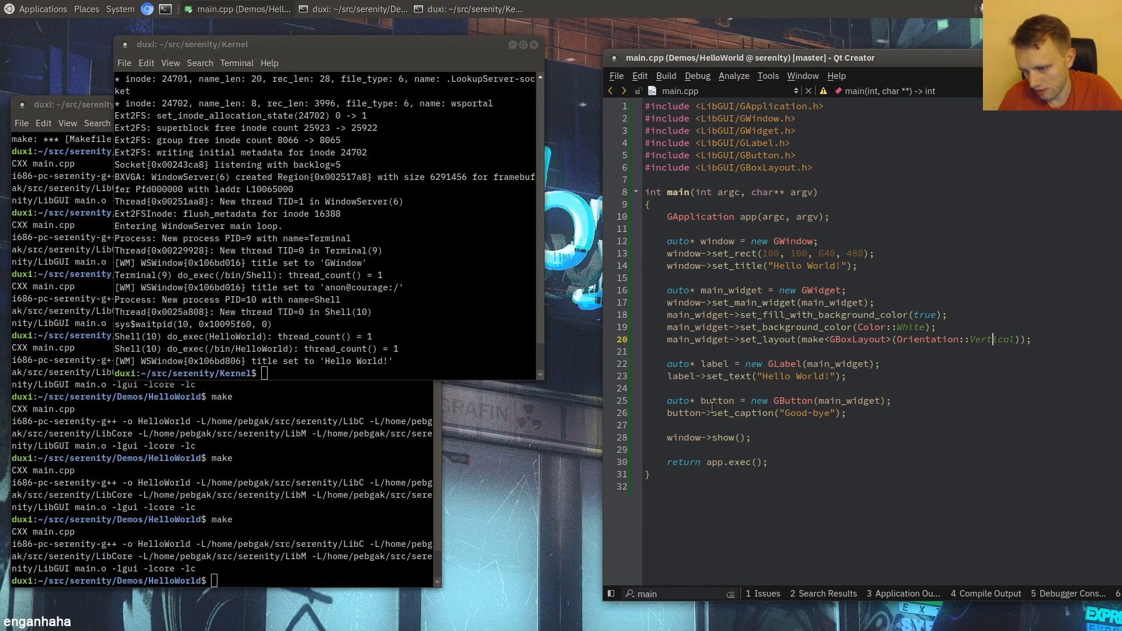
- Give the Good-bye button a Fill horizontal, Fixed vertical size policy
{"action": "key", "text": "Return"}
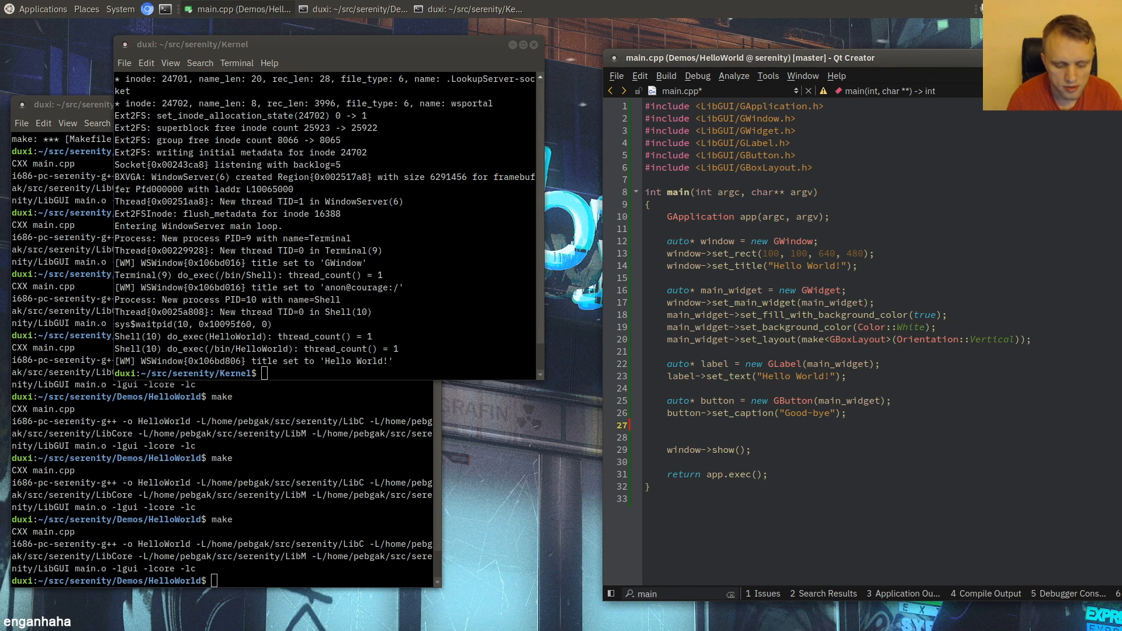
{"action": "type", "text": "button->set_size_policy("}
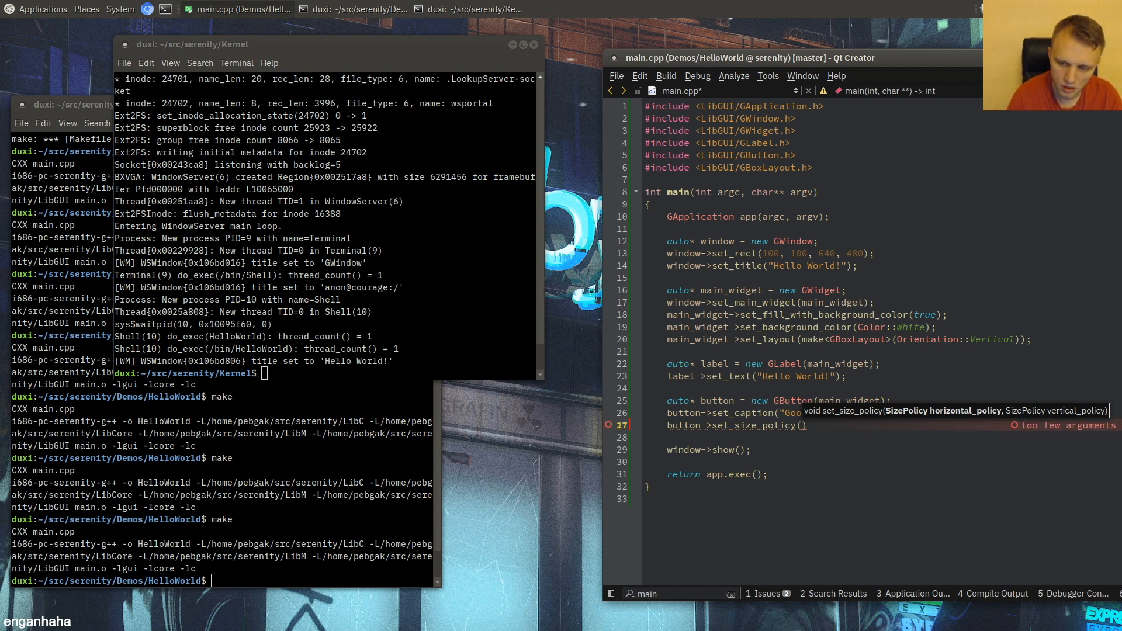
{"action": "type", "text": "SizePolicy::Fill"}
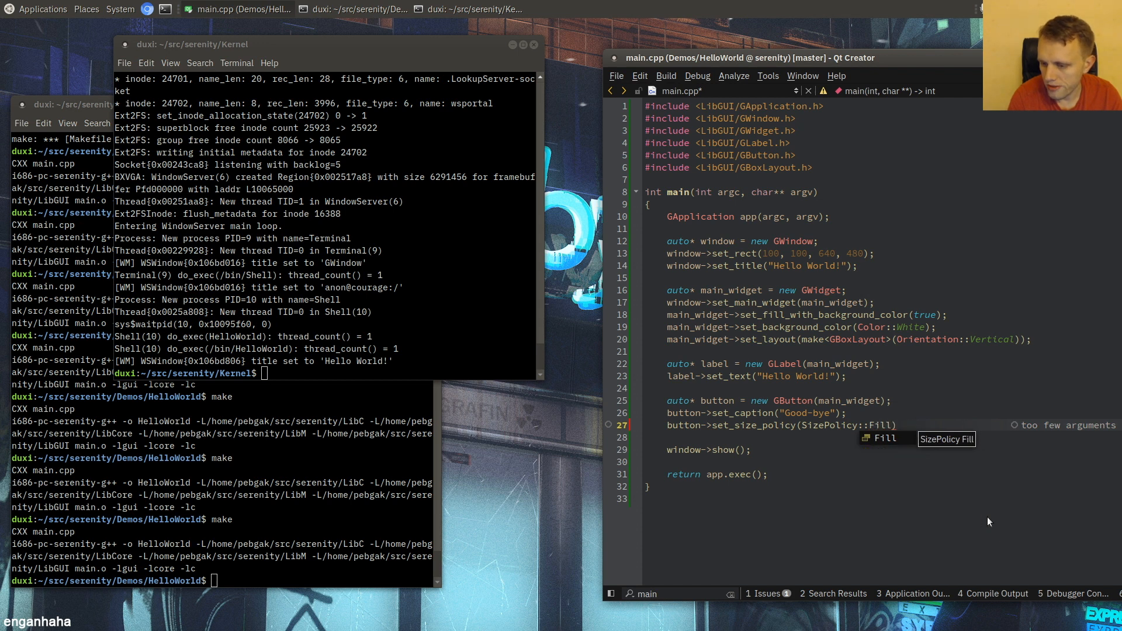
{"action": "type", "text": ","}
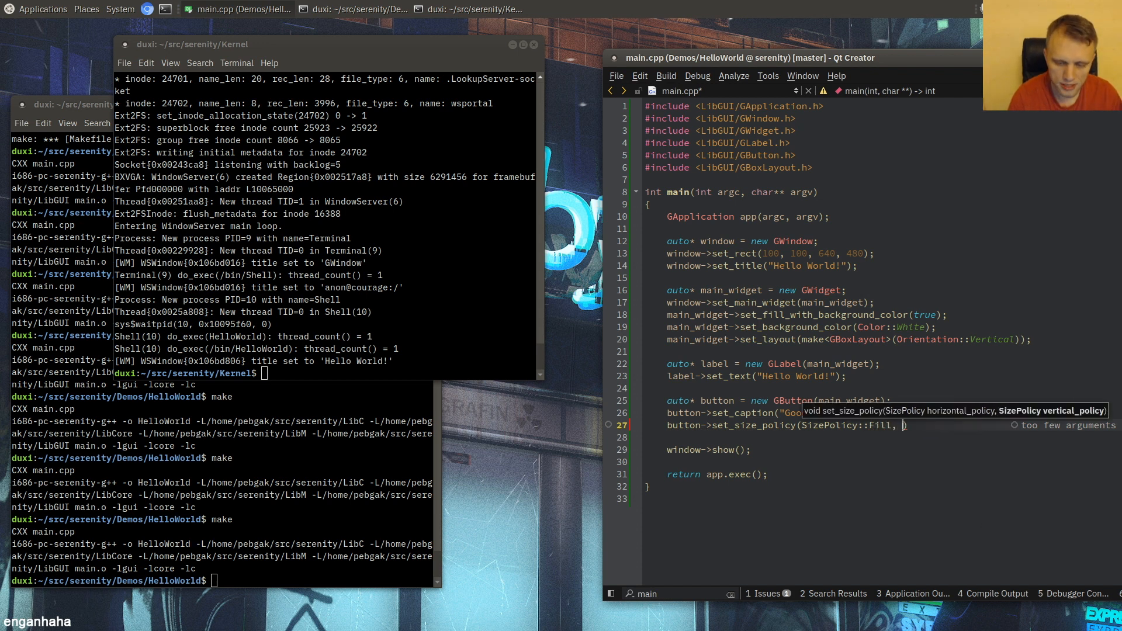
{"action": "type", "text": "SizePolicy::"}
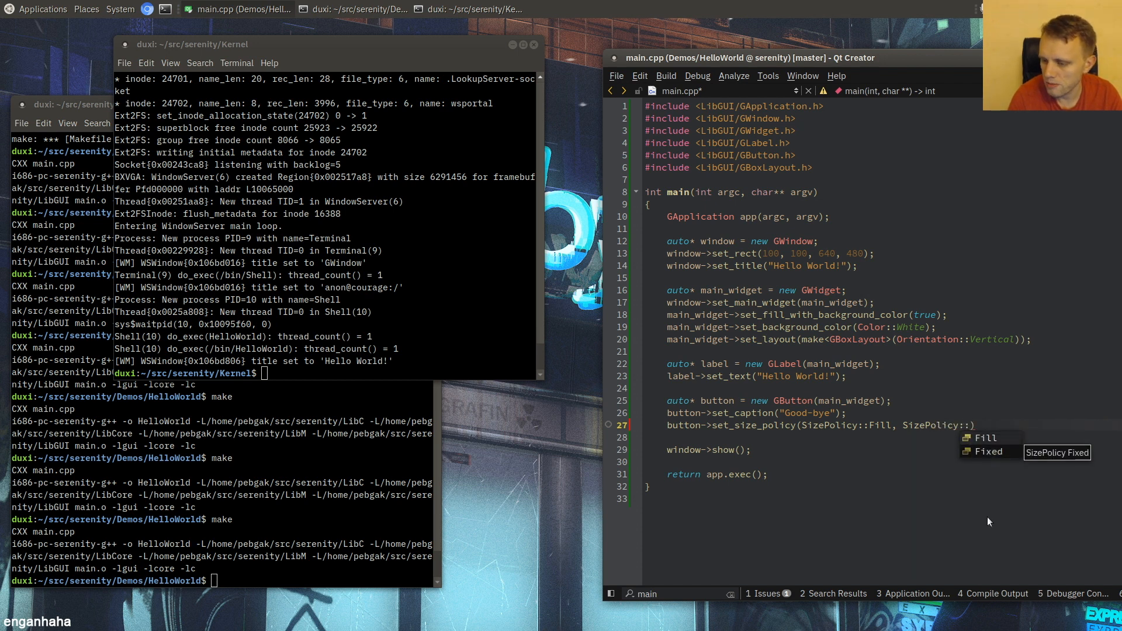
{"action": "left_click", "coordinate": [989, 451]}
{"action": "type", "text": "button->set"}
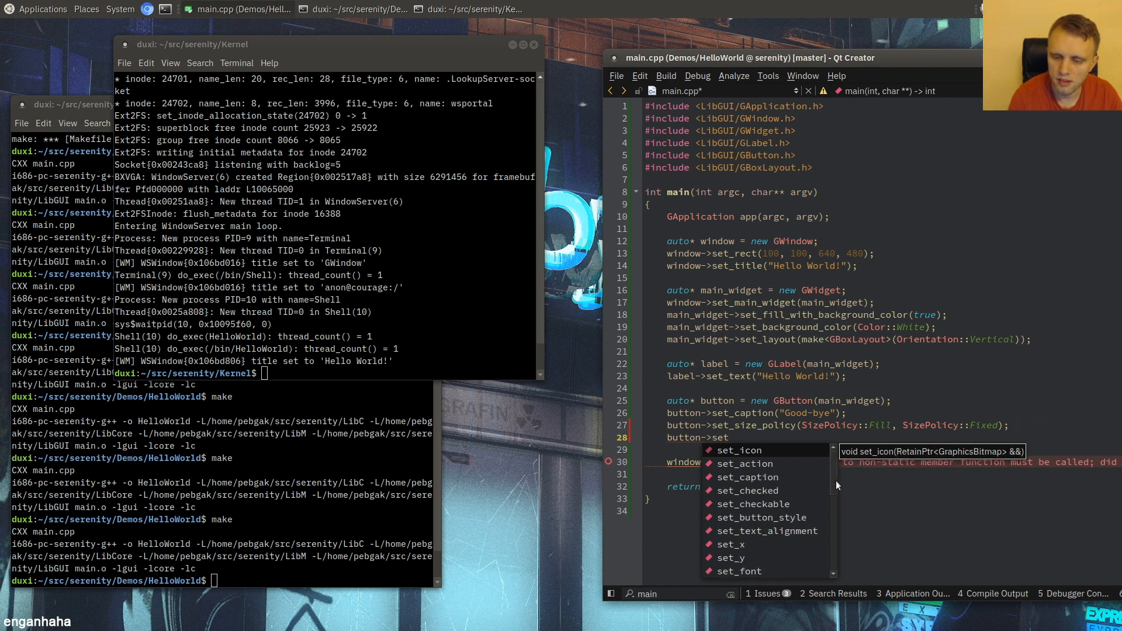
- Set the button's preferred size to { 0, 20 } for a 20-pixel height
{"action": "type", "text": "preferred_size("}
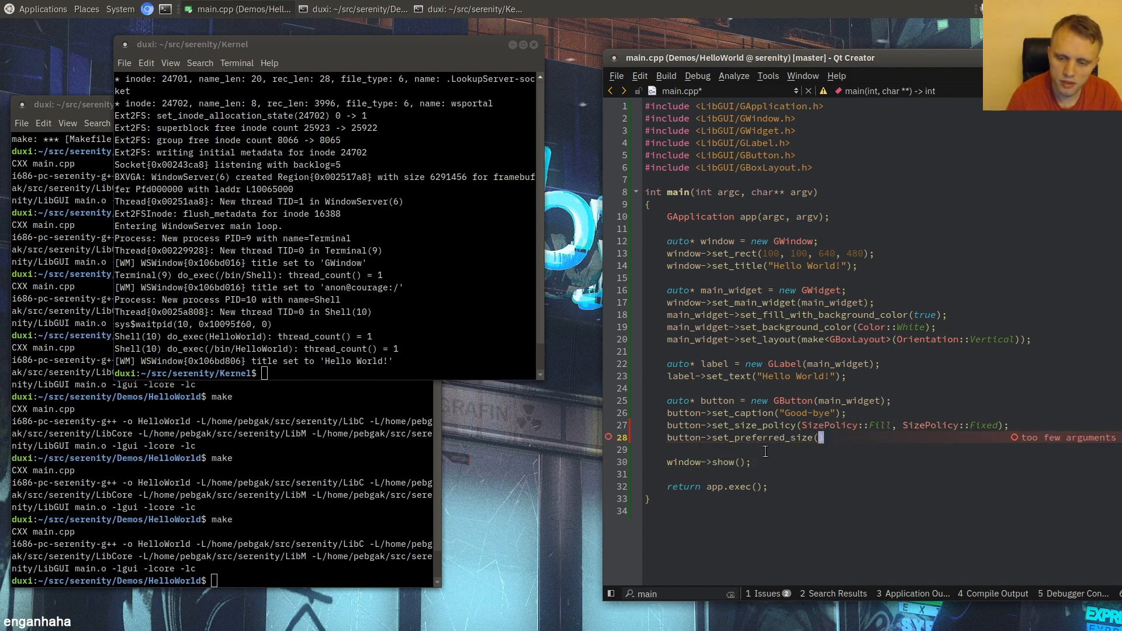
{"action": "type", "text": "{"}
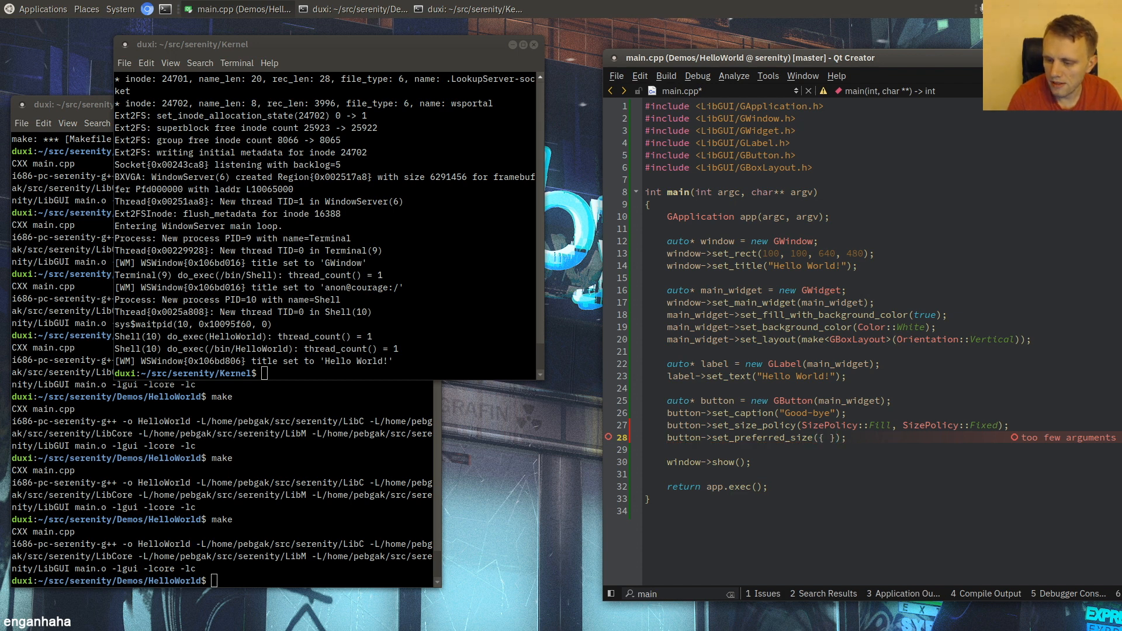
{"action": "type", "text": "0, 20"}
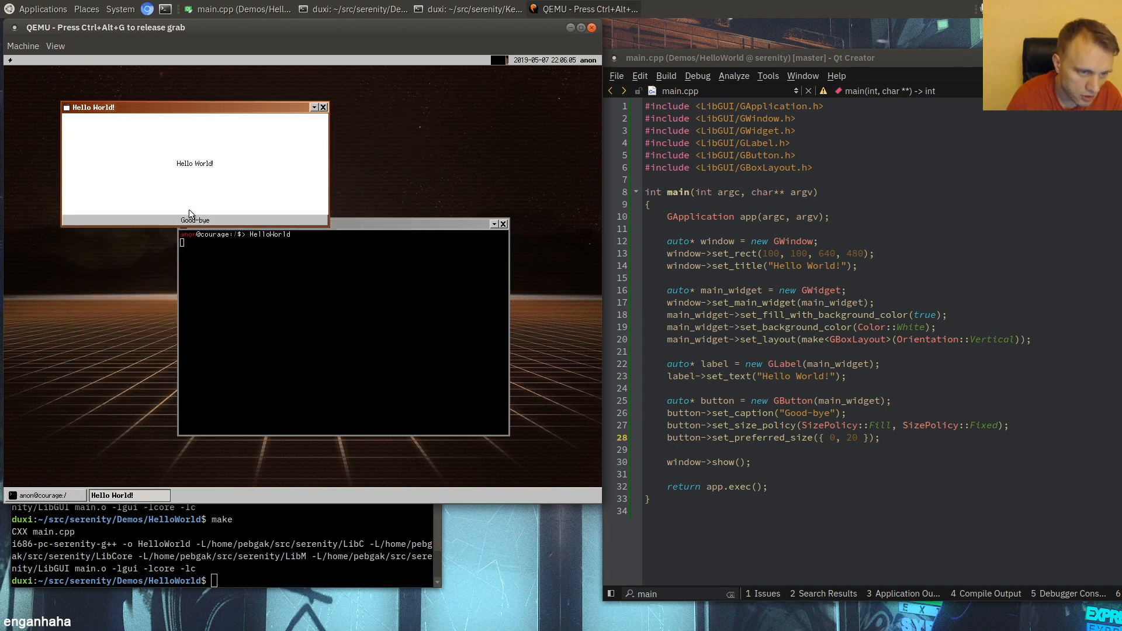
{"action": "mouse_move", "coordinate": [222, 212]}
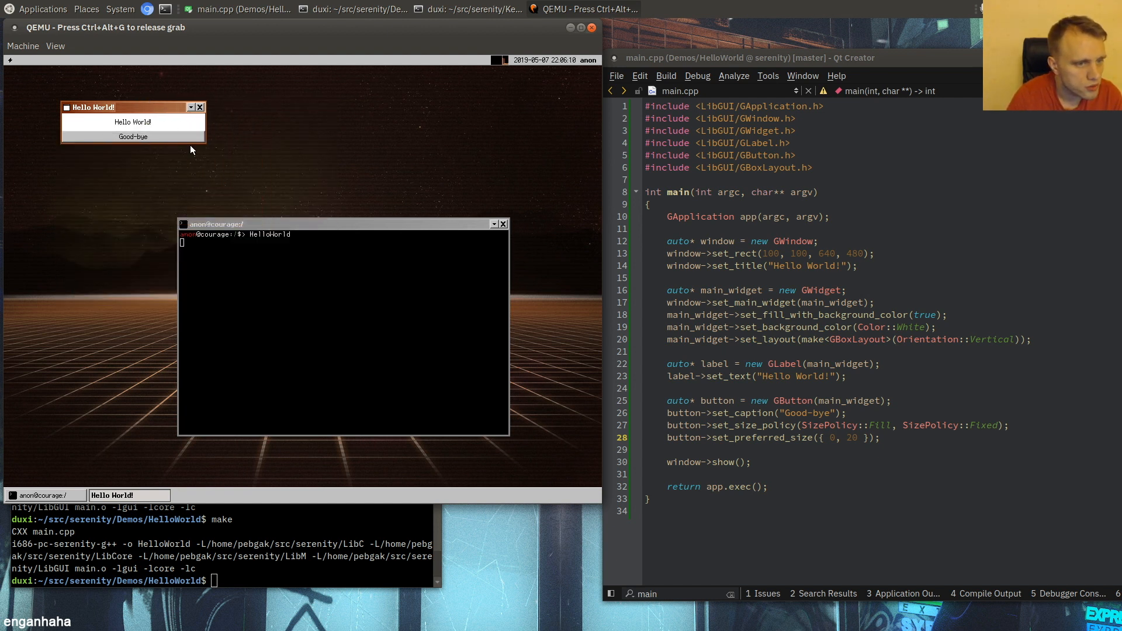
- Resize the Hello World window in QEMU to confirm the button keeps its fixed height
{"action": "left_click_drag", "start_coordinate": [108, 107], "coordinate": [182, 222]}
{"action": "type", "text": "main_widget->layout()-"}
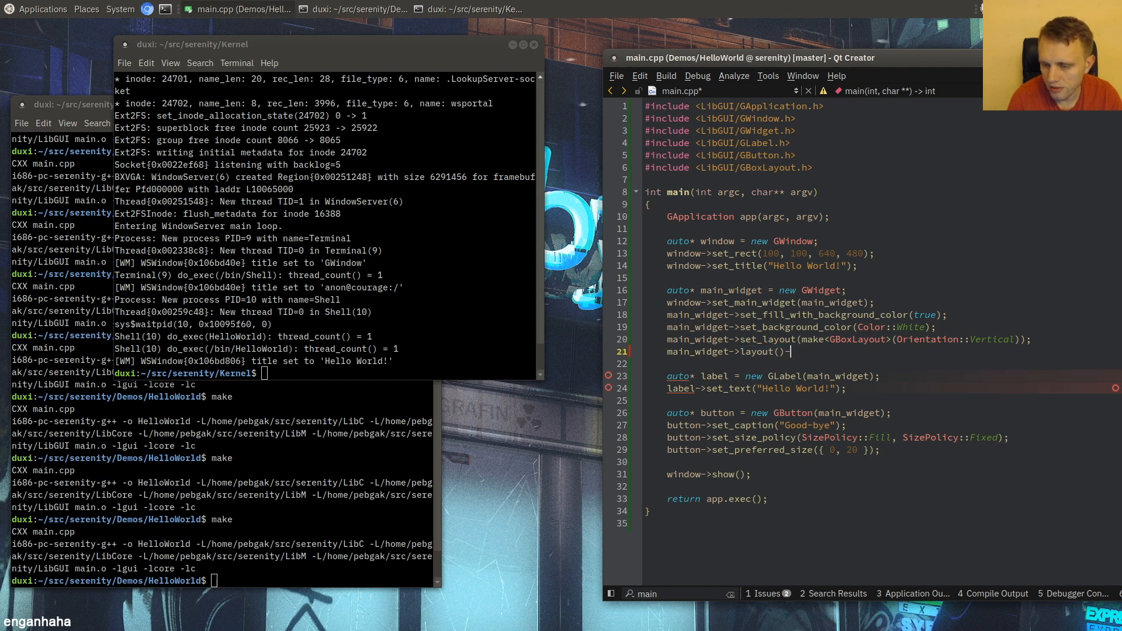
- Add main_widget->layout()->set_margins({ 4, 4, 4, 4 }) after checking the GMargins constructor
{"action": "type", "text": ">"}
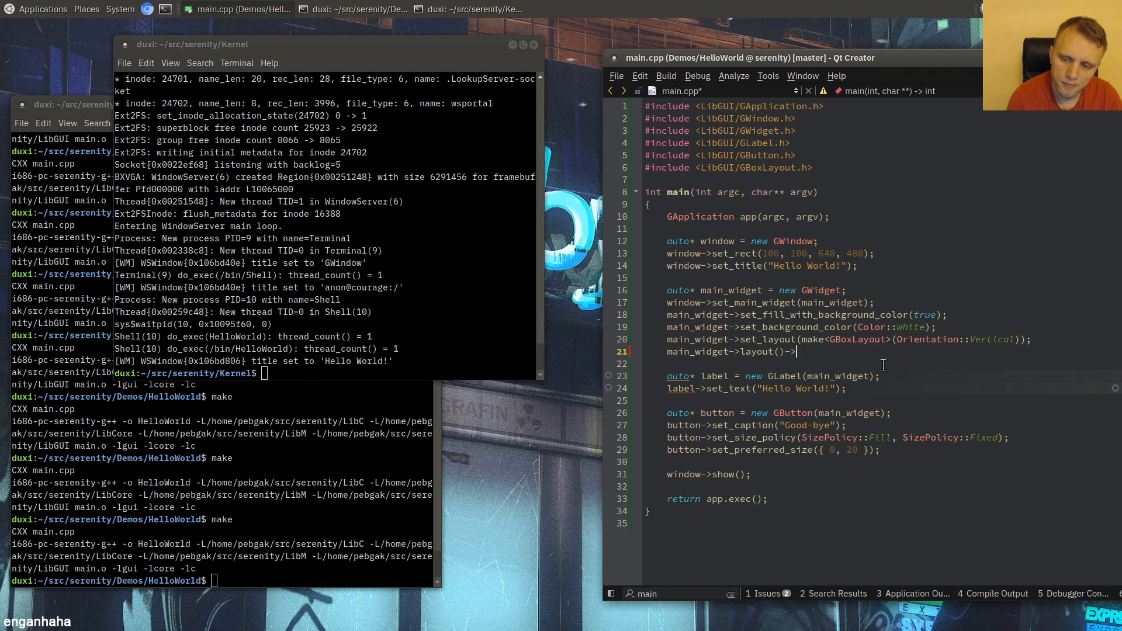
{"action": "type", "text": "set_margins("}
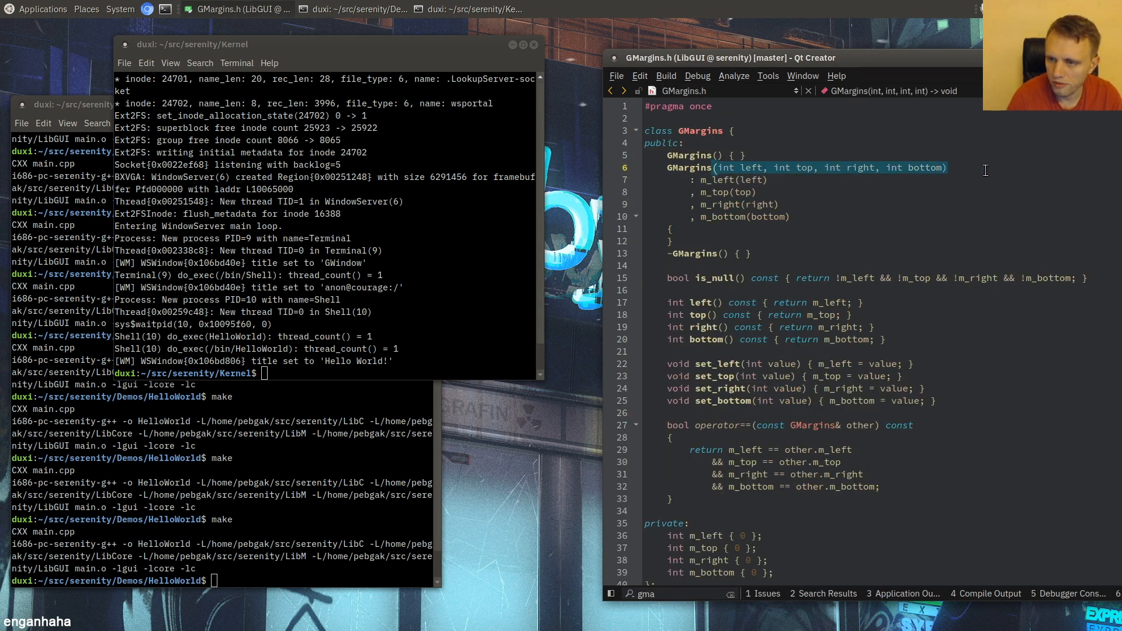
{"action": "left_click", "coordinate": [749, 218]}
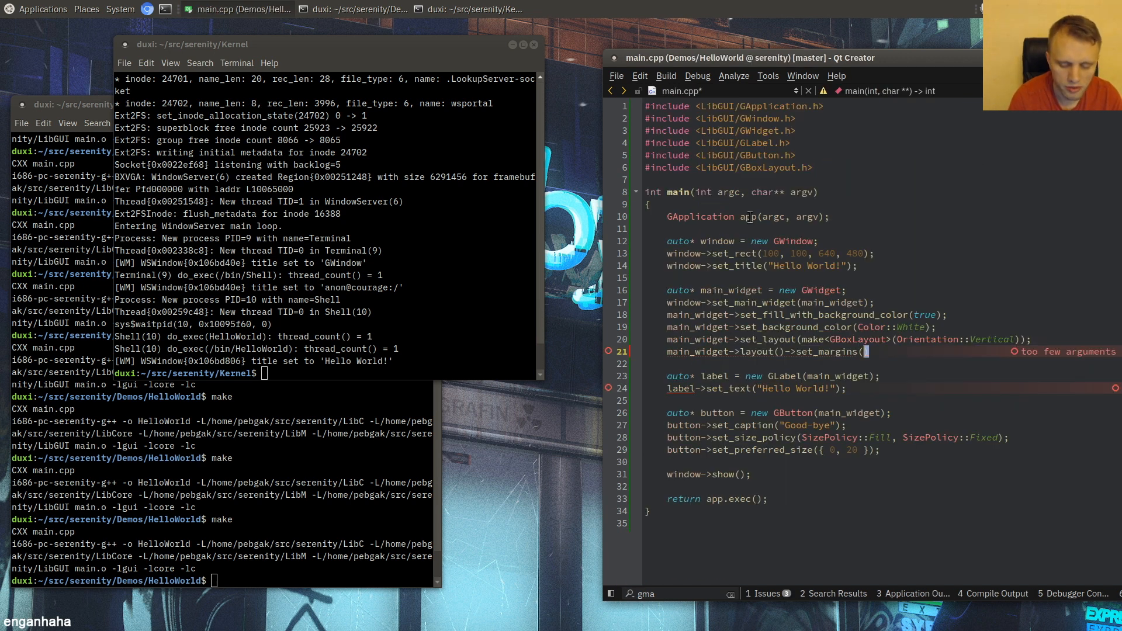
{"action": "type", "text": "4, 4, 4, 4 });"}
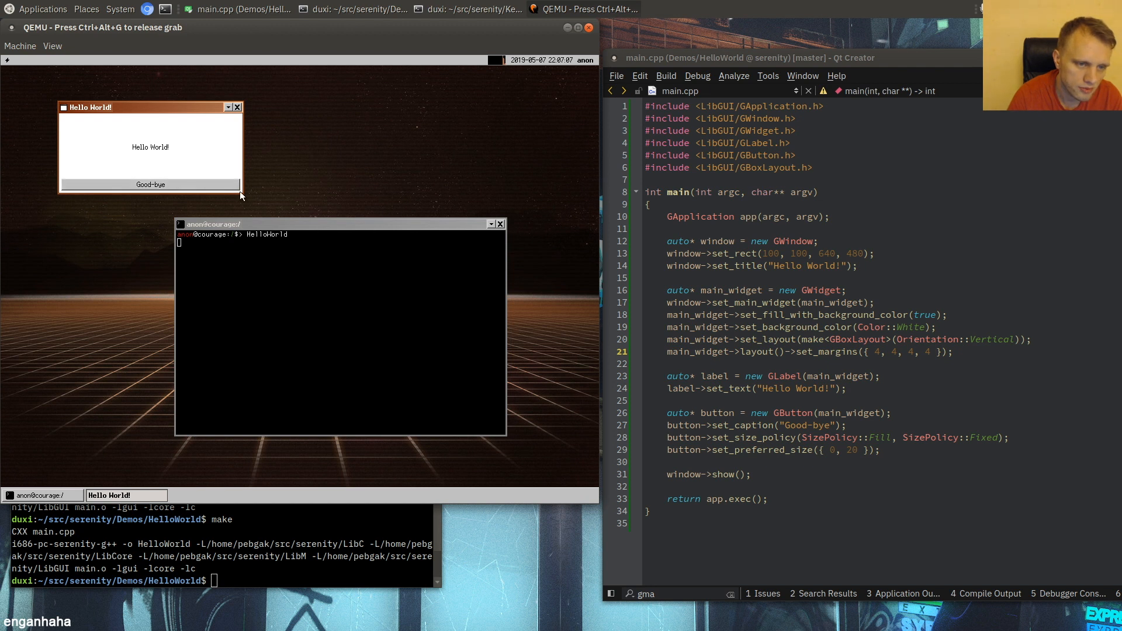
- Resize the Hello World window in QEMU to inspect the 4-pixel margins
{"action": "left_click_drag", "start_coordinate": [242, 193], "coordinate": [169, 142]}
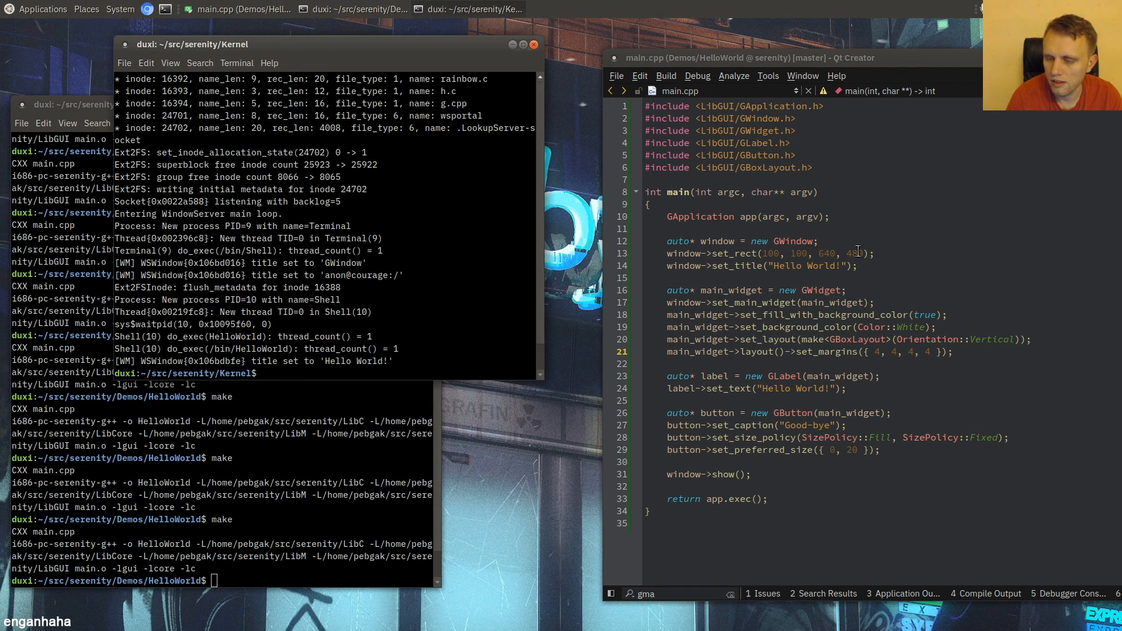
- Edit the window's set_rect width and height down from 640 by 480
{"action": "type", "text": "300"}
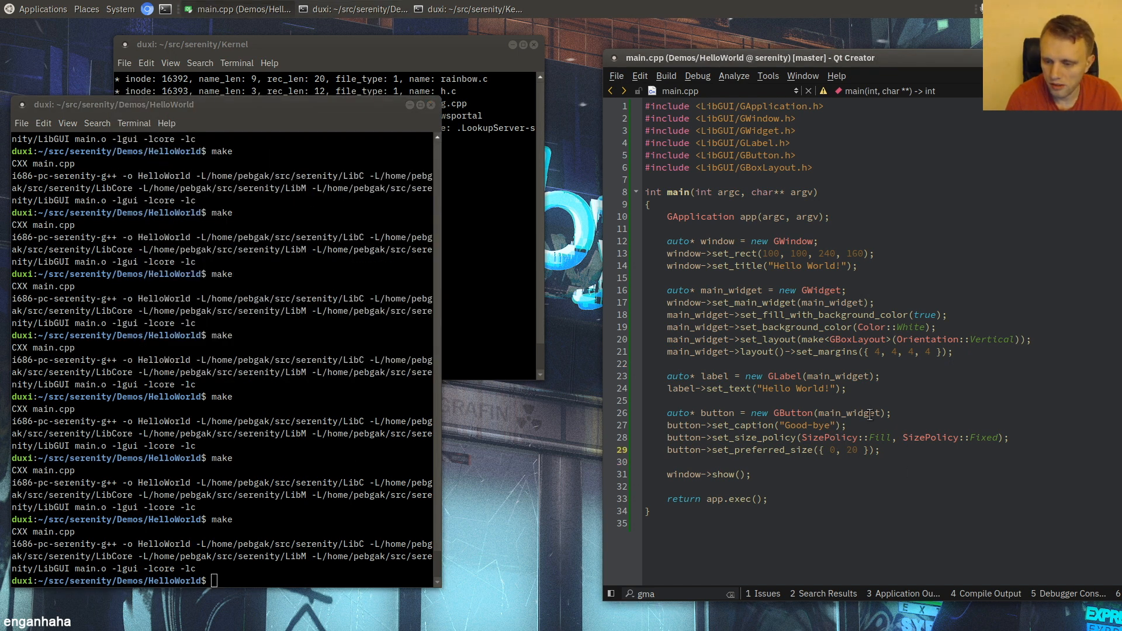
{"action": "mouse_move", "coordinate": [867, 412]}
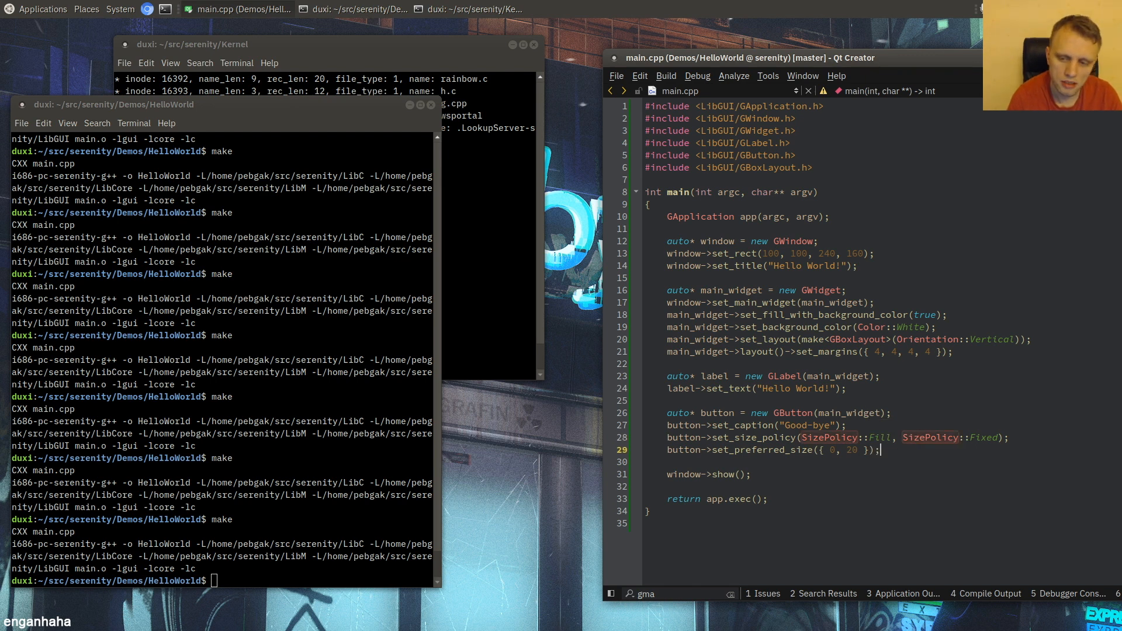
- Assign button->on_click a [&] (auto&) lambda that calls app.quit()
{"action": "type", "text": "button->"}
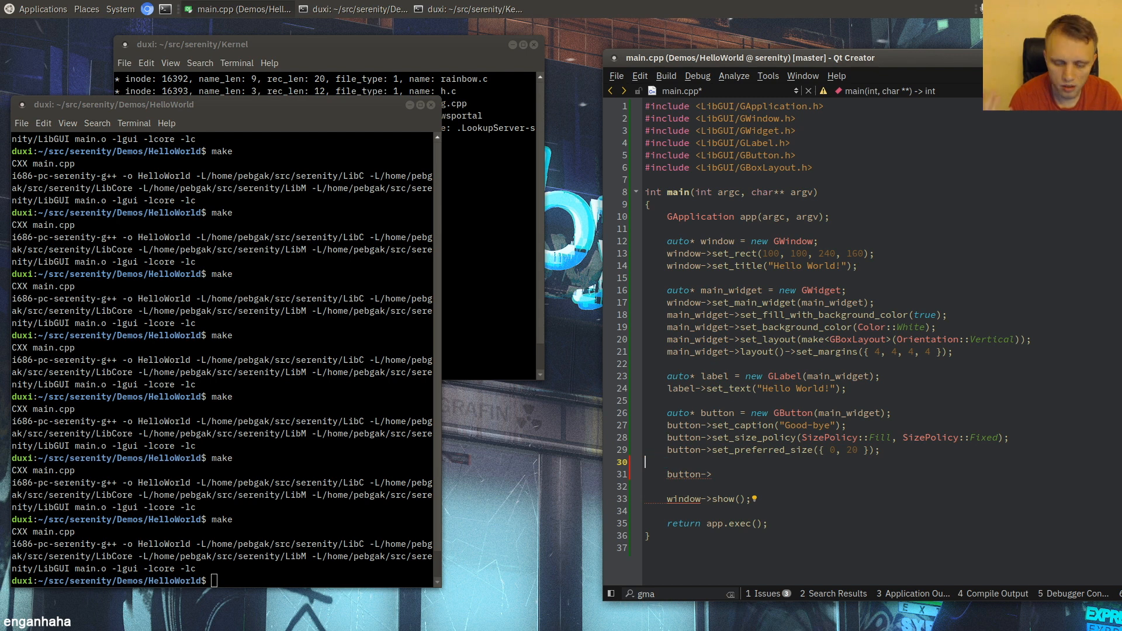
{"action": "type", "text": "on_click ="}
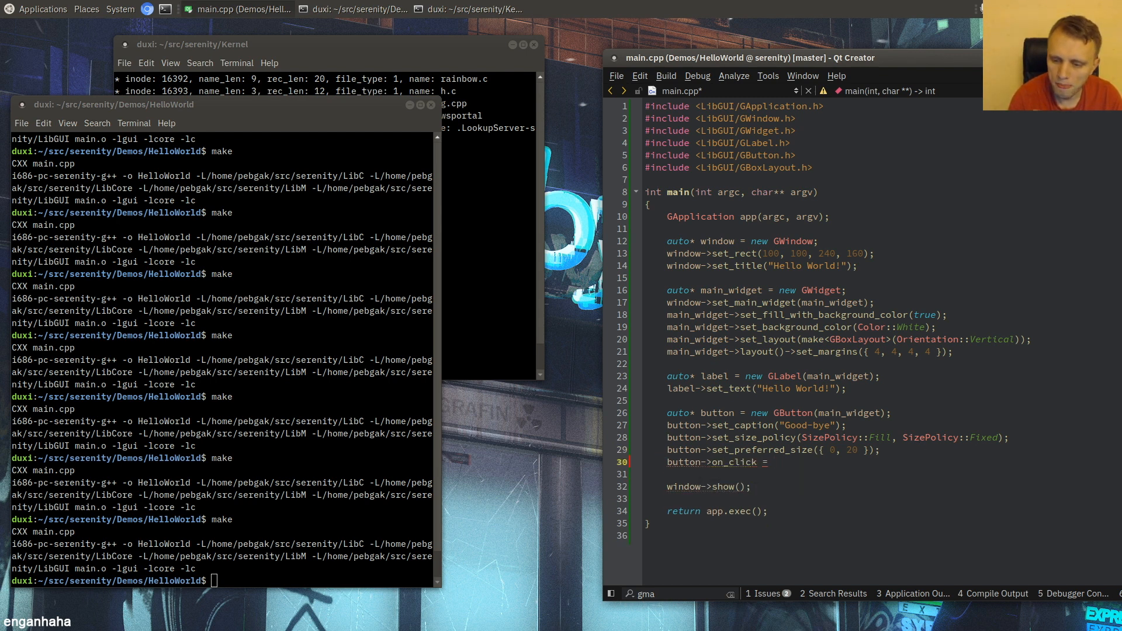
{"action": "type", "text": "[]"}
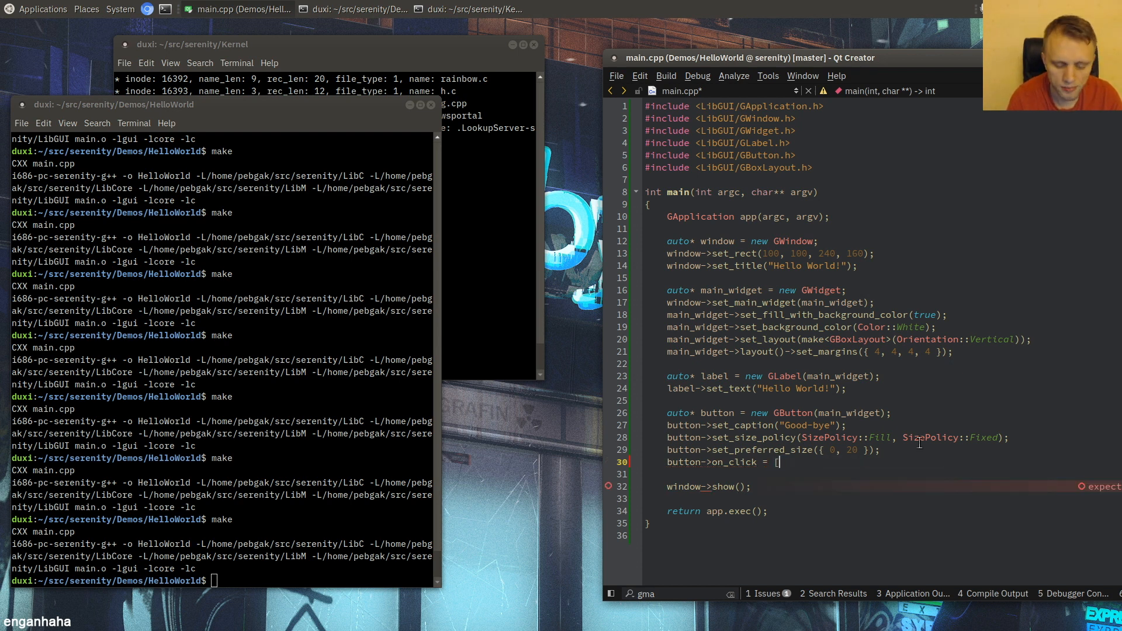
{"action": "type", "text": "[&] {"}
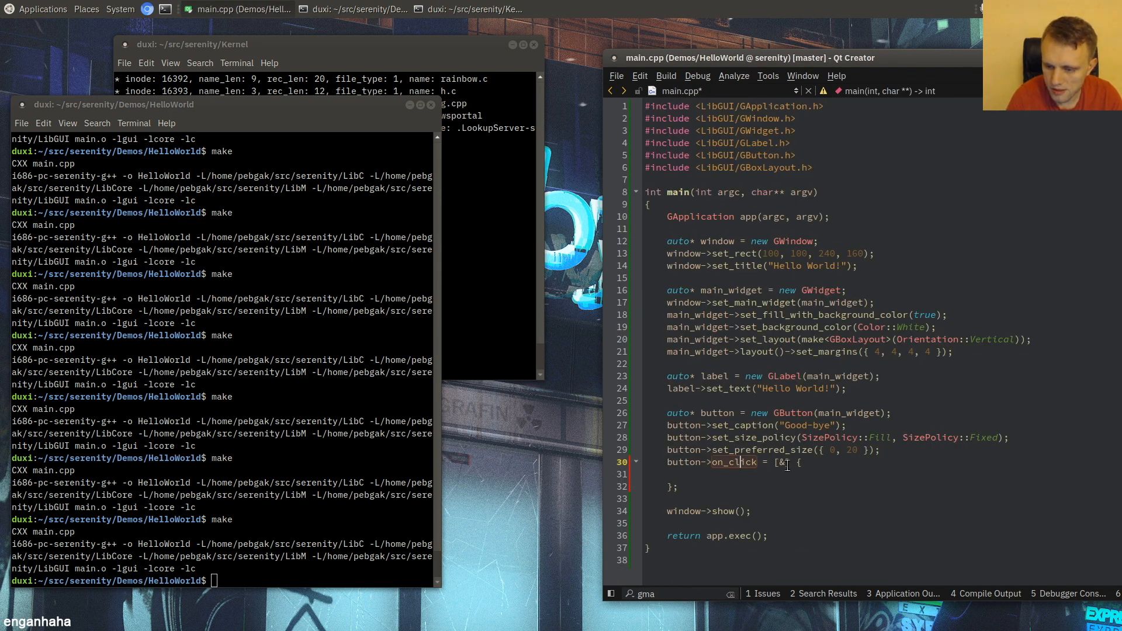
{"action": "type", "text": "(auto&)"}
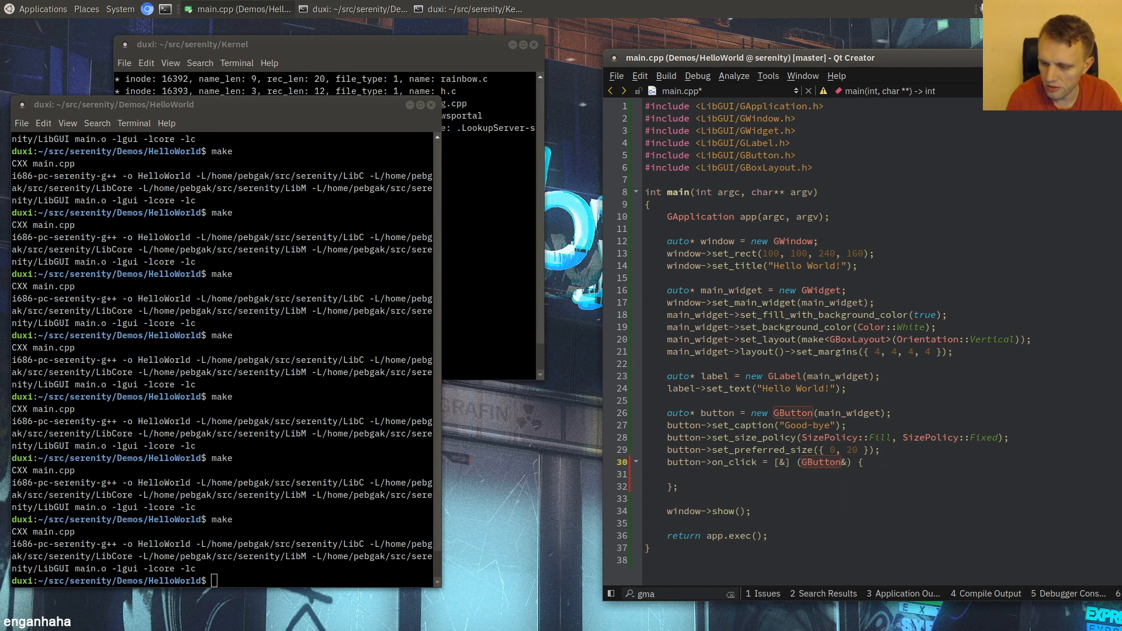
{"action": "left_click", "coordinate": [862, 474]}
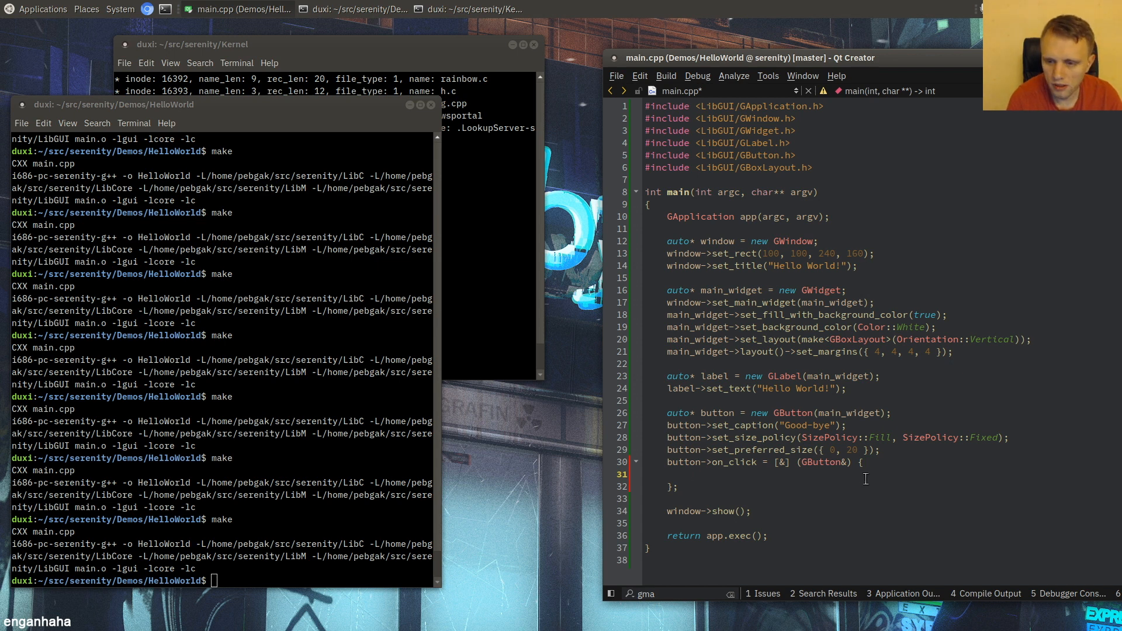
{"action": "type", "text": "app.quit();"}
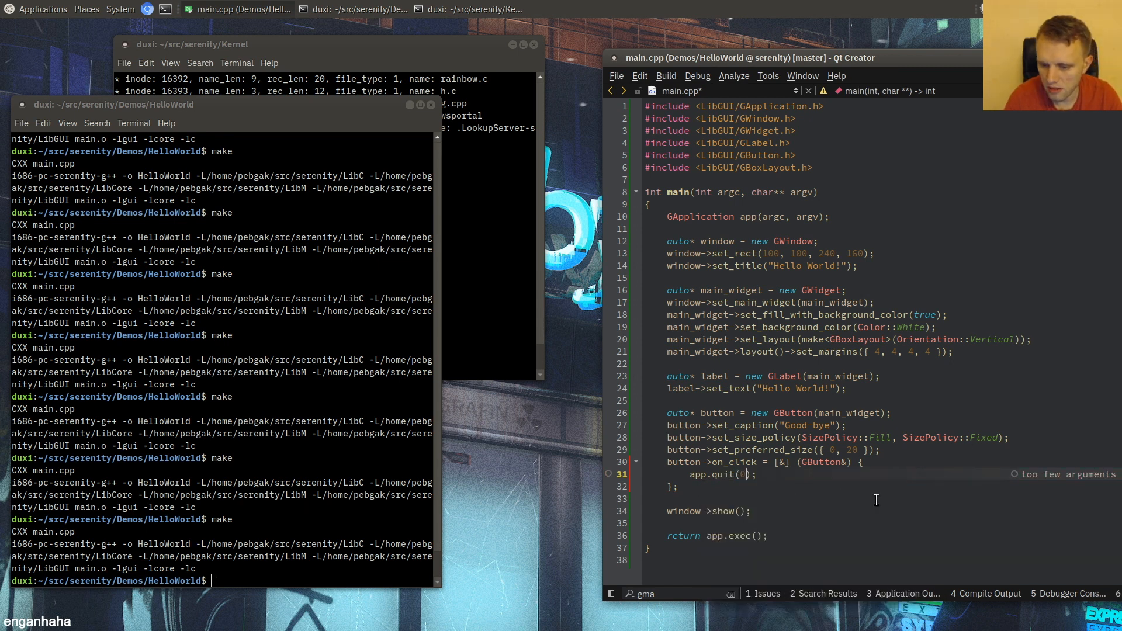
- Rebuild with make in the terminal
{"action": "type", "text": "mak"}
{"action": "type", "text": "HelloW"}
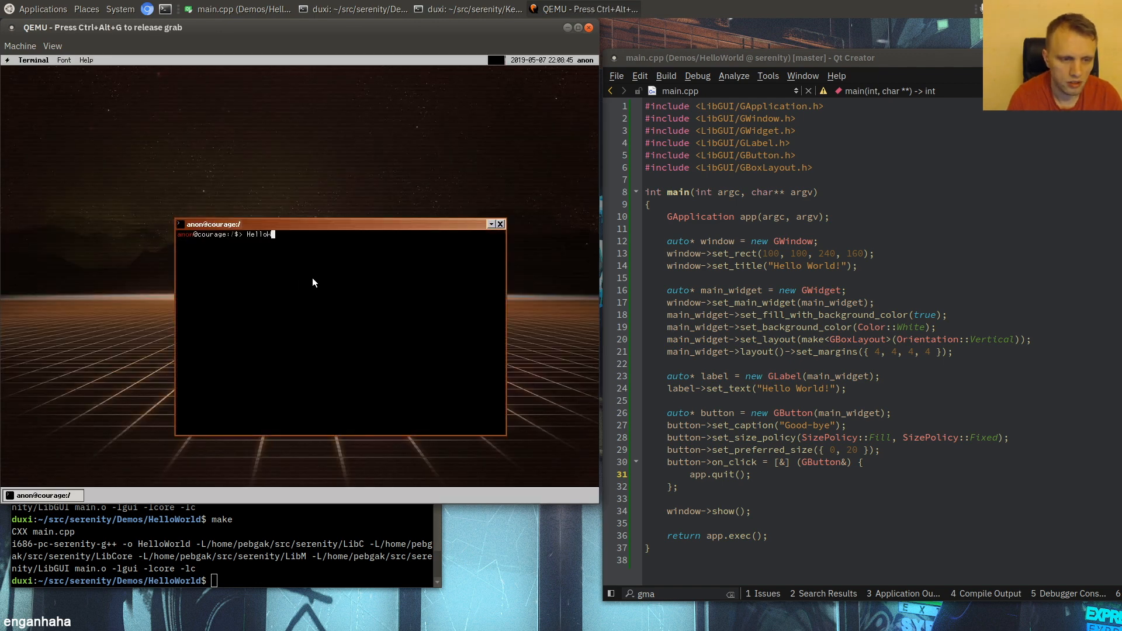
- Run HelloWorld in the SerenityOS terminal and quit it with the Good-bye button
{"action": "key", "text": "Return"}
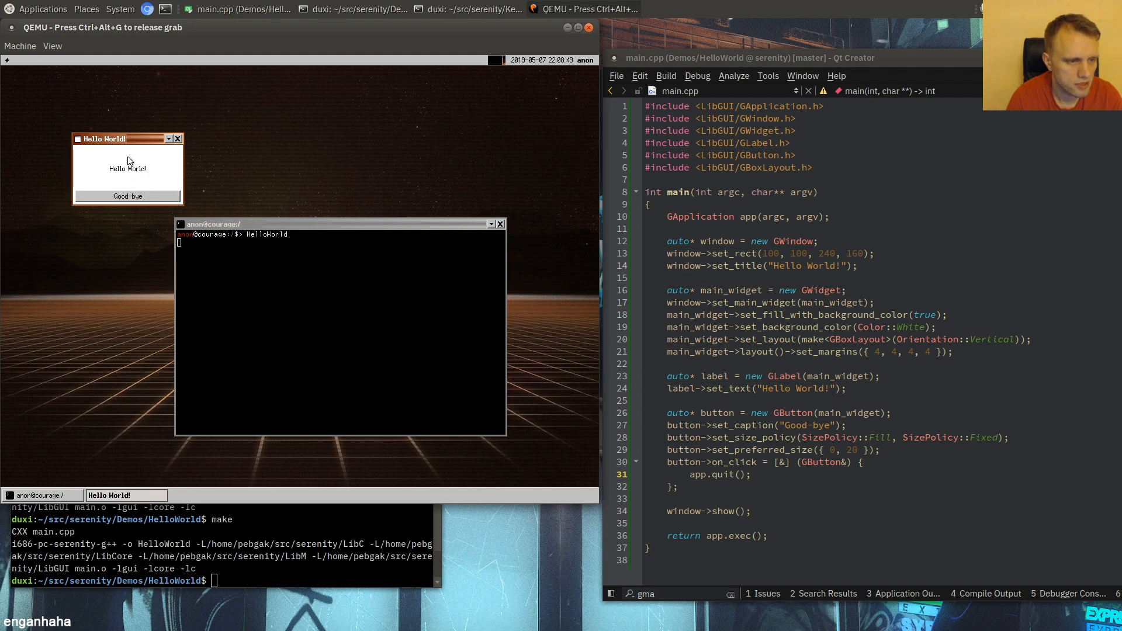
{"action": "left_click", "coordinate": [127, 196]}
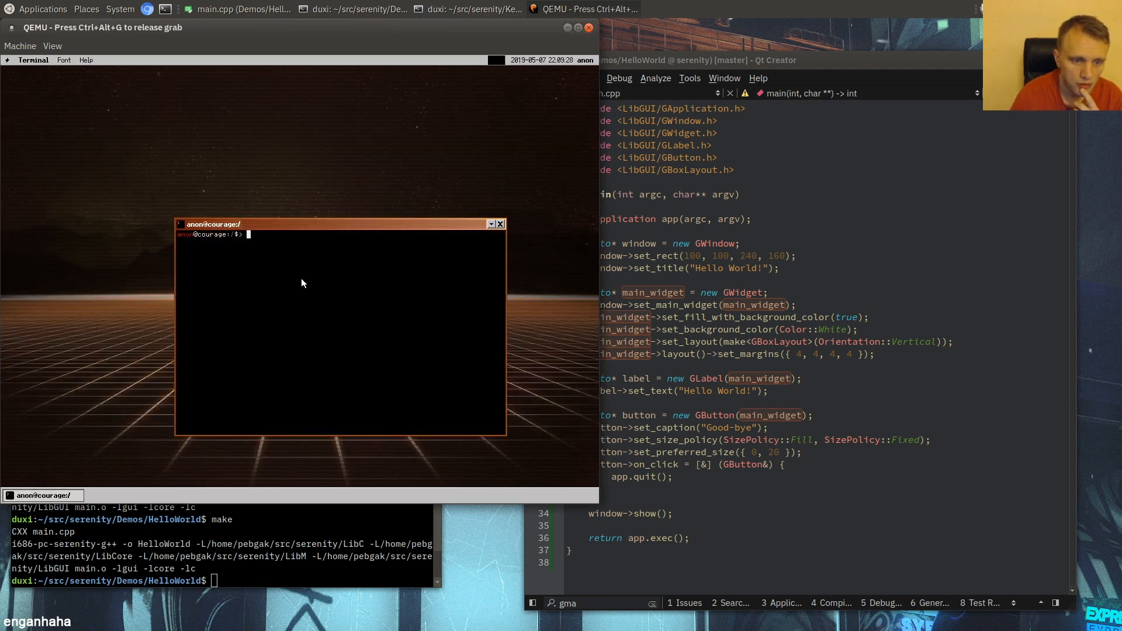
- Launch HelloWorld again from the shell prompt
{"action": "type", "text": "HelloWorld"}
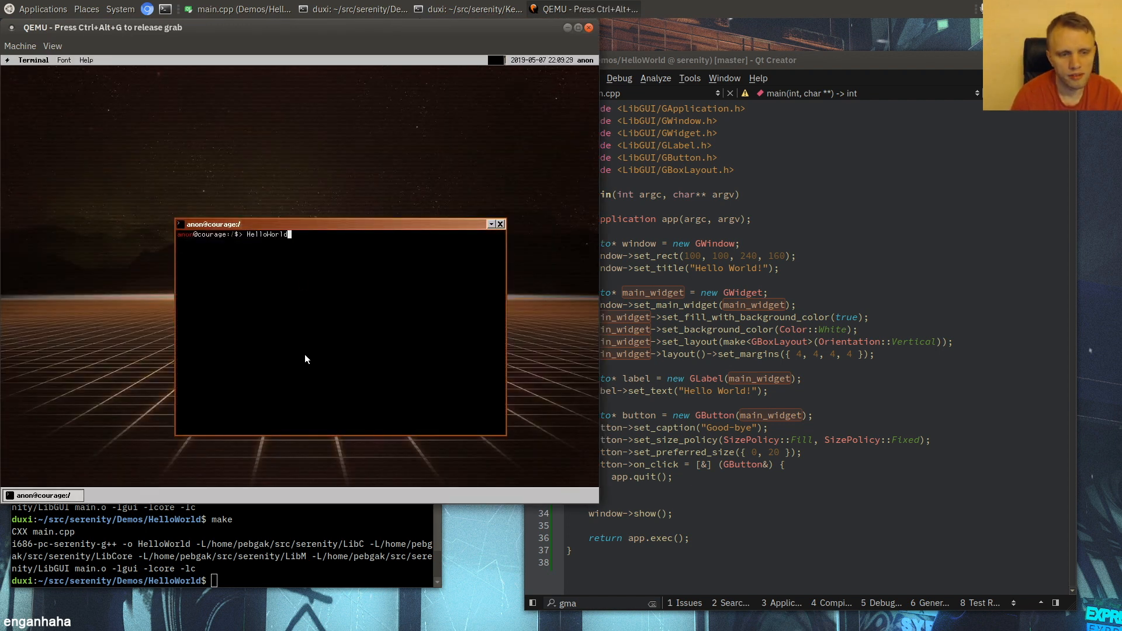
{"action": "key", "text": "Return"}
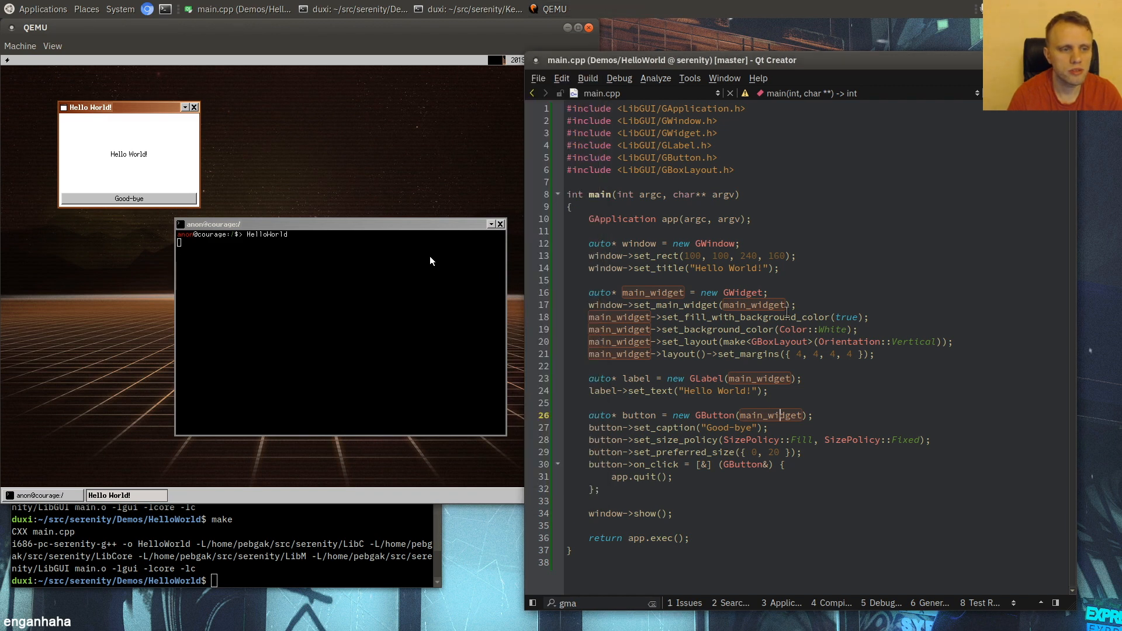